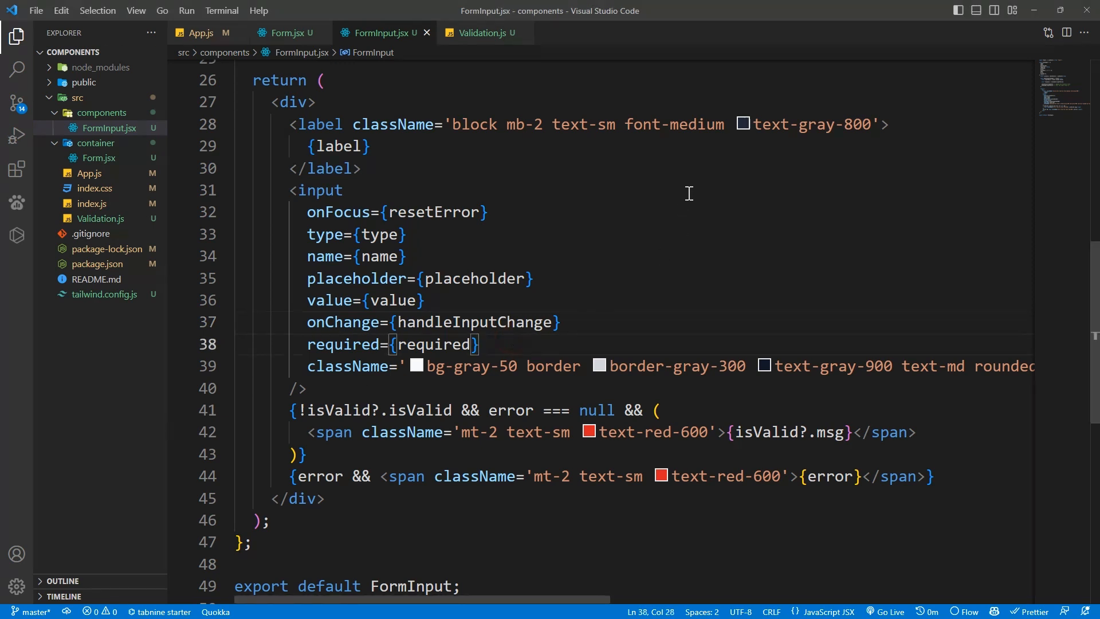
Step: Scroll up through FormInput.jsx and open the Terminal menu
scroll("up", 3)
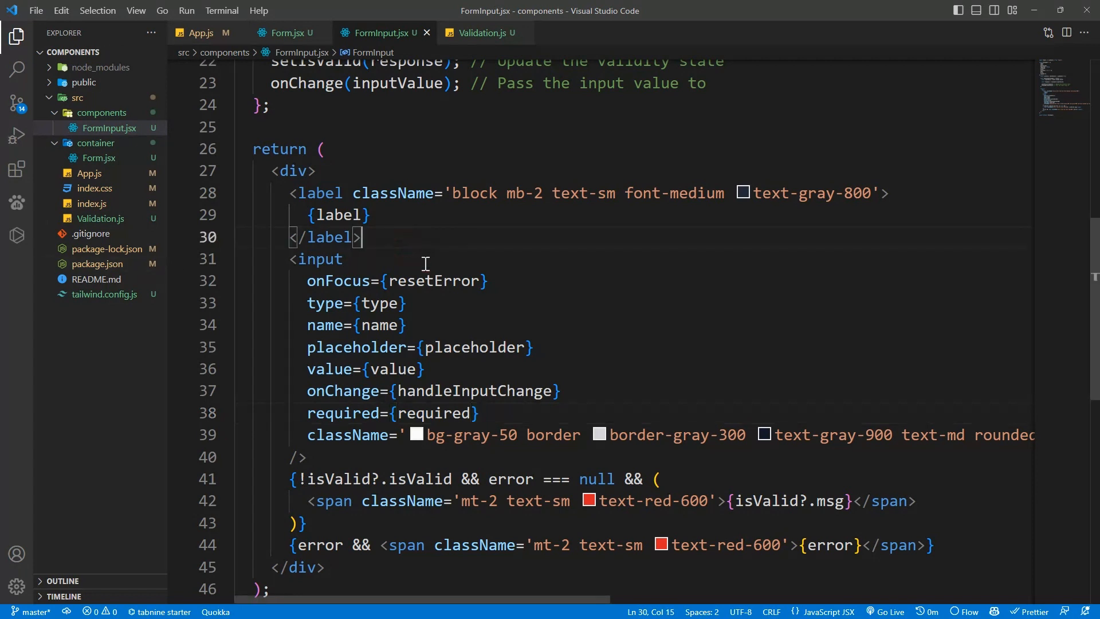
left_click(222, 11)
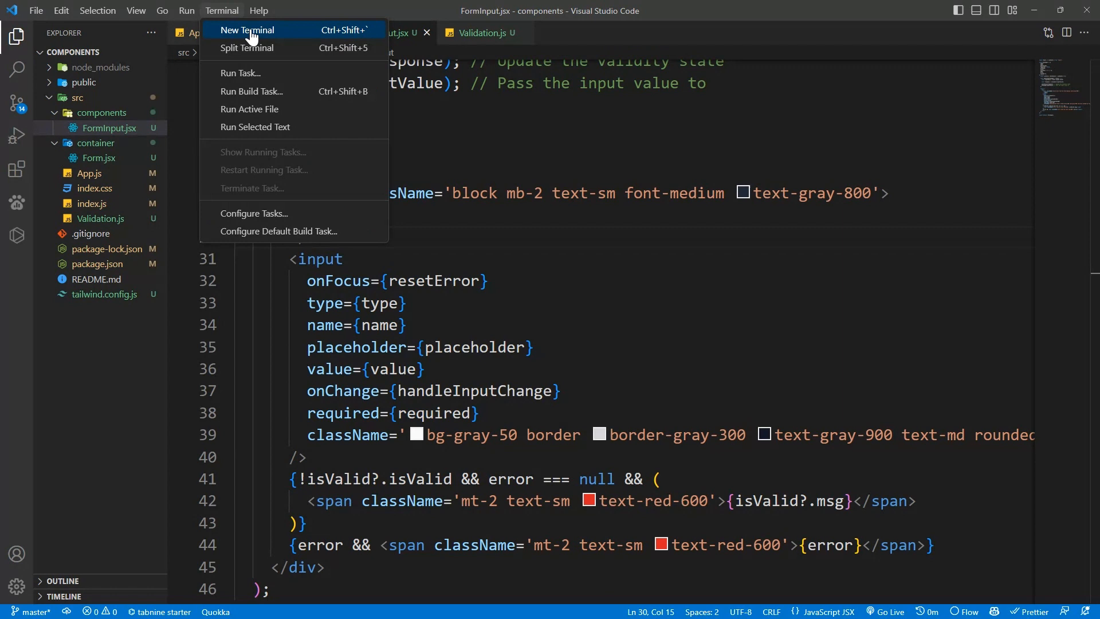
Step: Open a new terminal and run npm i react-icons
left_click(248, 30)
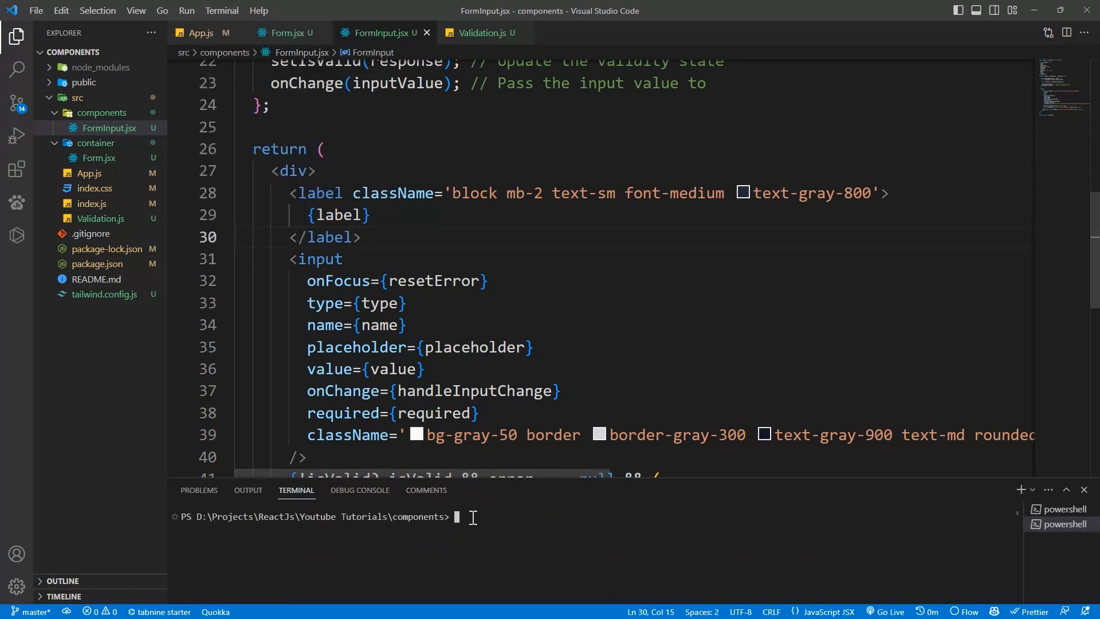
type("react")
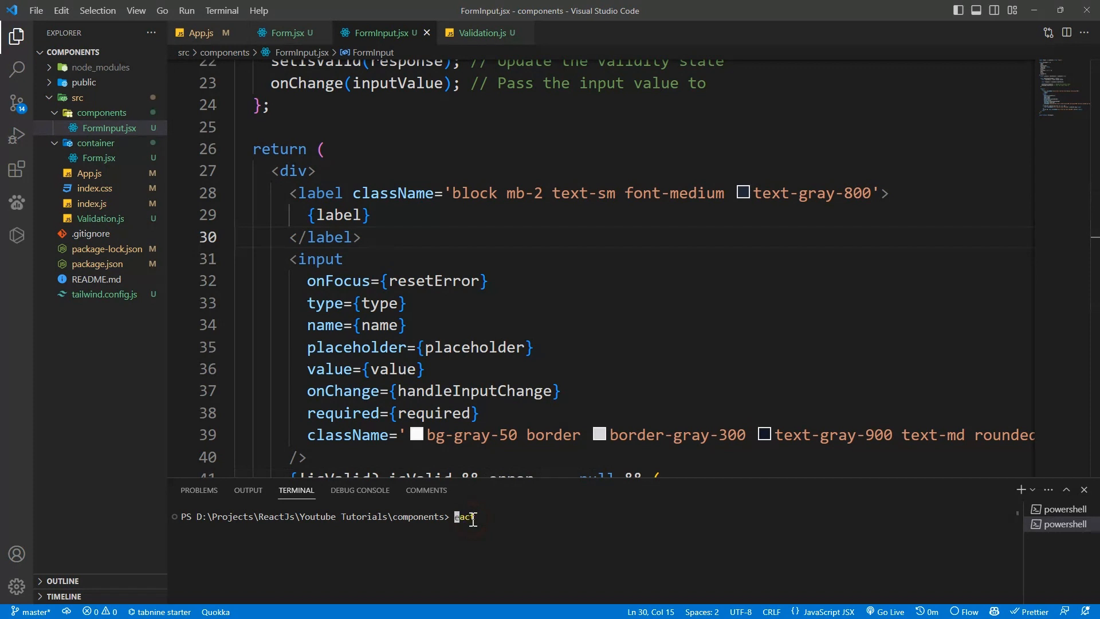
type("npm")
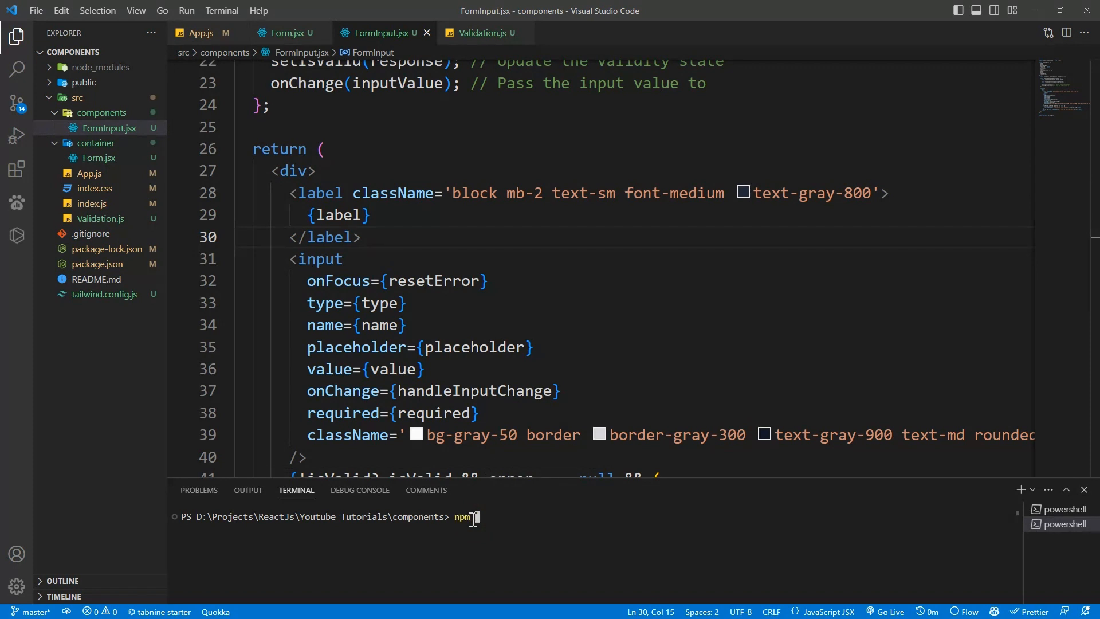
type("i react-ico")
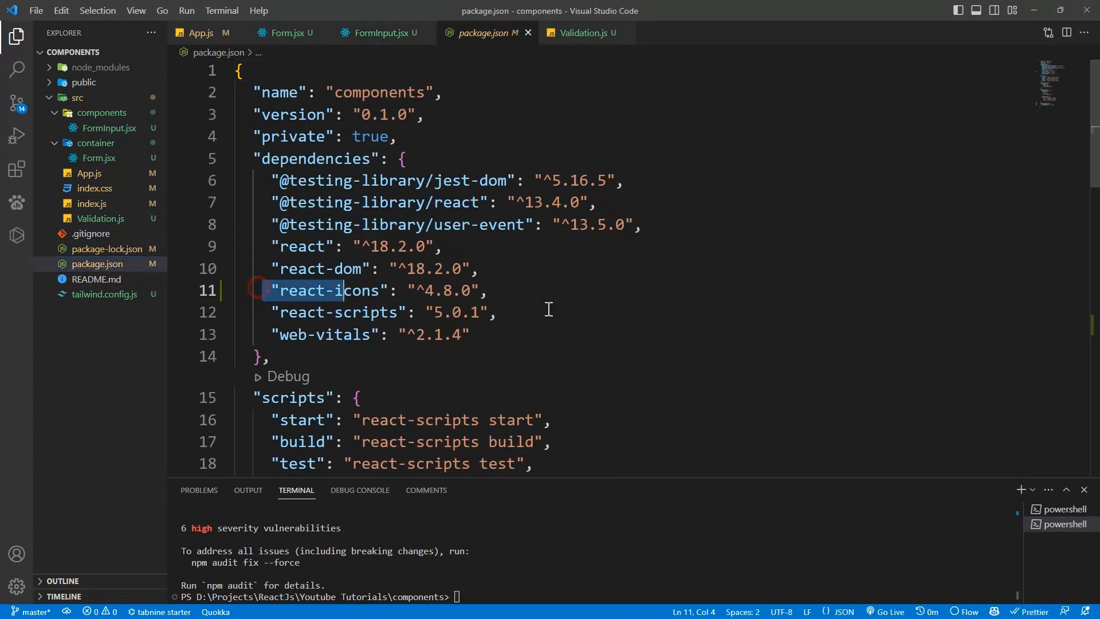
Step: Return to FormInput.jsx and enclose the input element in a new div
left_click(376, 33)
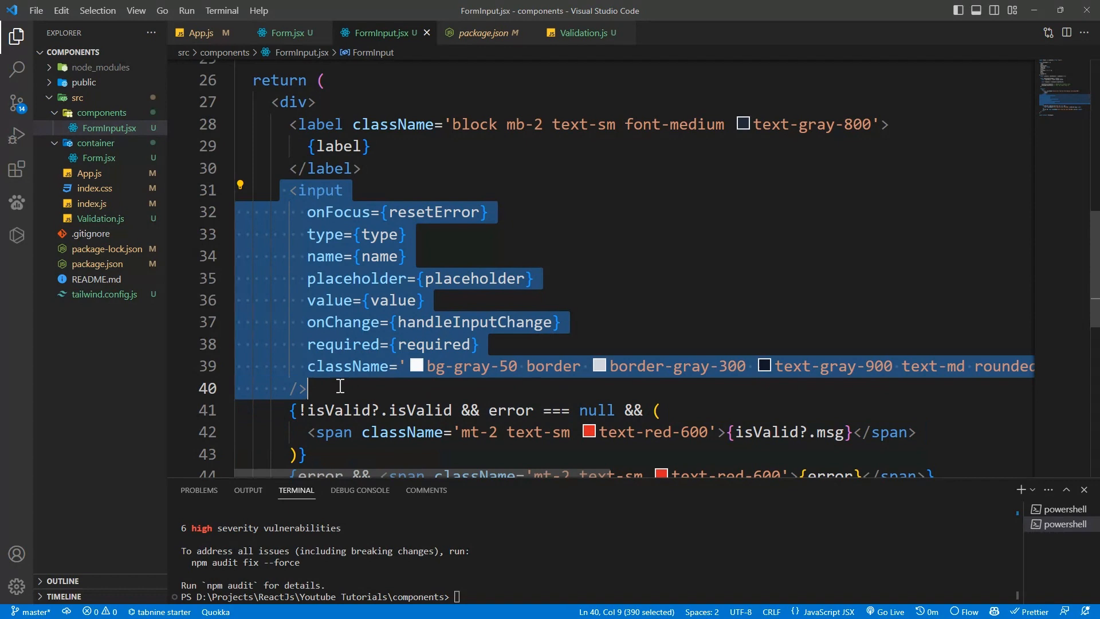
key("Delete")
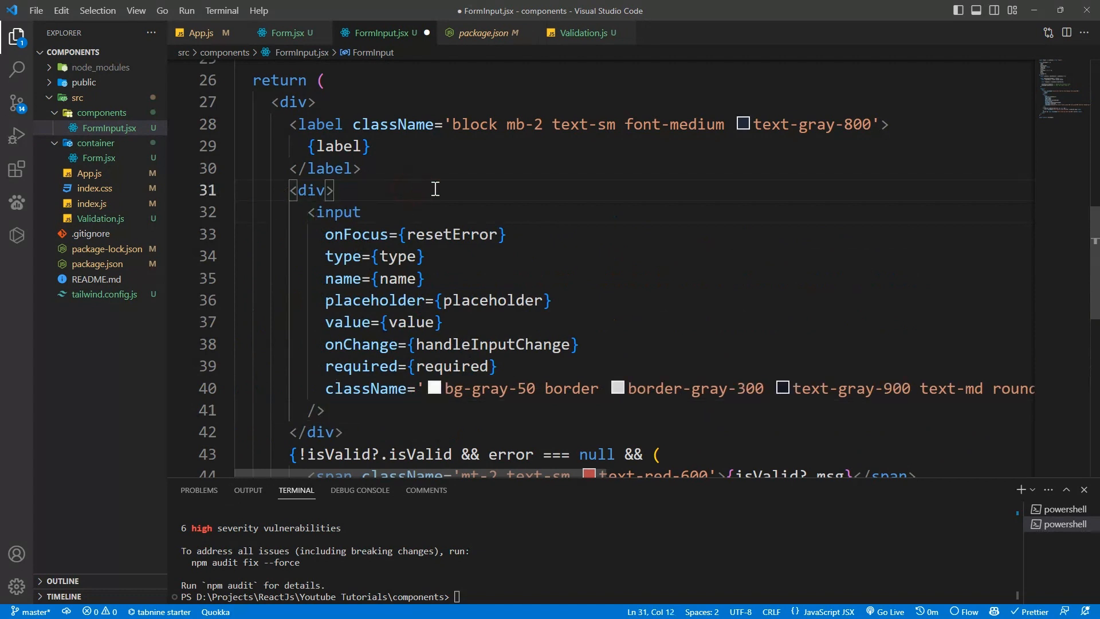
mouse_move(414, 186)
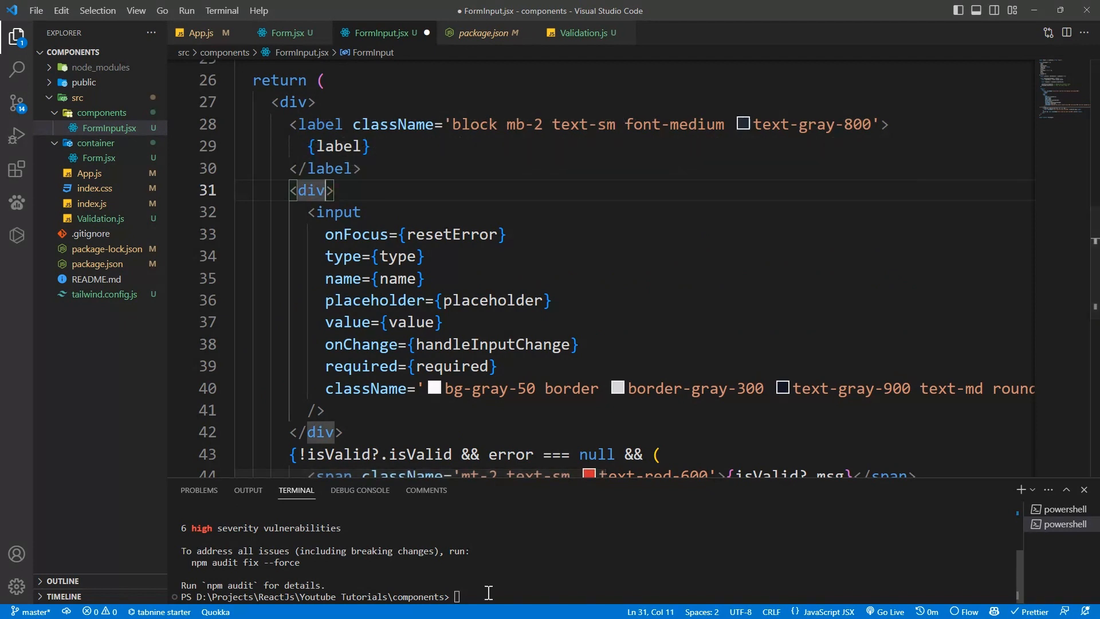
Step: Run npm start and show the Sign Up form at localhost:3000 beside the code
type("npm st")
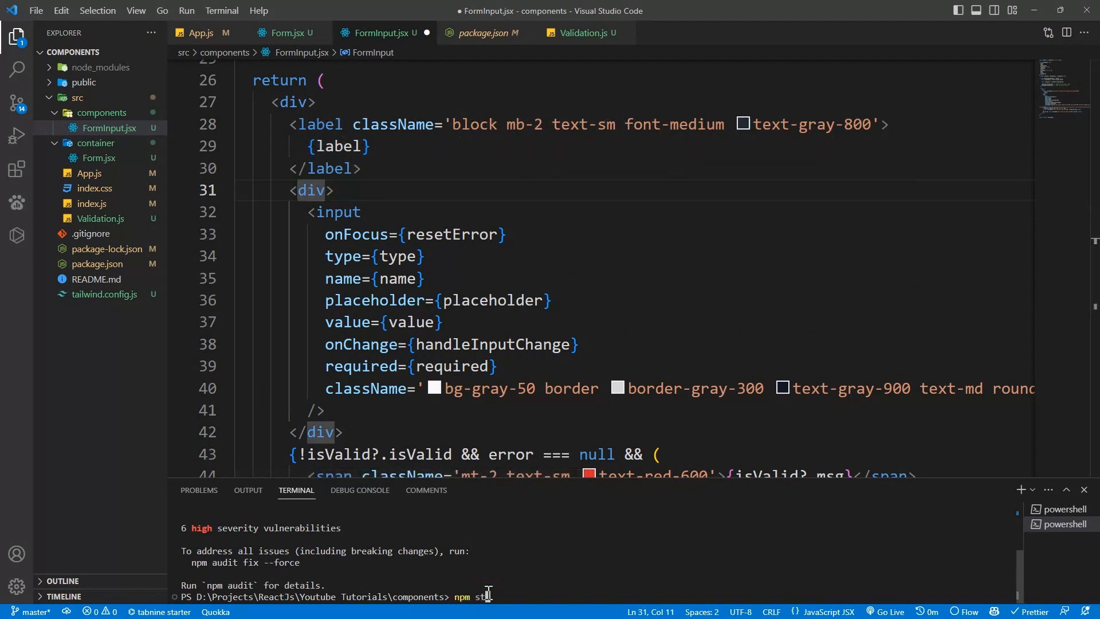
key("Enter")
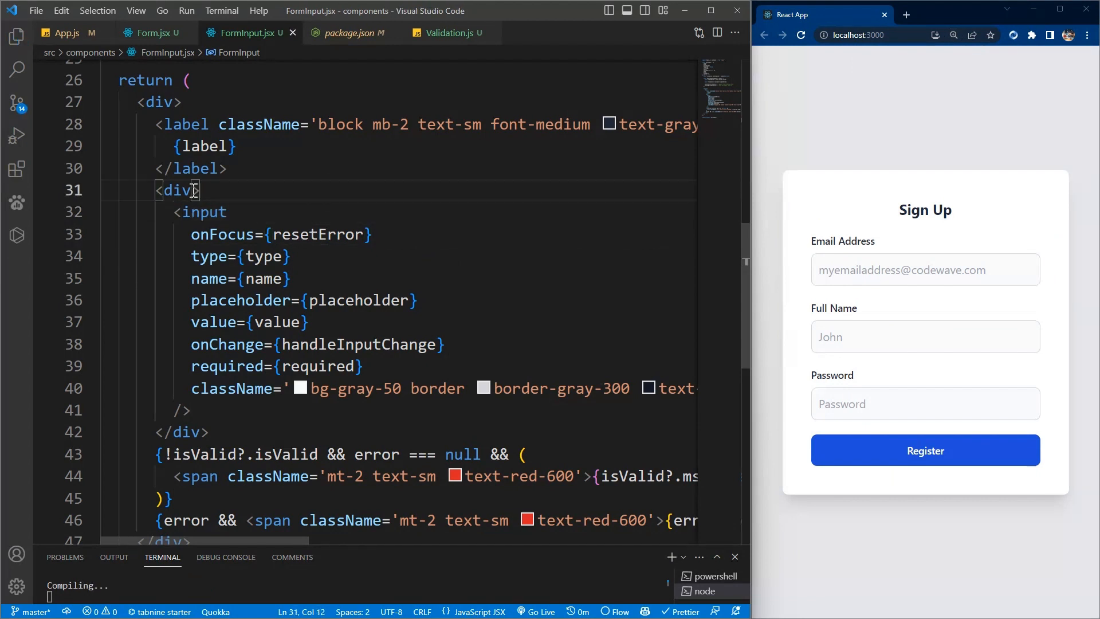
type("cl")
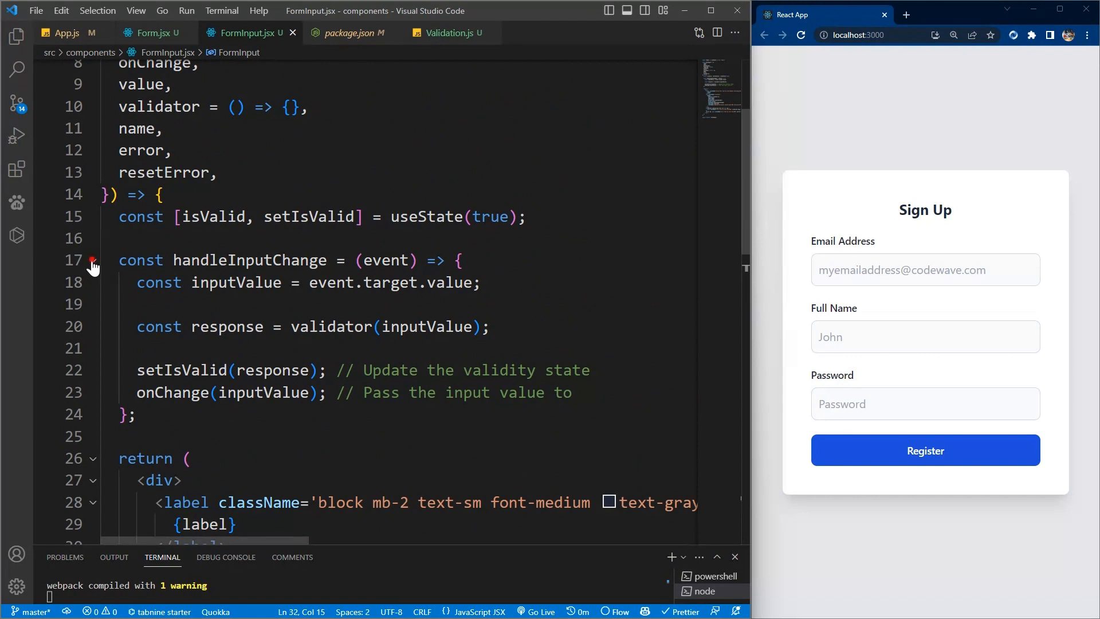
Step: Add 'leftIcon,' after resetError in FormInput's destructured props
type("lef")
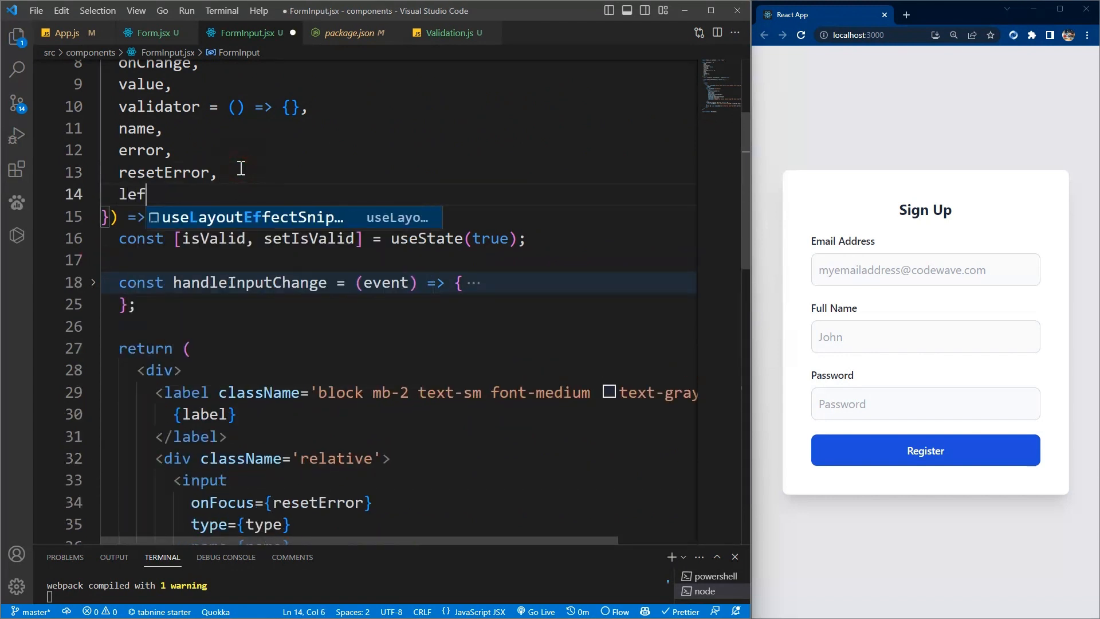
type("tIcon")
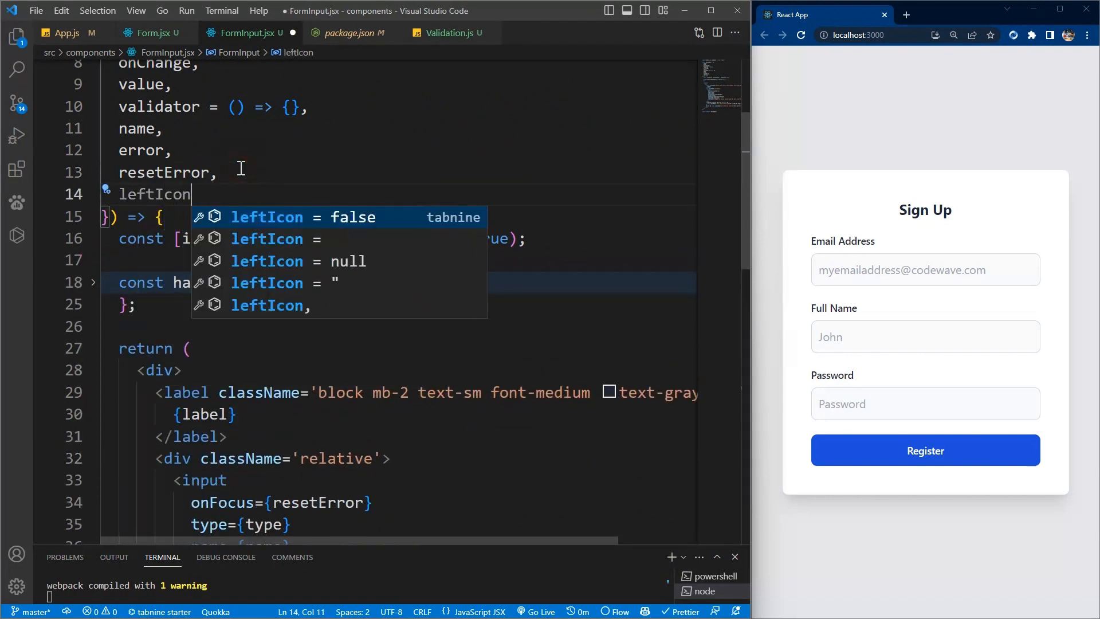
type(",")
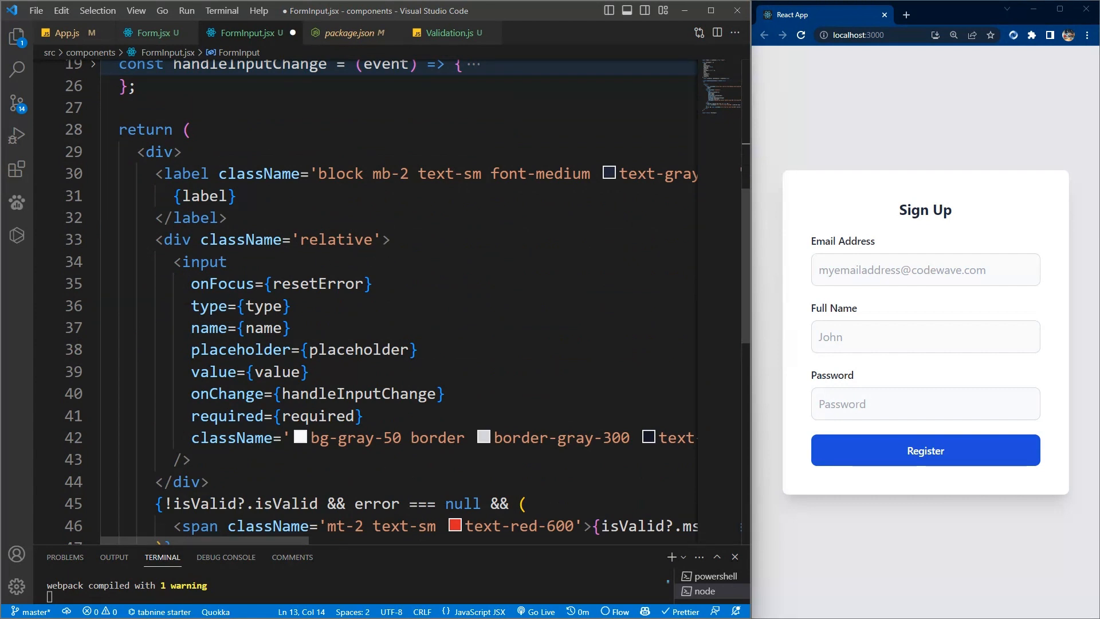
Step: Insert {leftIcon && (<div className=''>{leftIcon}</div>)} above the input tag
type("{")
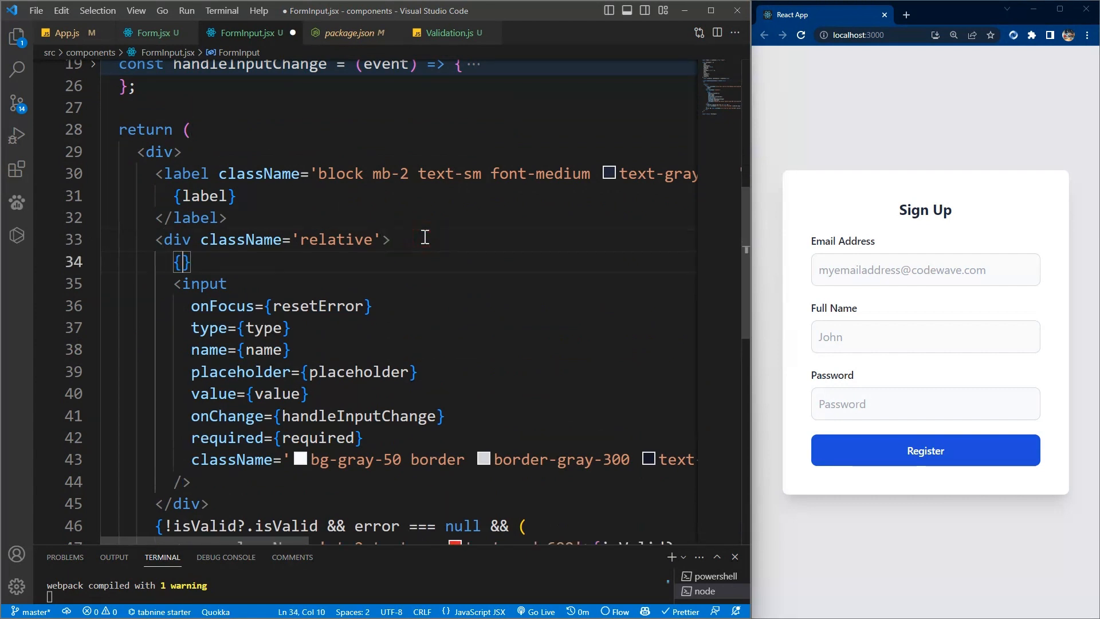
type("leftIcon && (")
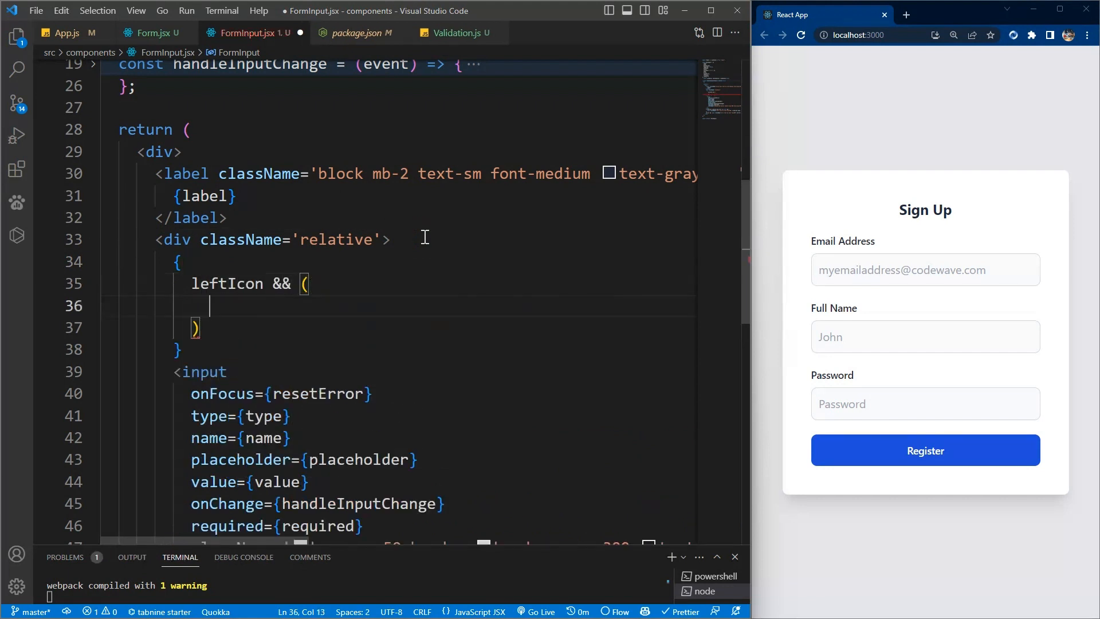
type("<div")
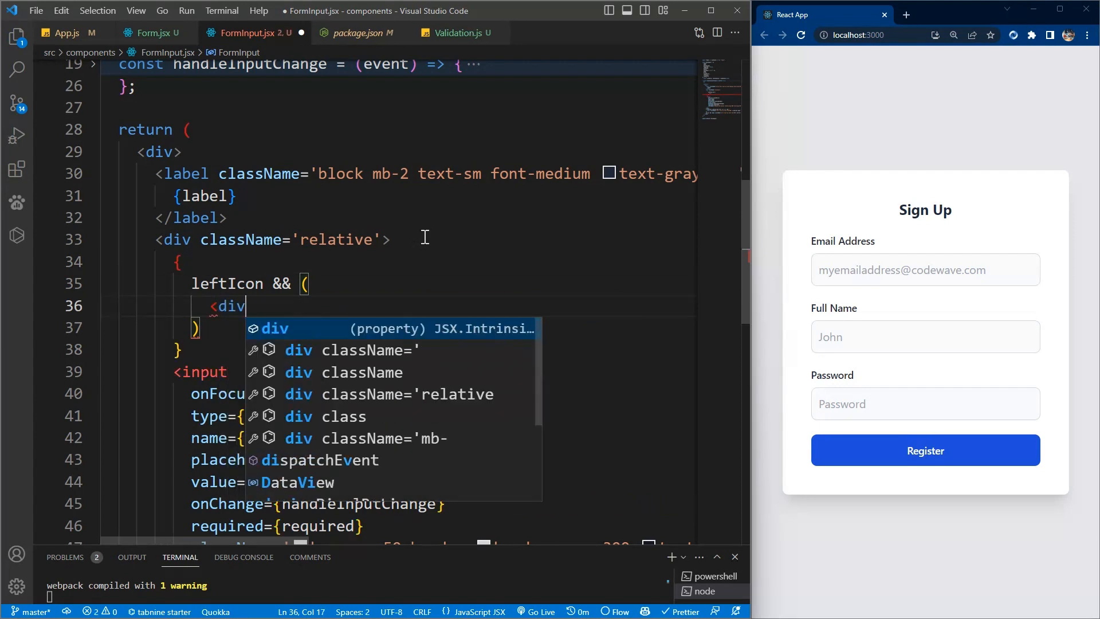
type("></di")
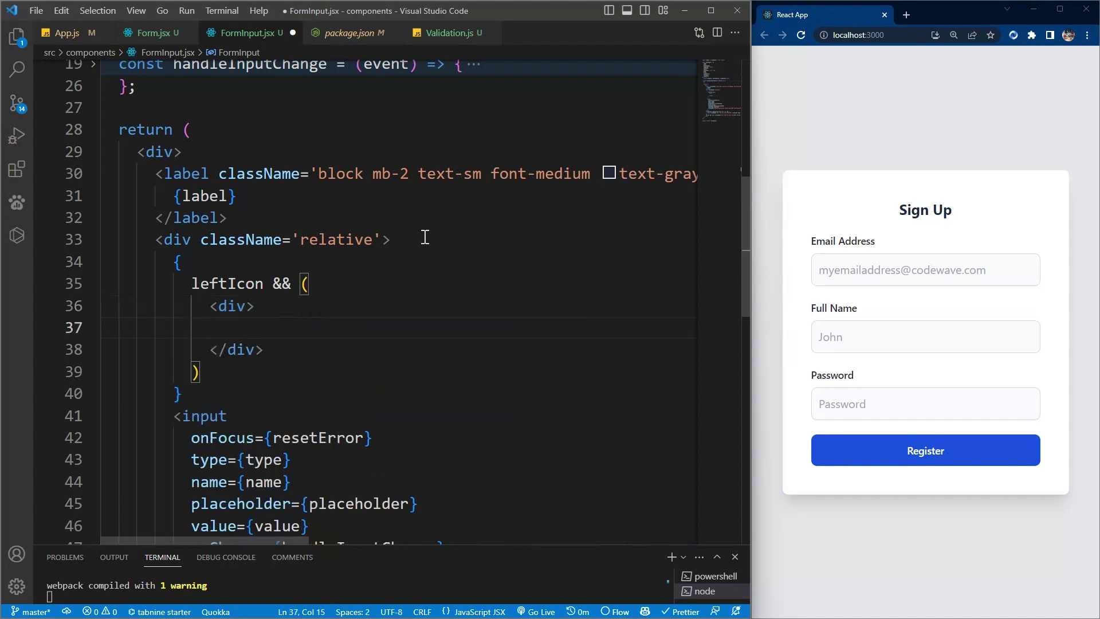
type("{")
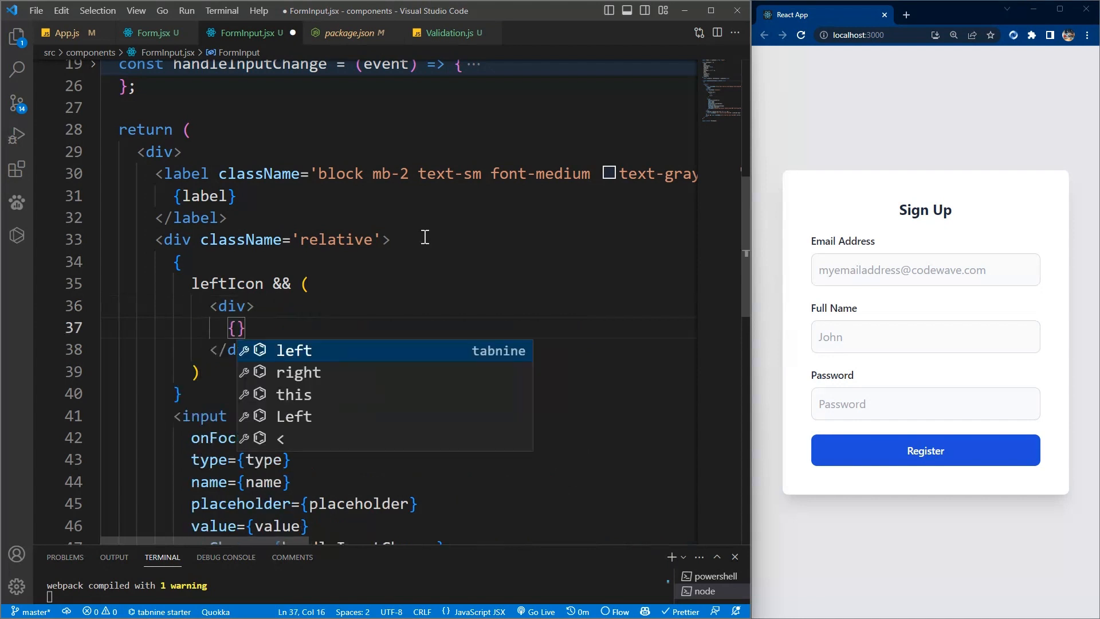
type("l")
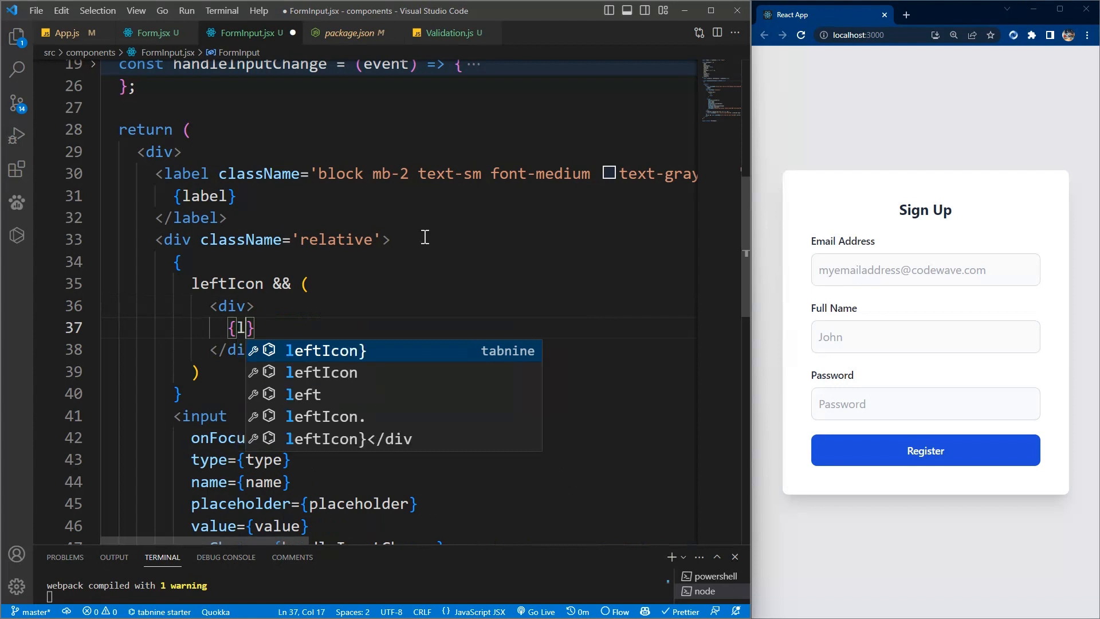
type("eftIcon")
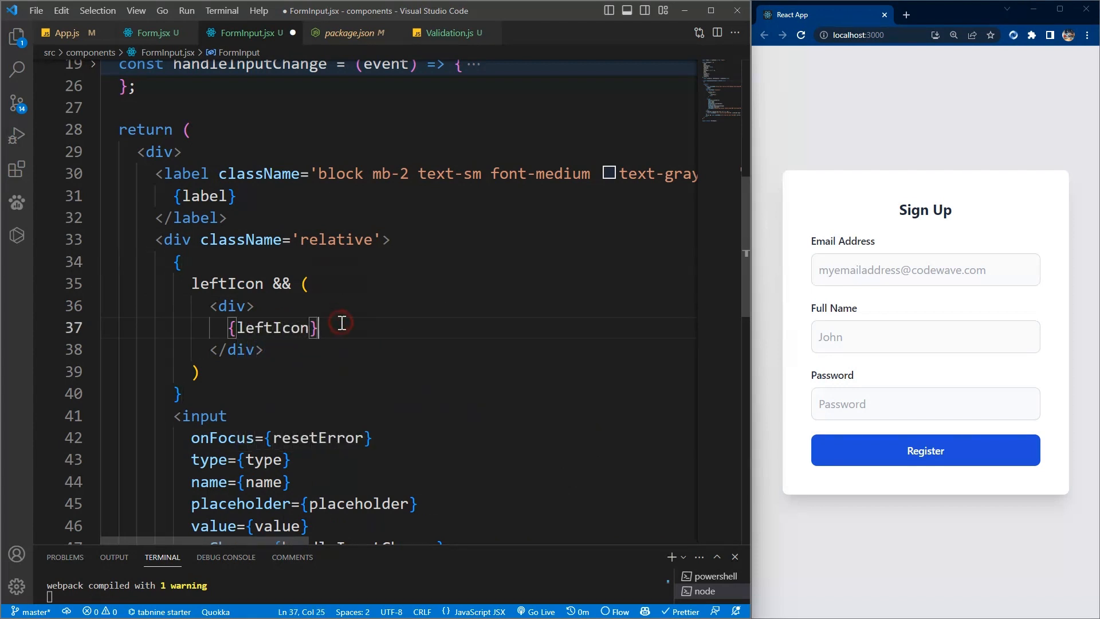
mouse_move(234, 307)
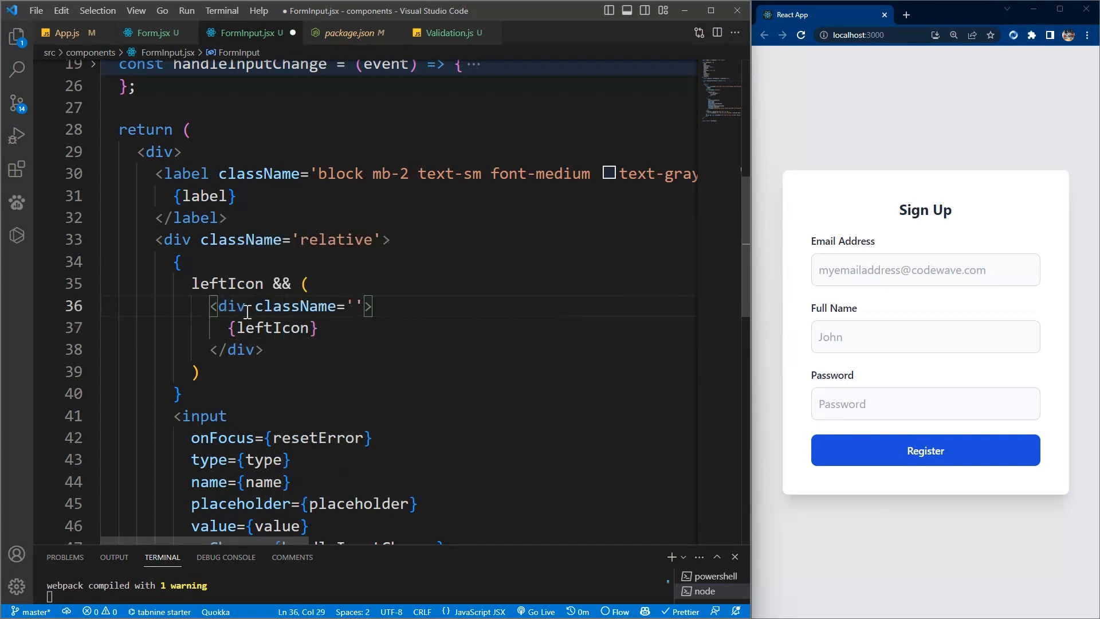
Step: Give the icon wrapper div 'absolute inset-y-0' positioning classes
type("absolute")
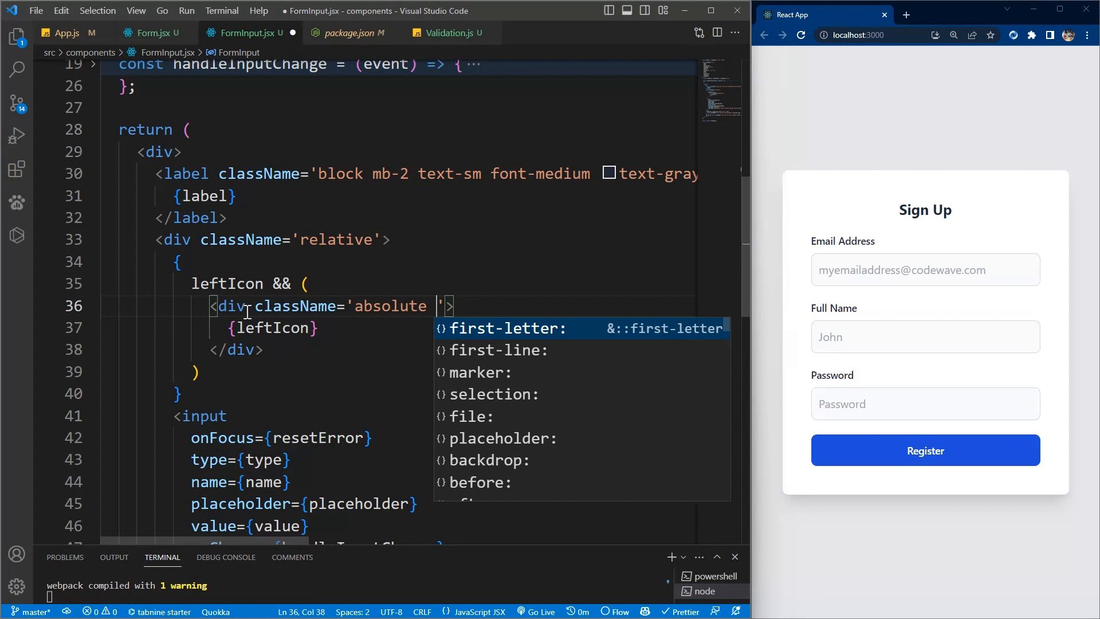
type("ins")
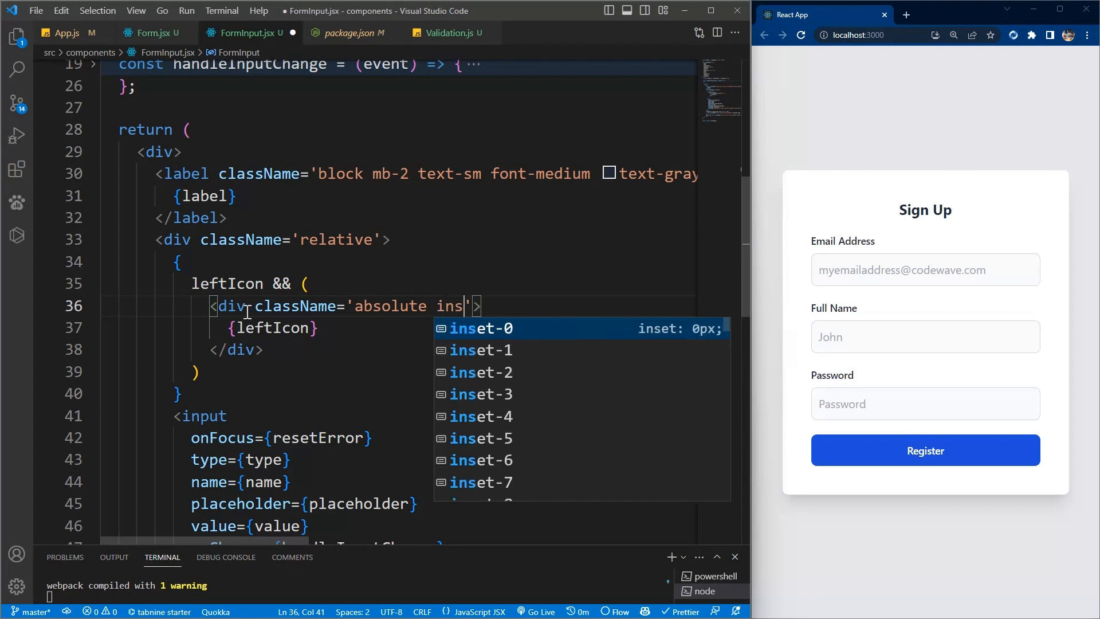
type("-y")
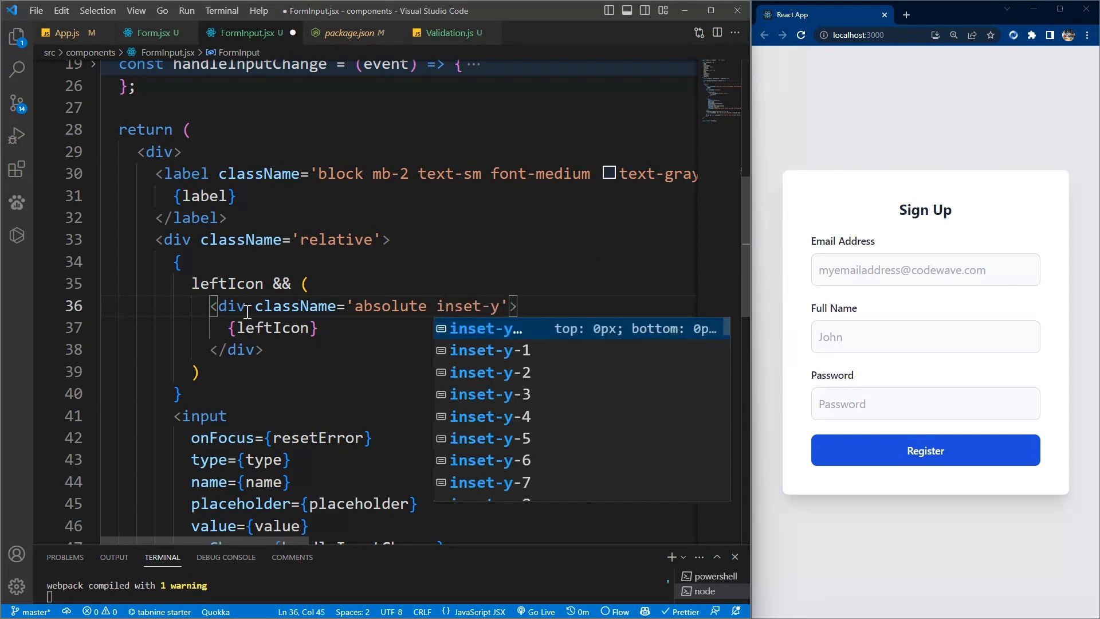
type("-0 letf-0 flex items-center")
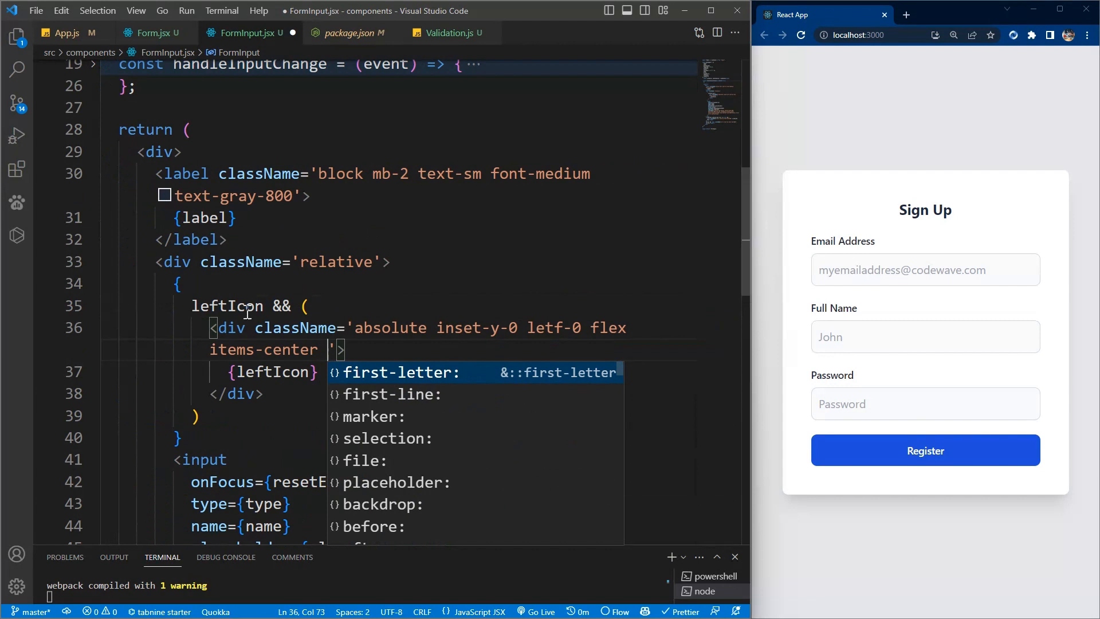
Step: Add 'pl-3 pointer-events-none' to the icon wrapper and save FormInput.jsx
type("pl-3")
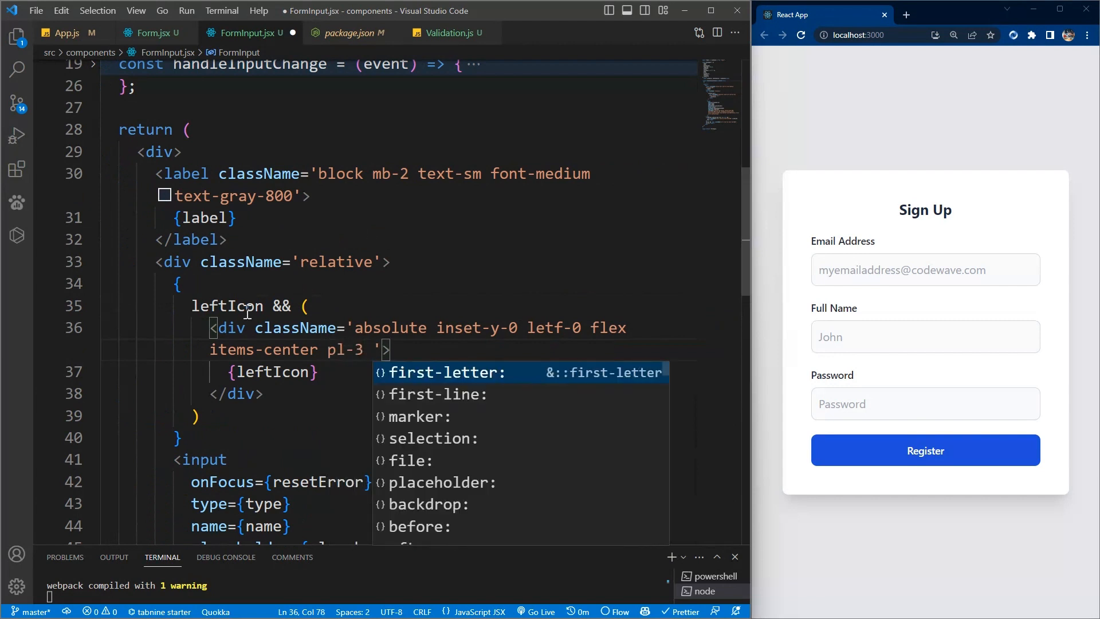
type("pointer-events-none")
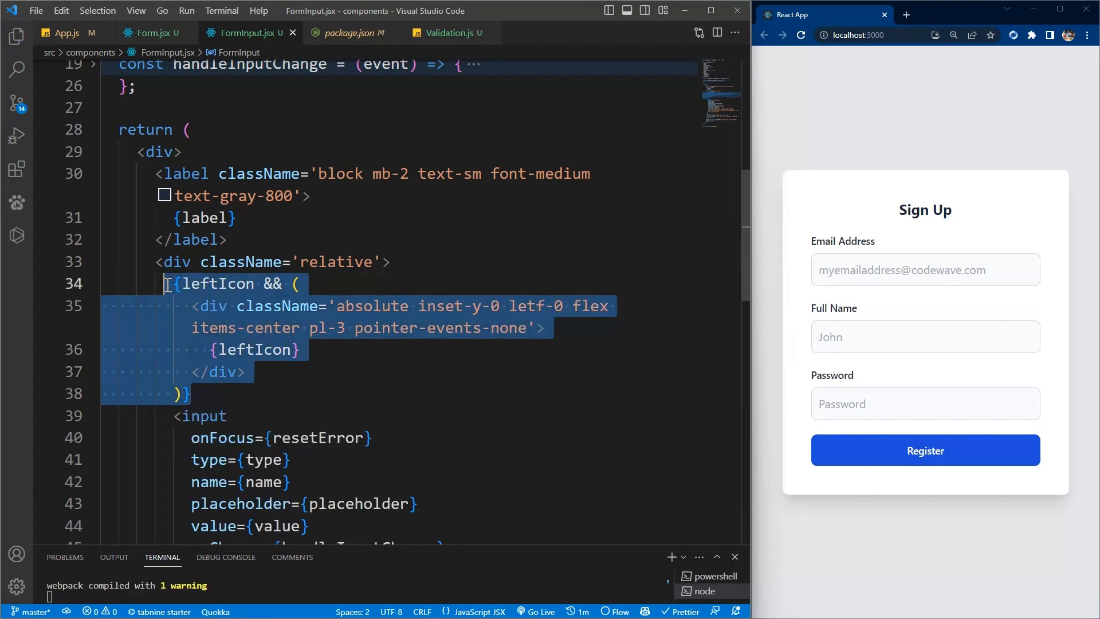
left_click(275, 290)
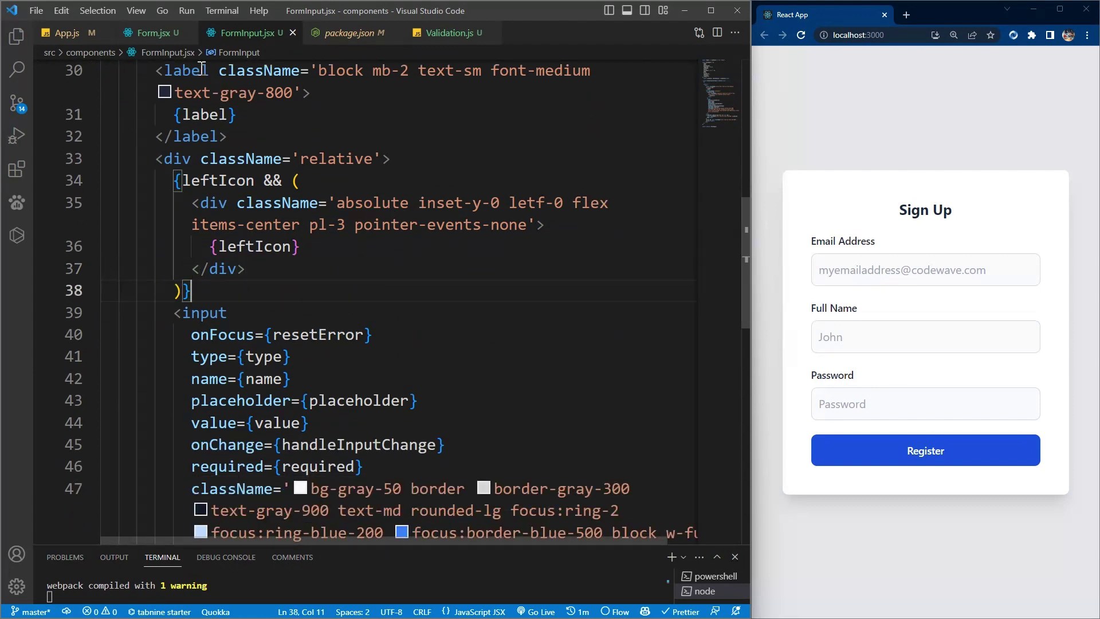
left_click(150, 33)
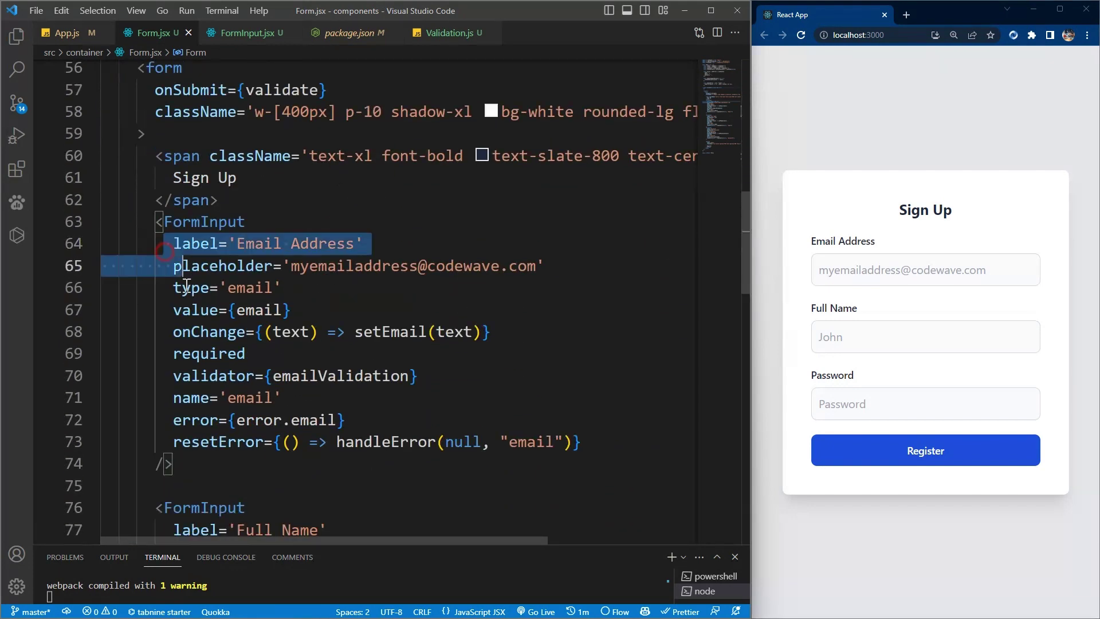
Step: Add leftIcon={<MdEmail />} to the email FormInput after resetError
left_click(276, 230)
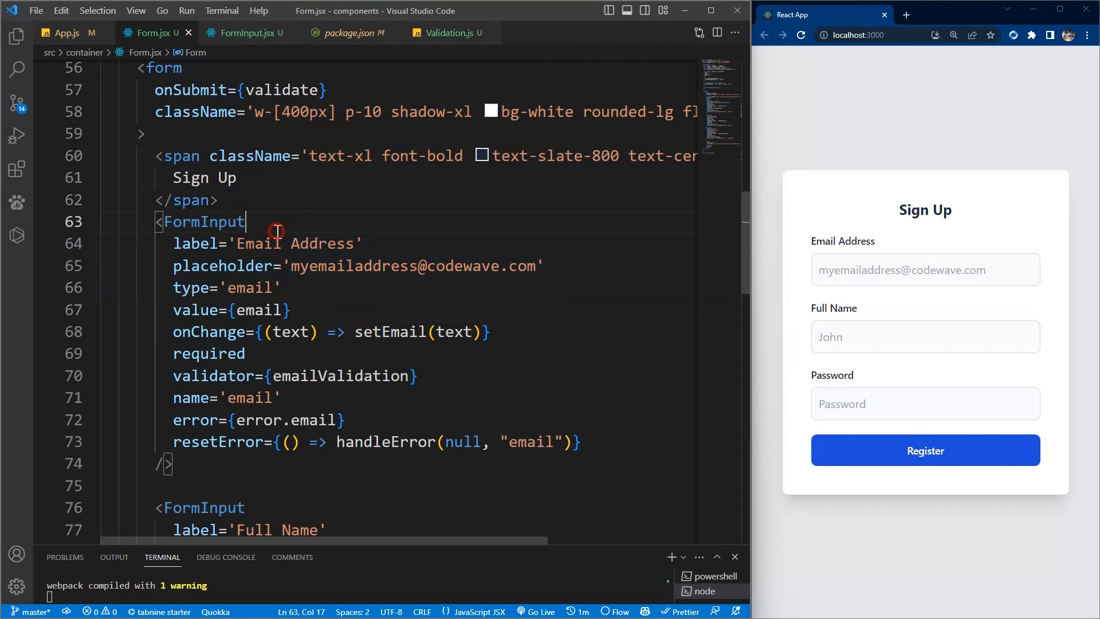
double_click(204, 222)
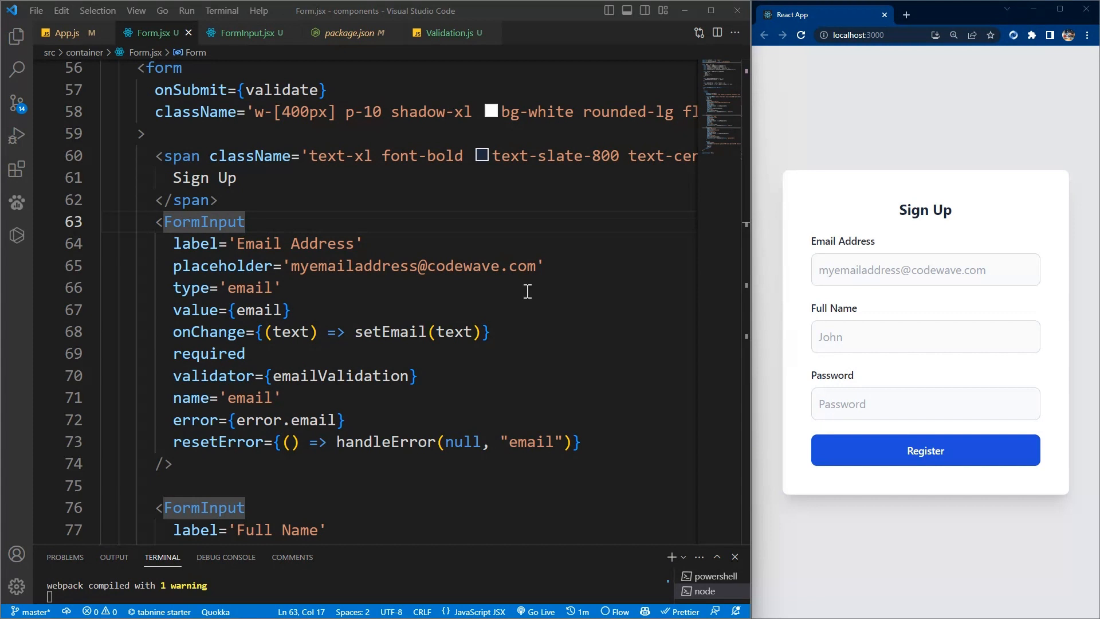
left_click(611, 442)
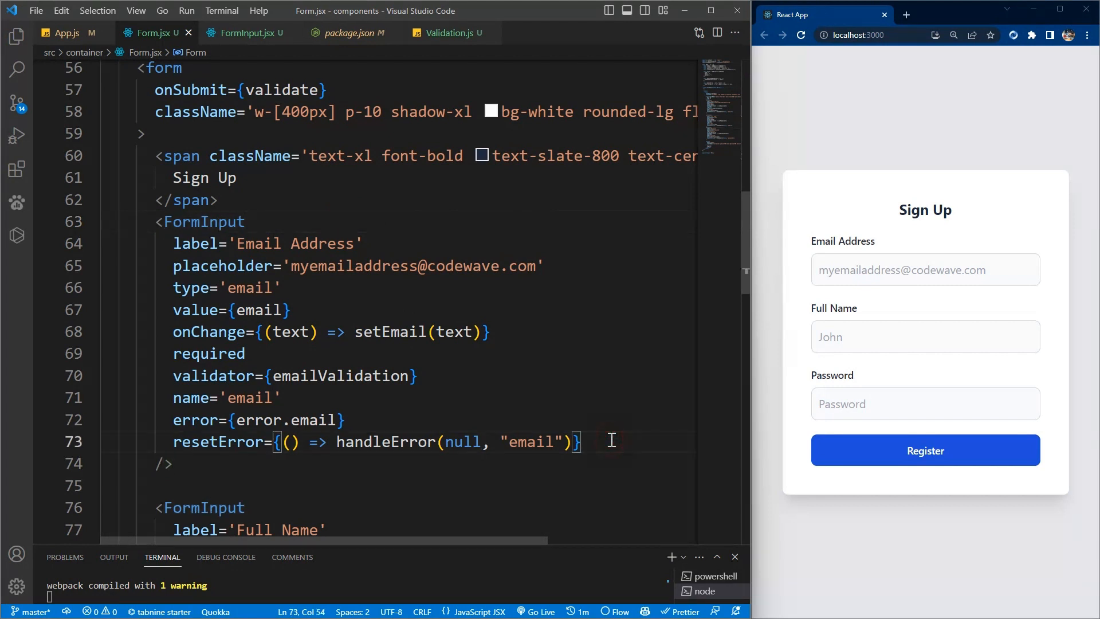
type("leftIcon={")
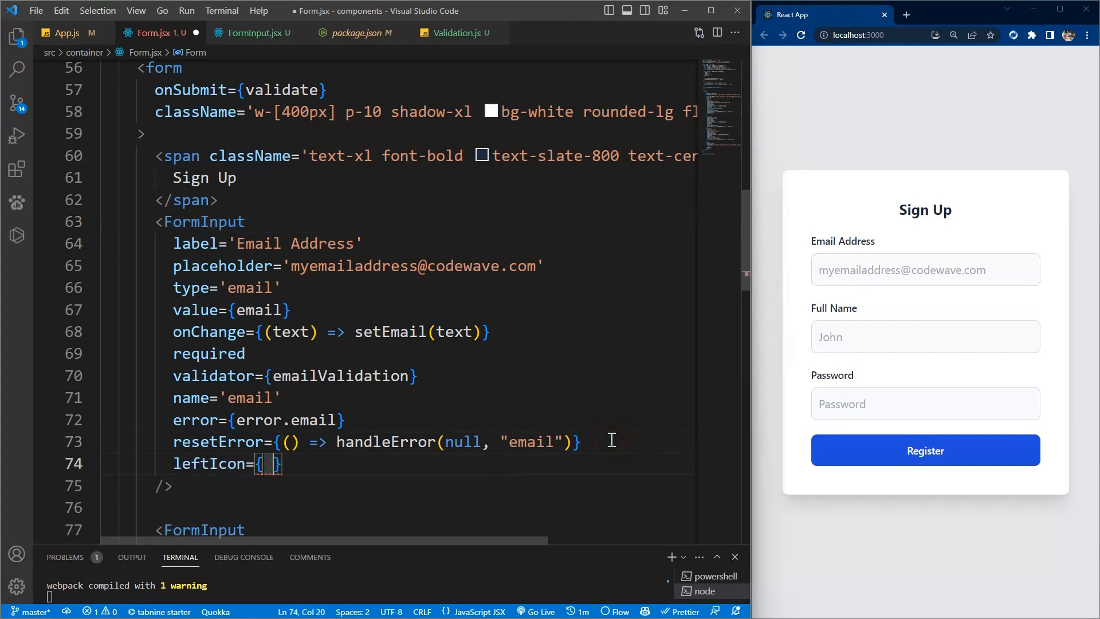
type("<Md")
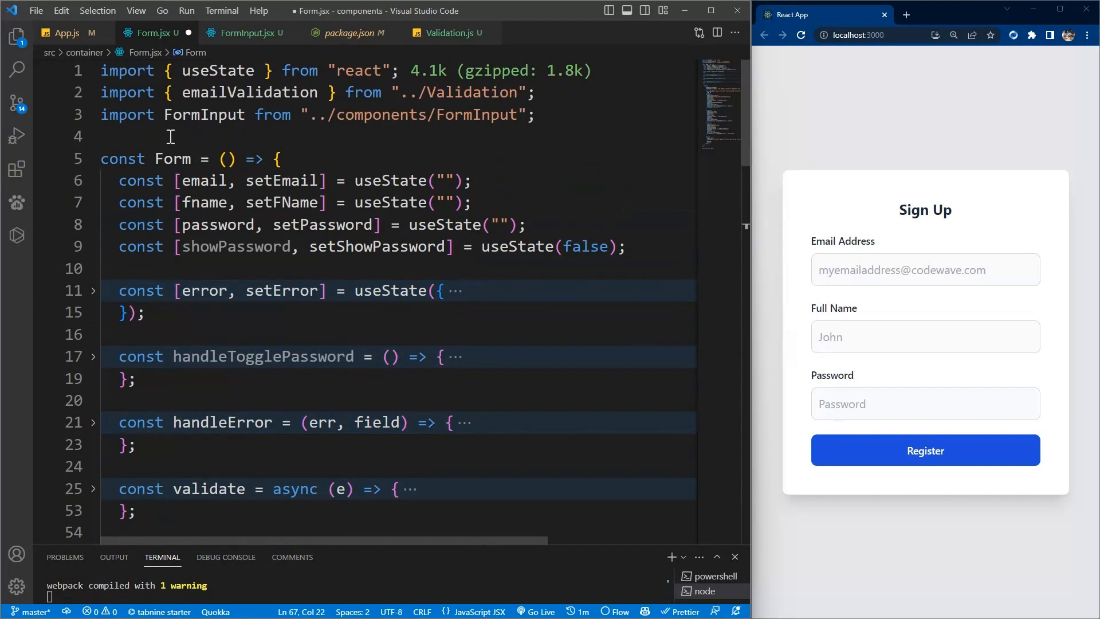
Step: Import { MdEmail } from 'react-icons/md' at the top of Form.jsx
type("import")
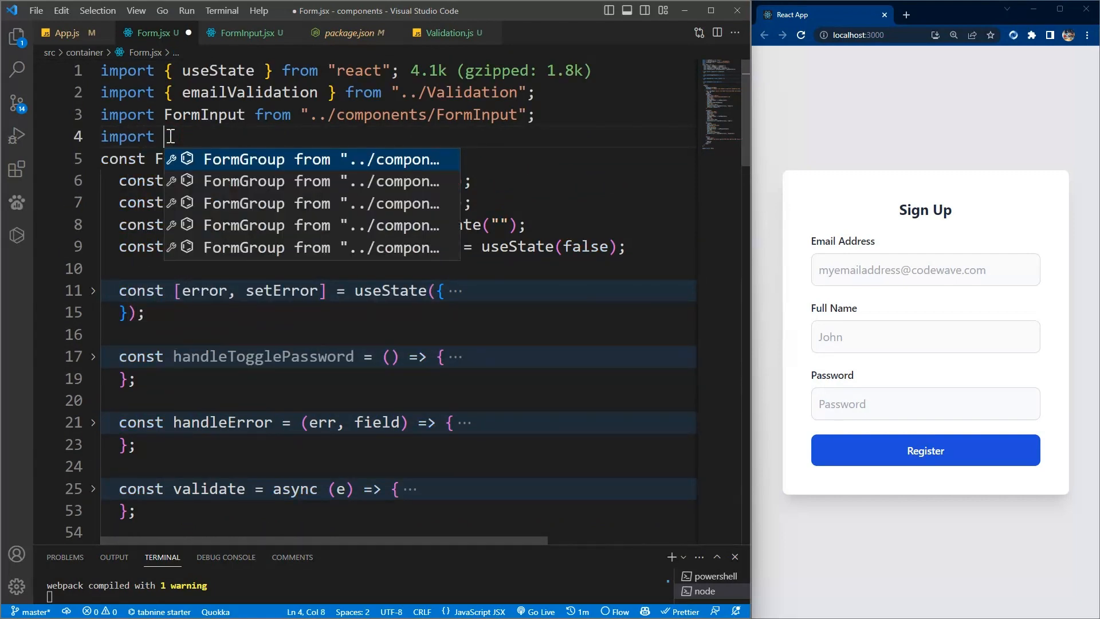
type("{MdEm}")
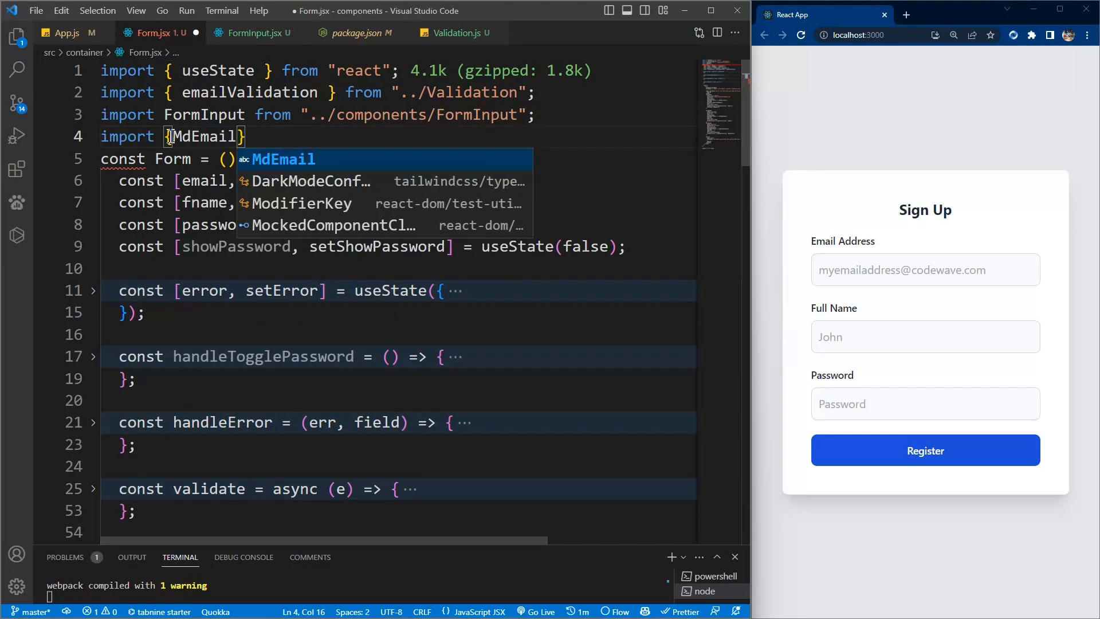
type("from \"react-icons")
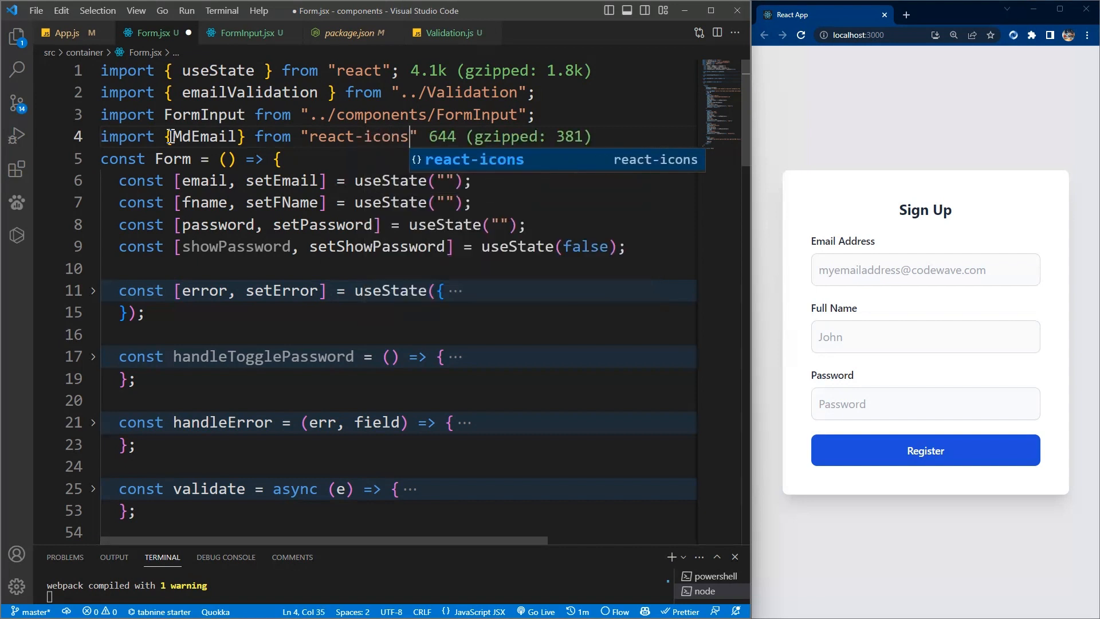
type("/md")
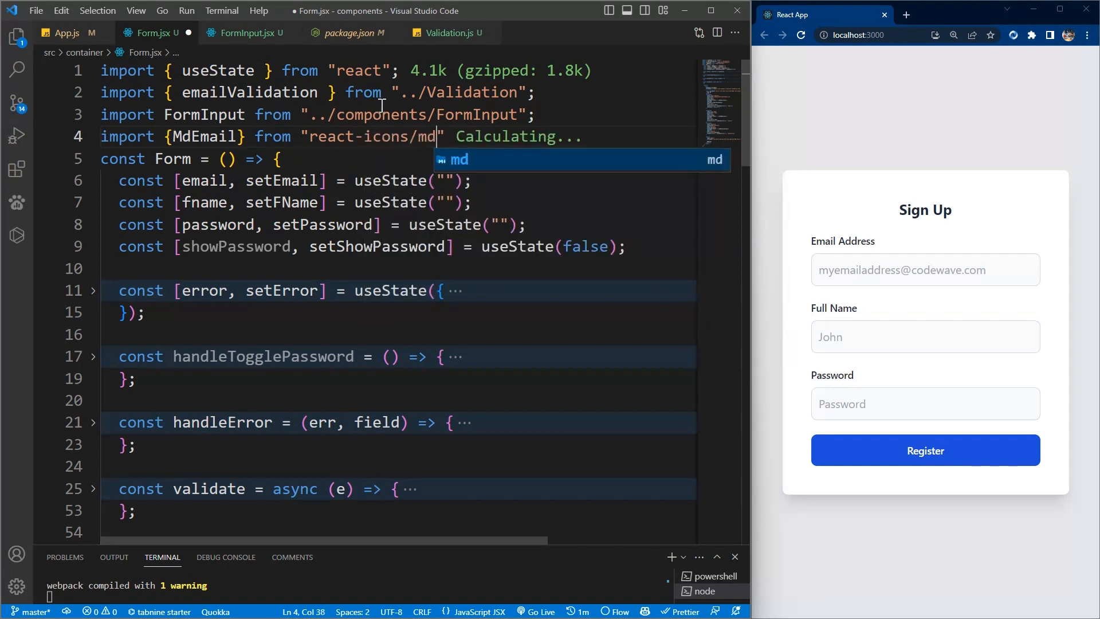
Step: Give the MdEmail icon color='#666'
scroll("down", 3)
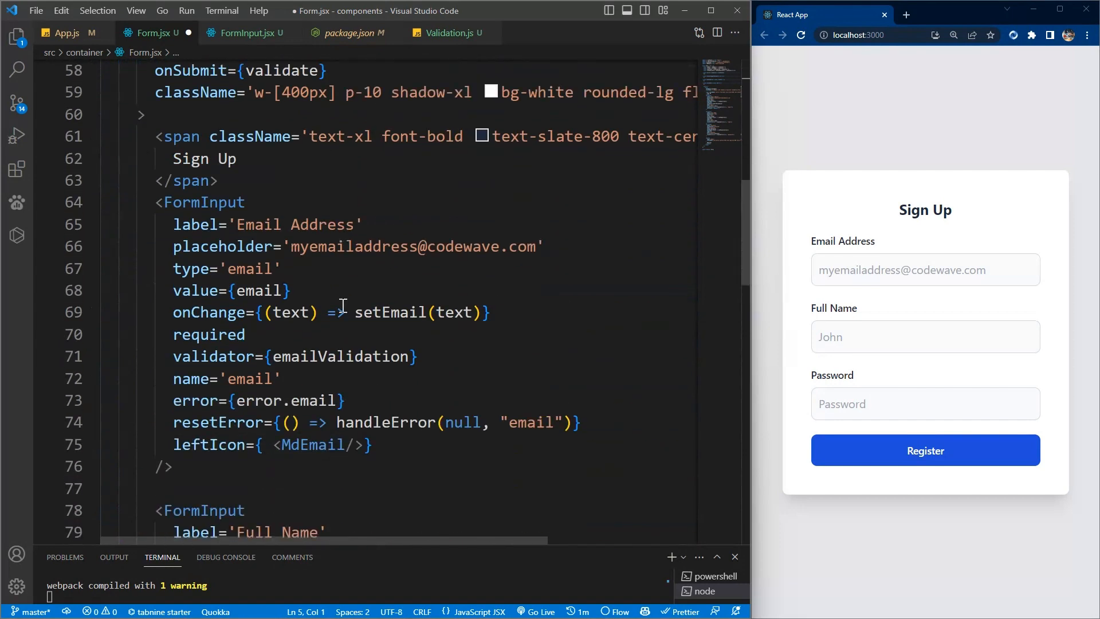
scroll("down", 3)
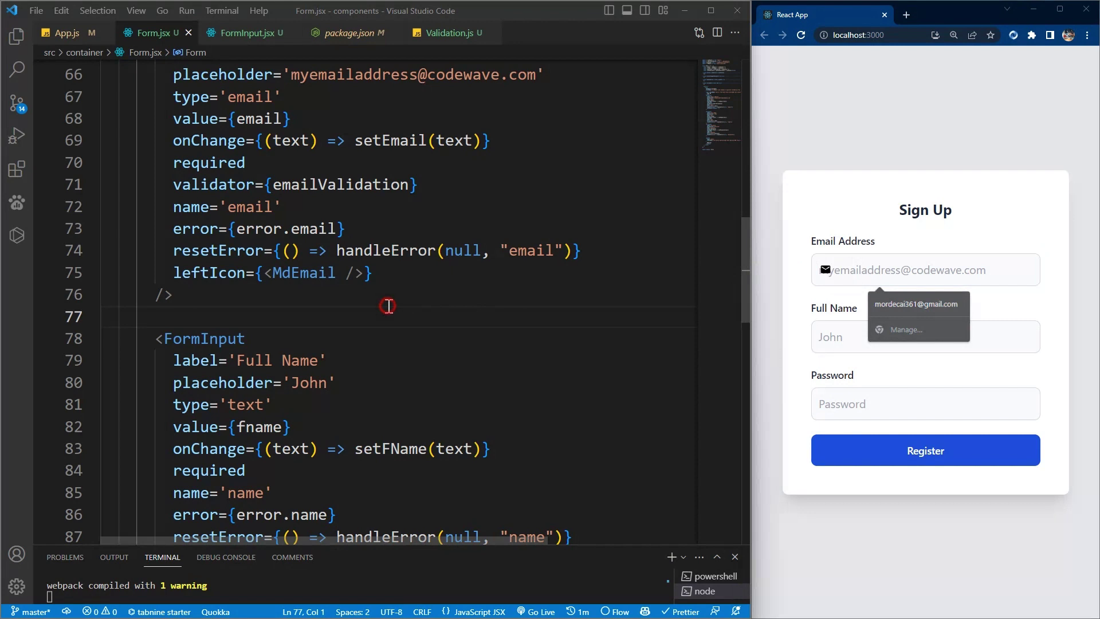
left_click(348, 273)
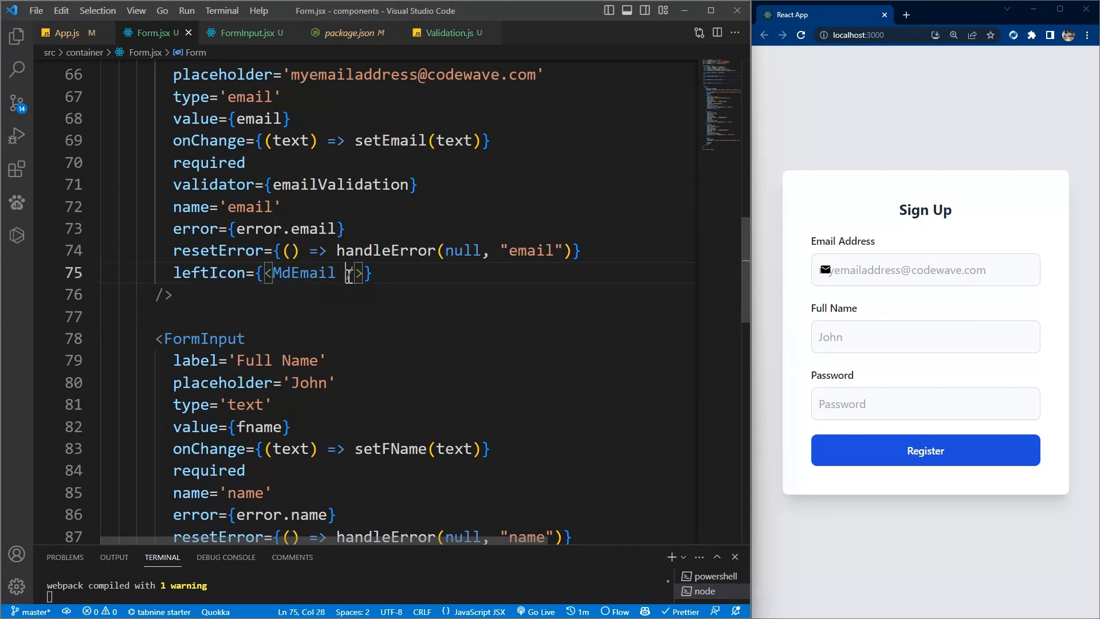
type("color")
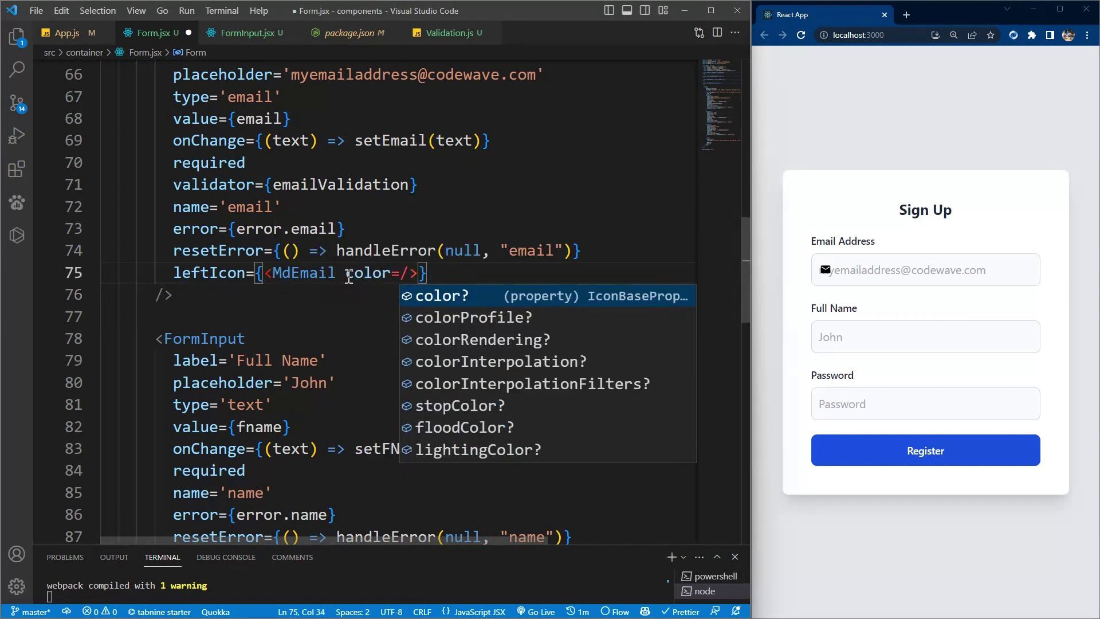
type("='#666'")
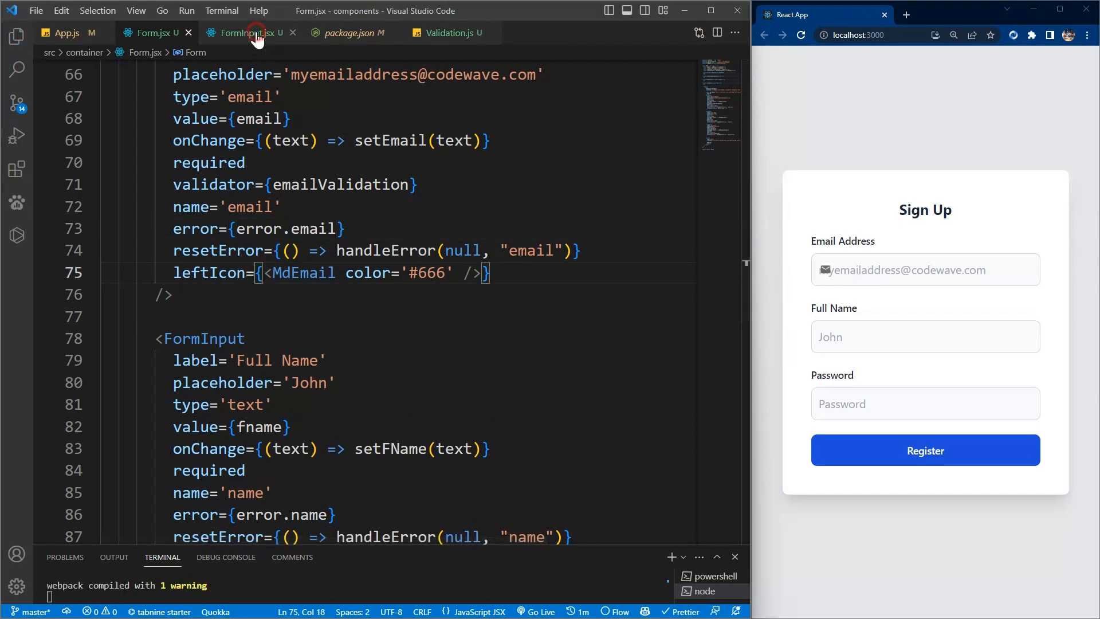
Step: Convert the input's className string in FormInput.jsx into a {`...`} template literal
left_click(250, 33)
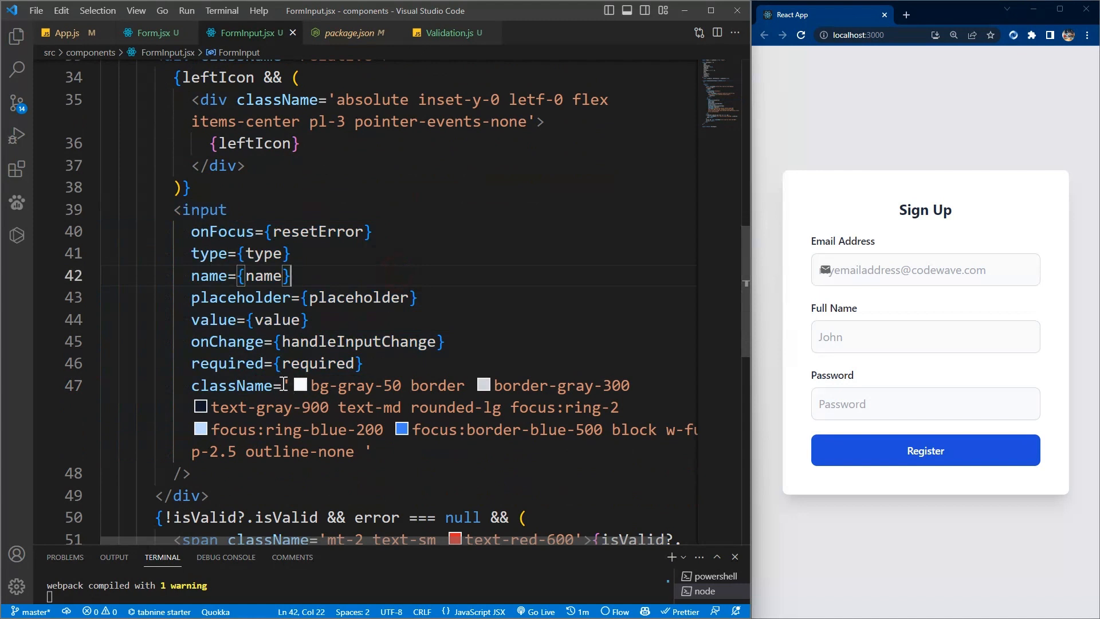
left_click_drag(281, 385, 375, 451)
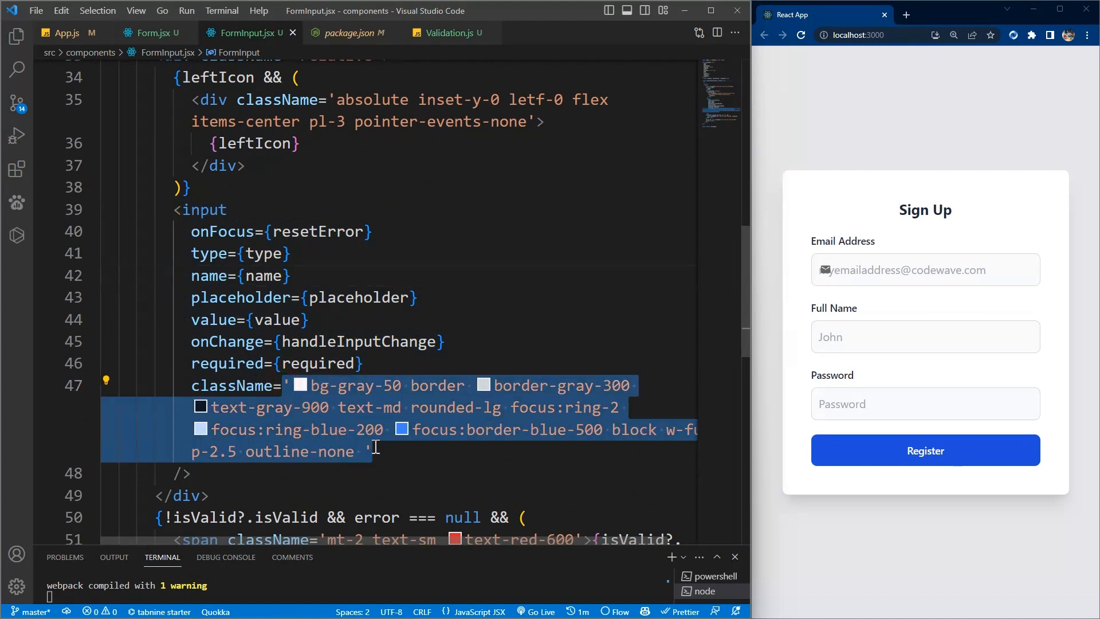
type("`")
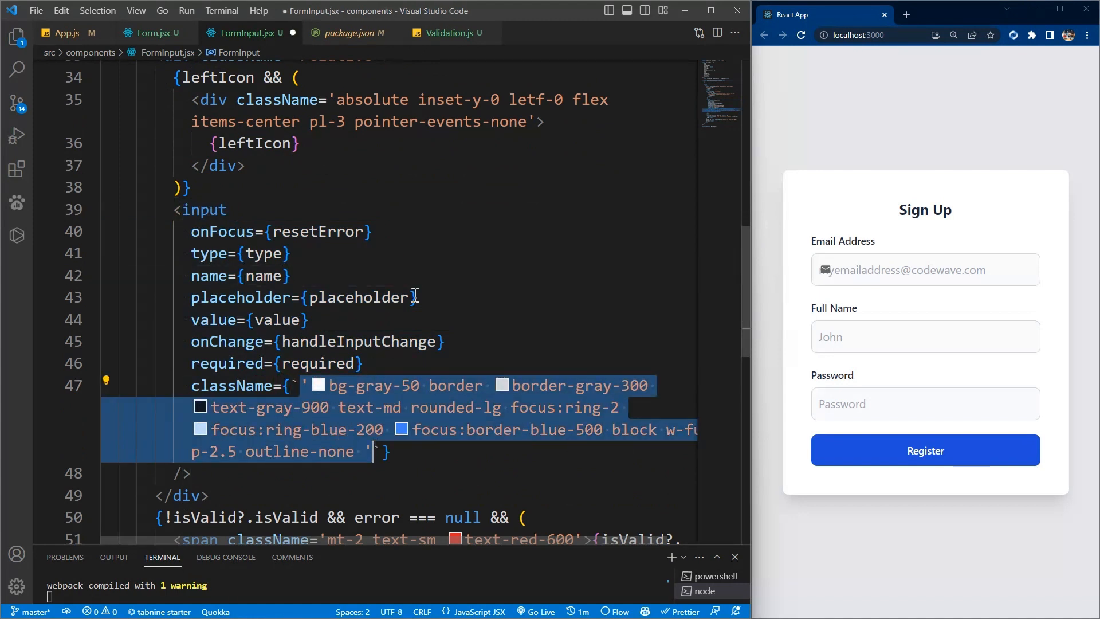
left_click(376, 386)
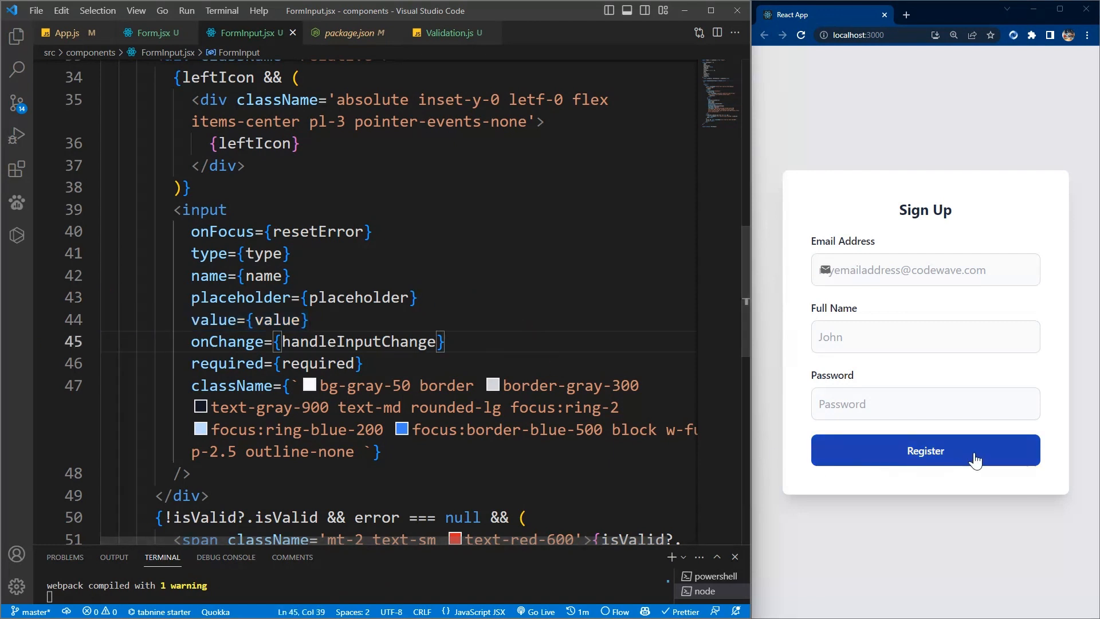
Step: Autofill Email, enter 'zx' as Full Name and a two-character password, then Register
left_click(926, 269)
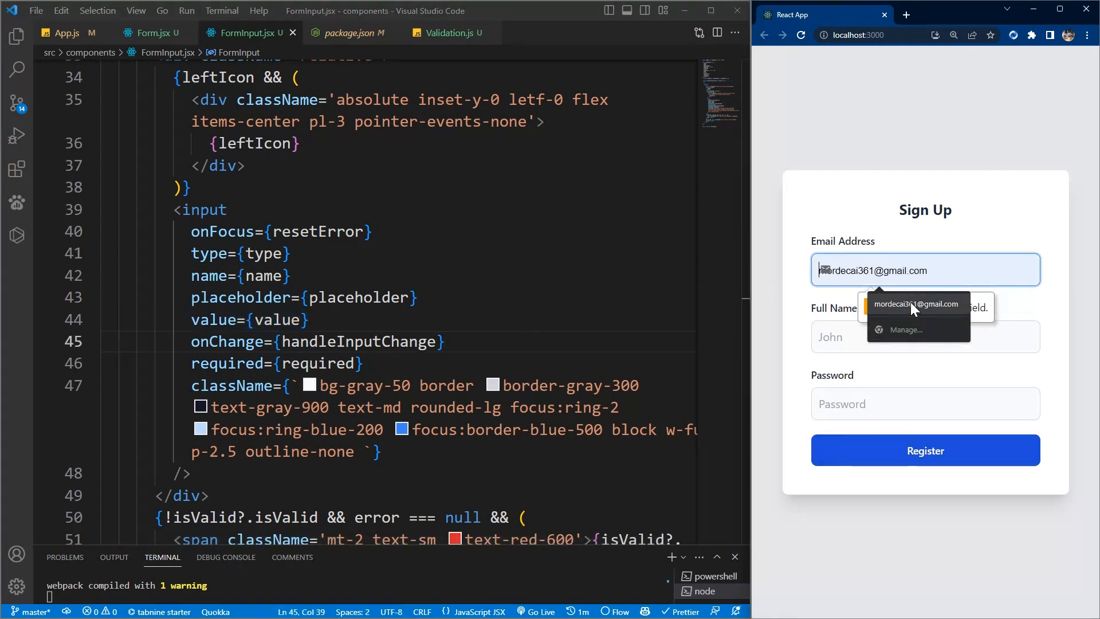
left_click(926, 336)
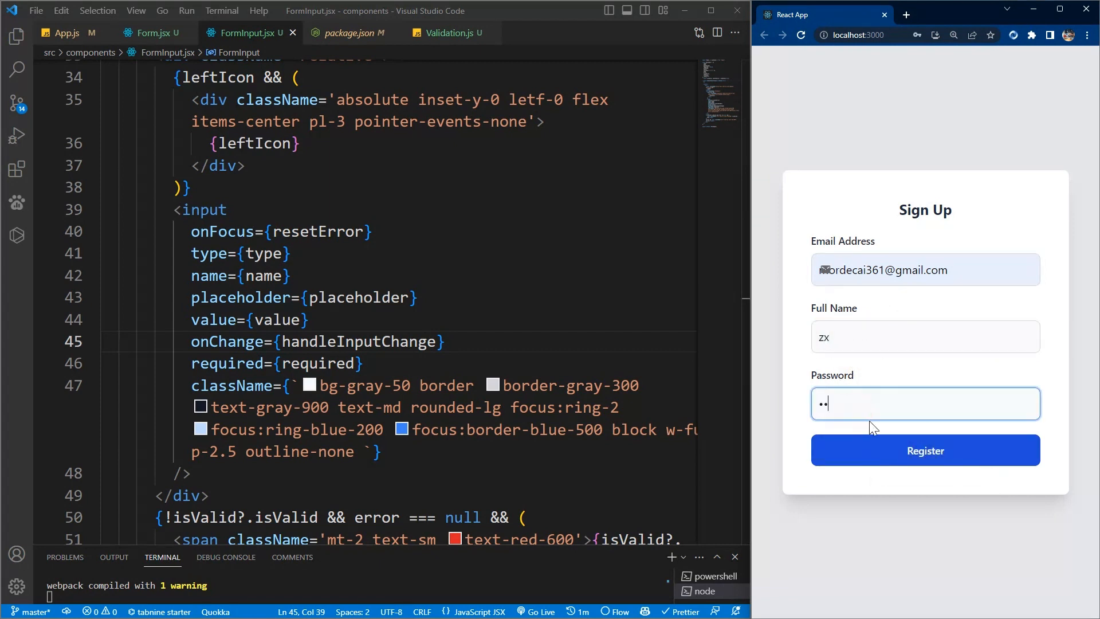
left_click(926, 450)
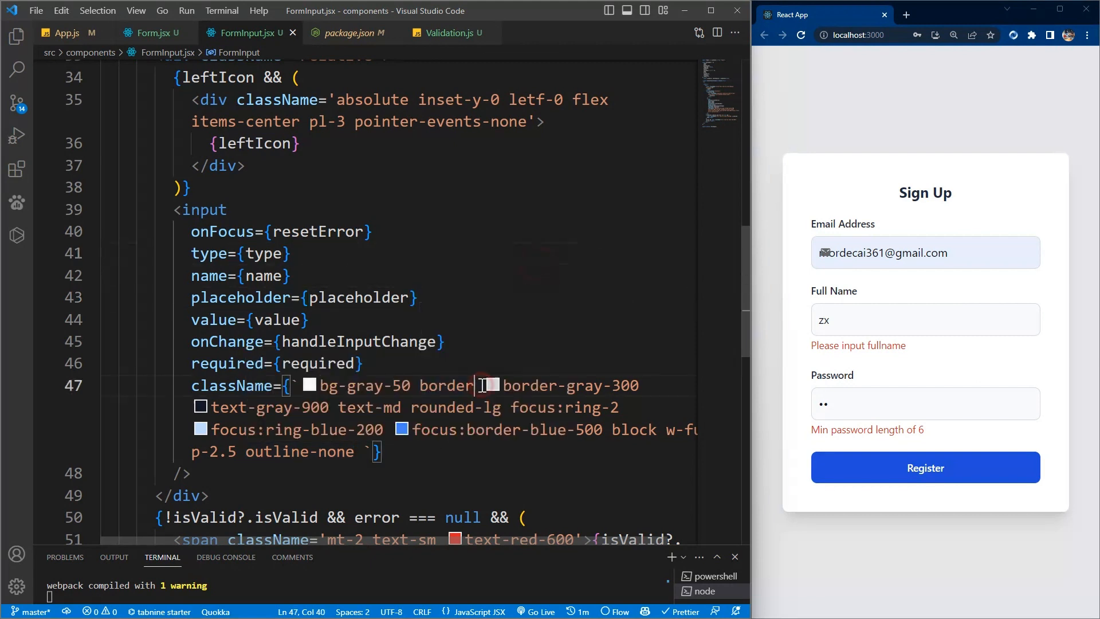
Step: Make the input border red-600 on error, otherwise gray-300, and test it on Email
type("${}")
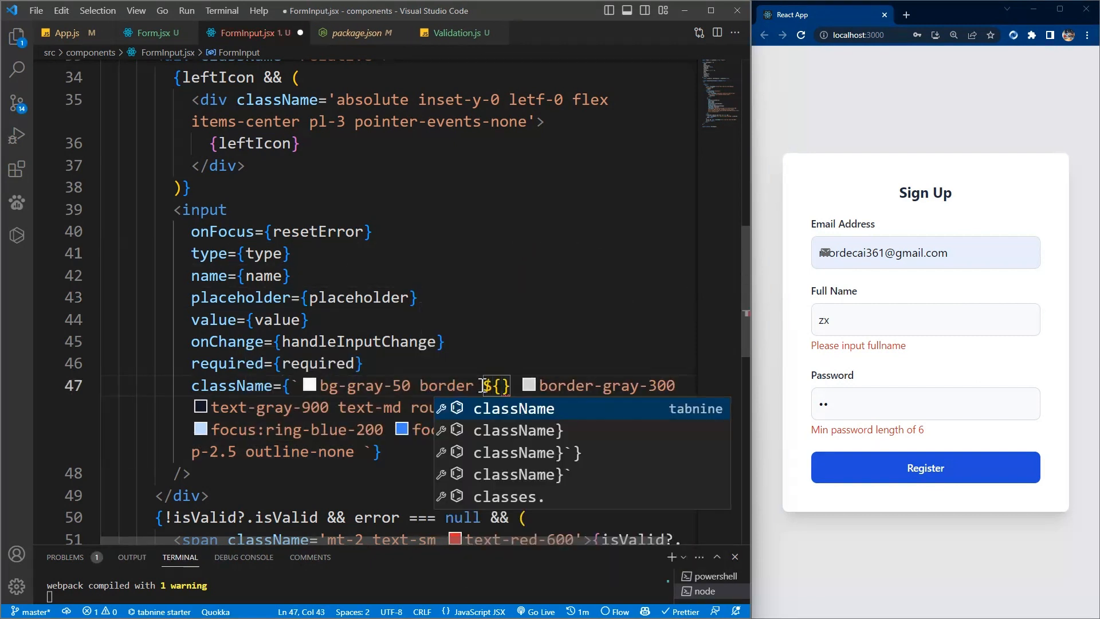
type("error")
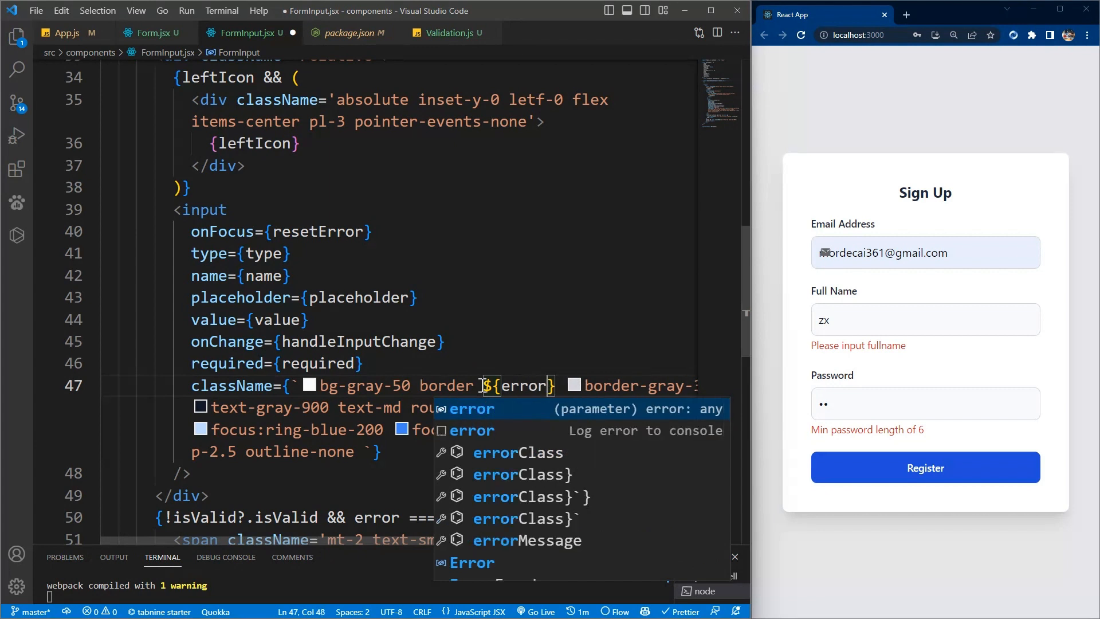
type("? \"b")
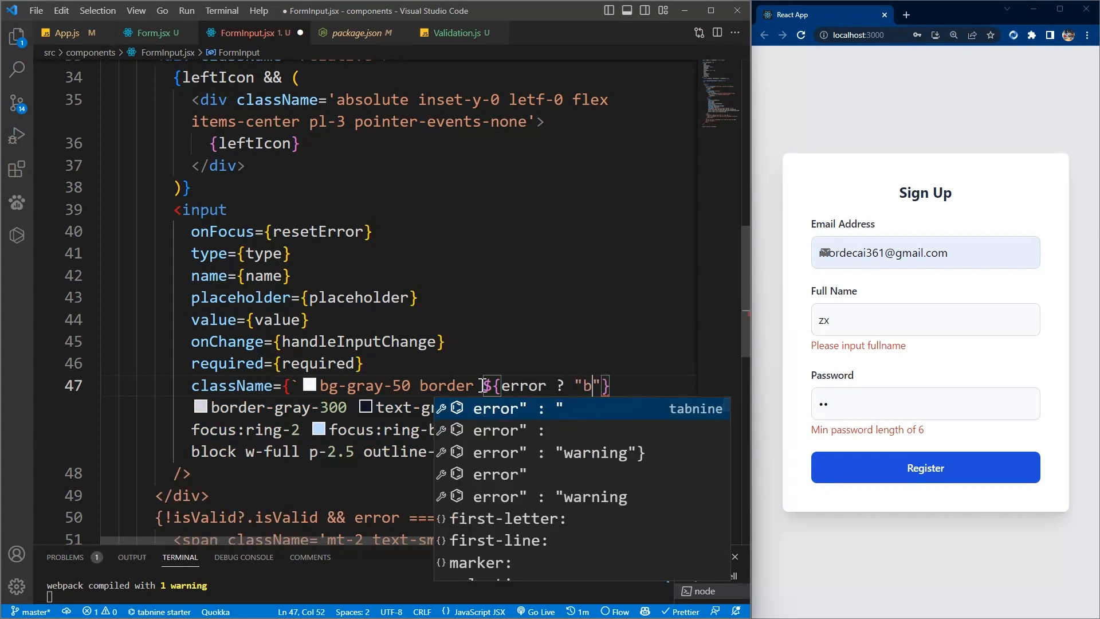
type("order-red-600\" : \"border-gray-300")
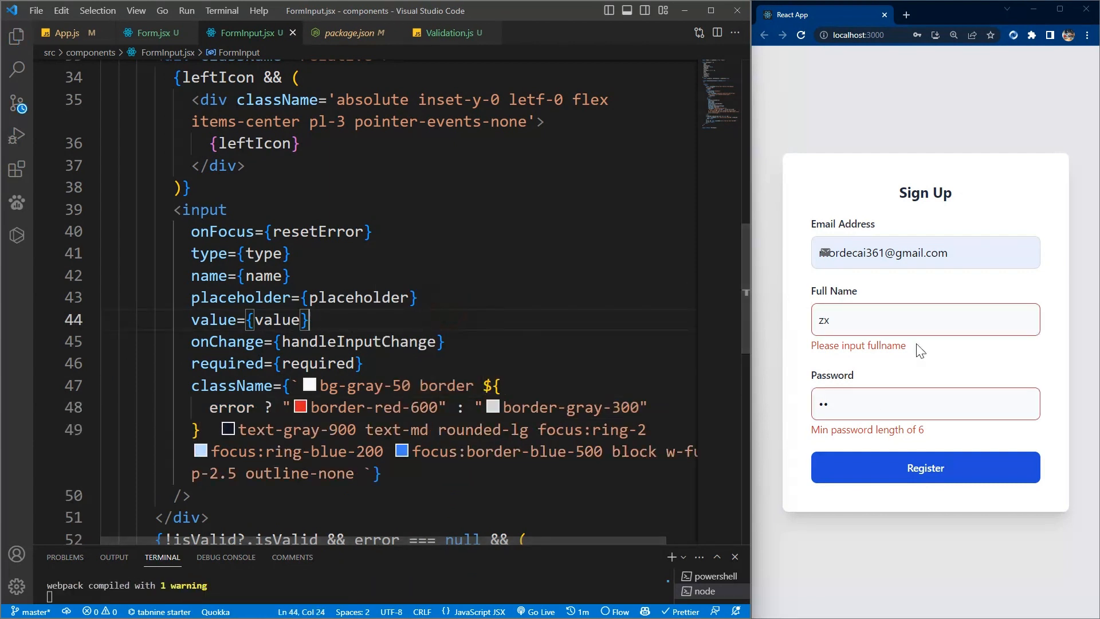
left_click(926, 253)
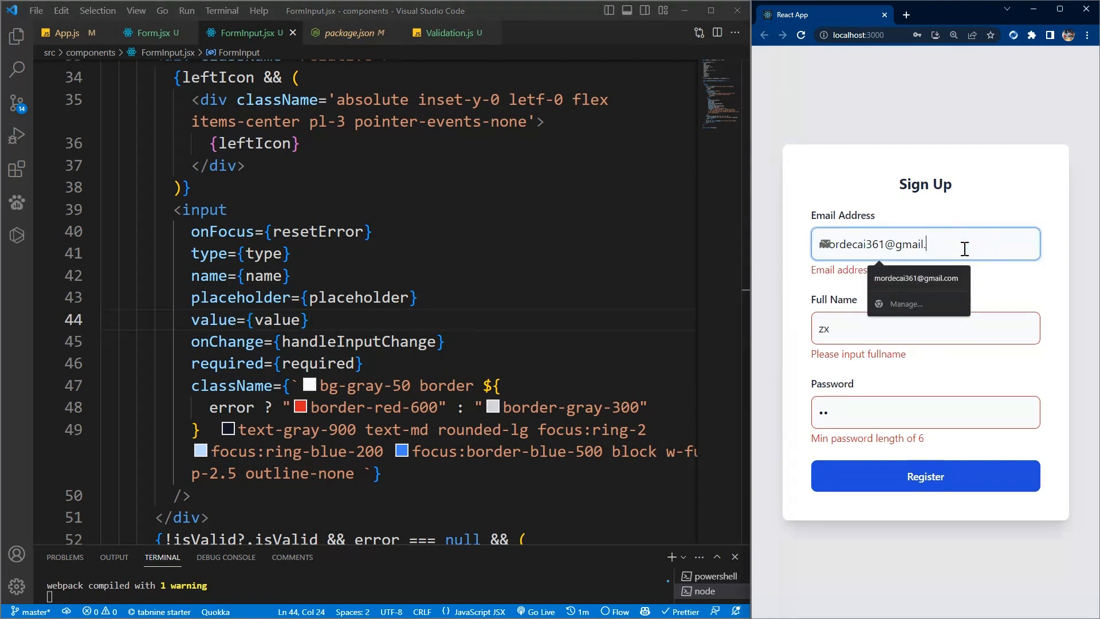
left_click(925, 476)
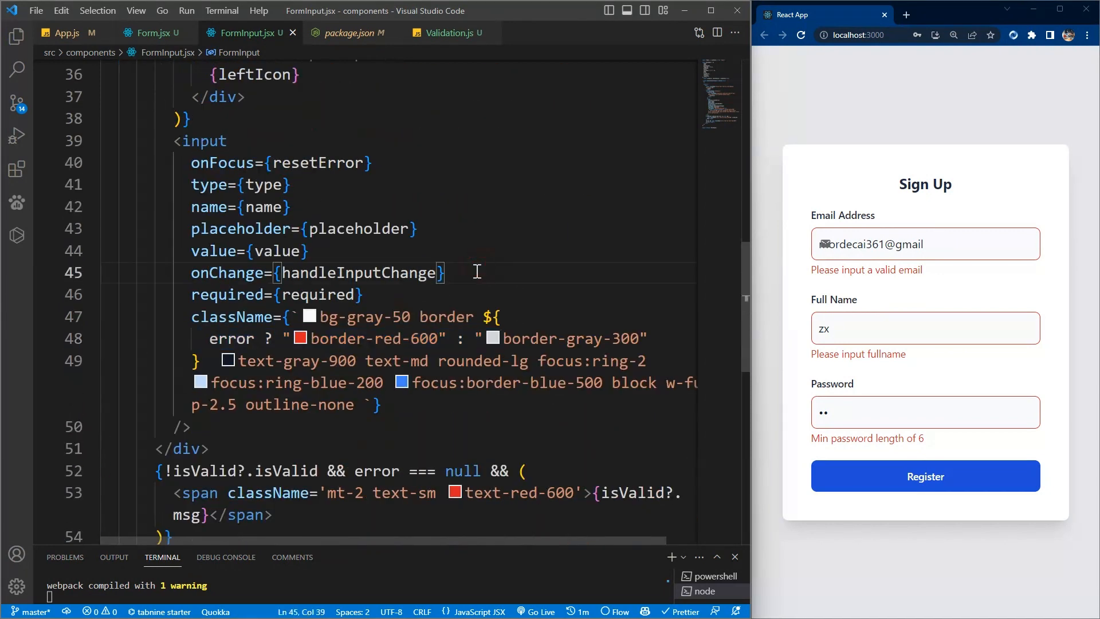
Step: Insert ${leftIcon && "pl-10"} before p-2.5 in the input's className
left_click(391, 405)
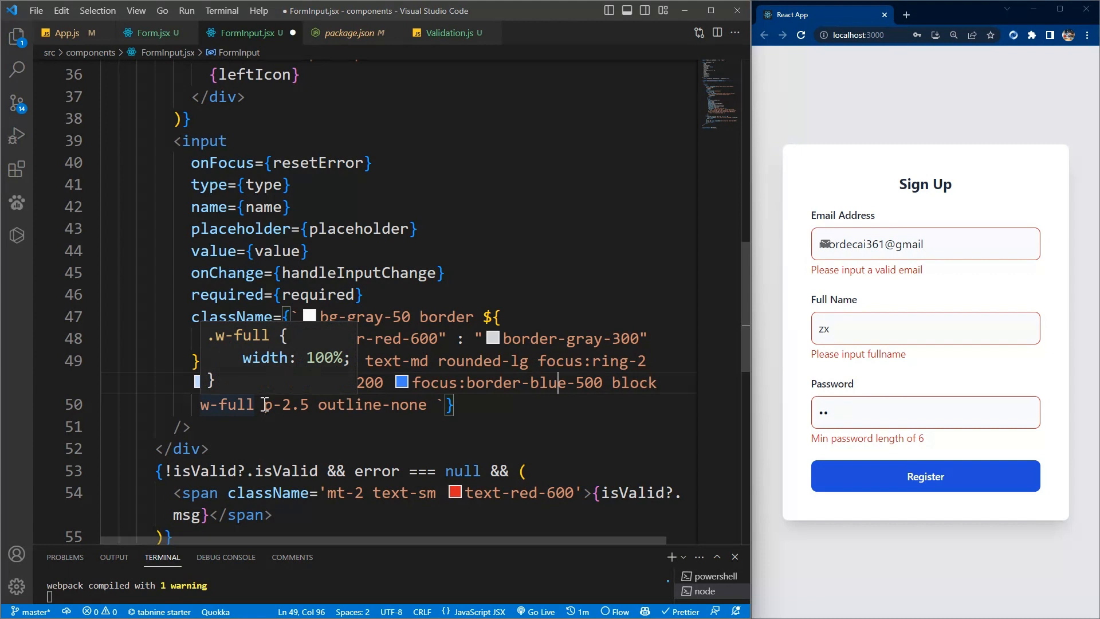
left_click(305, 443)
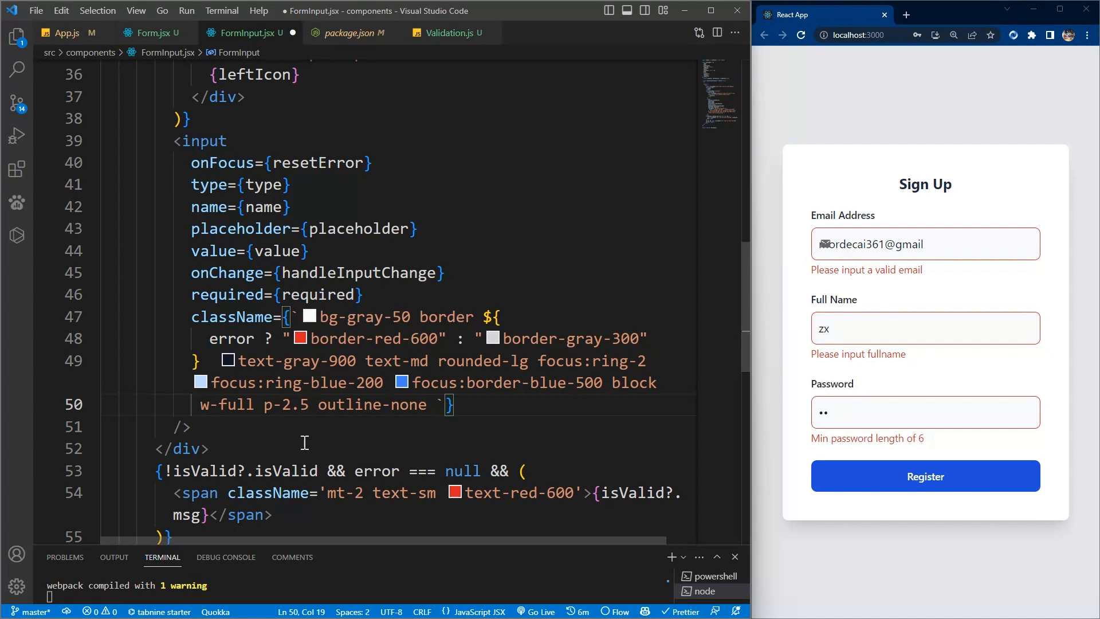
type("${}")
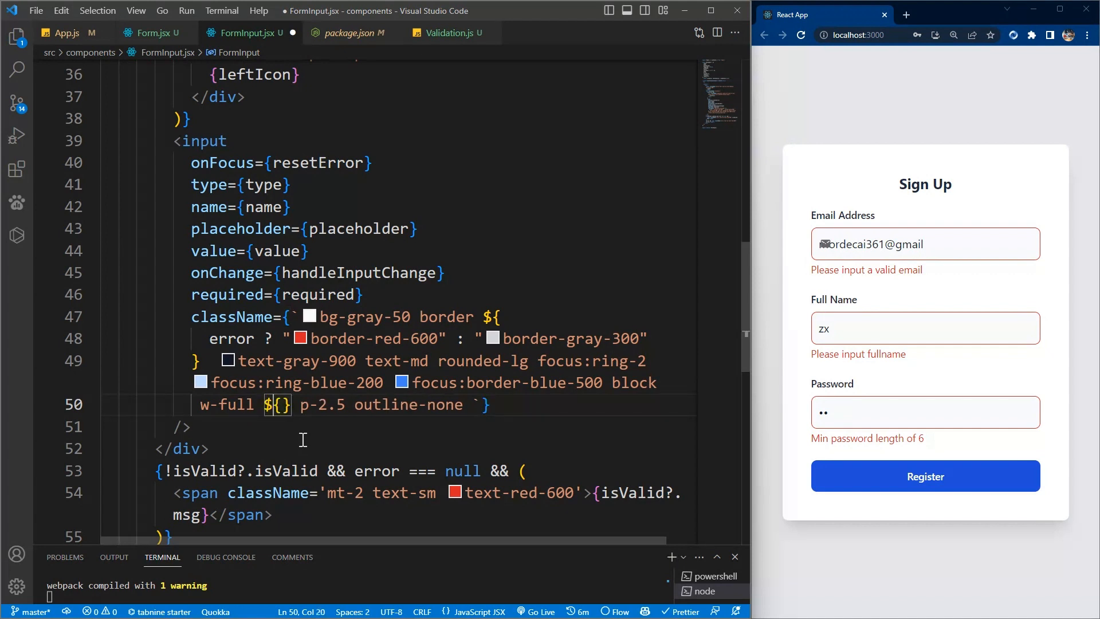
type("1")
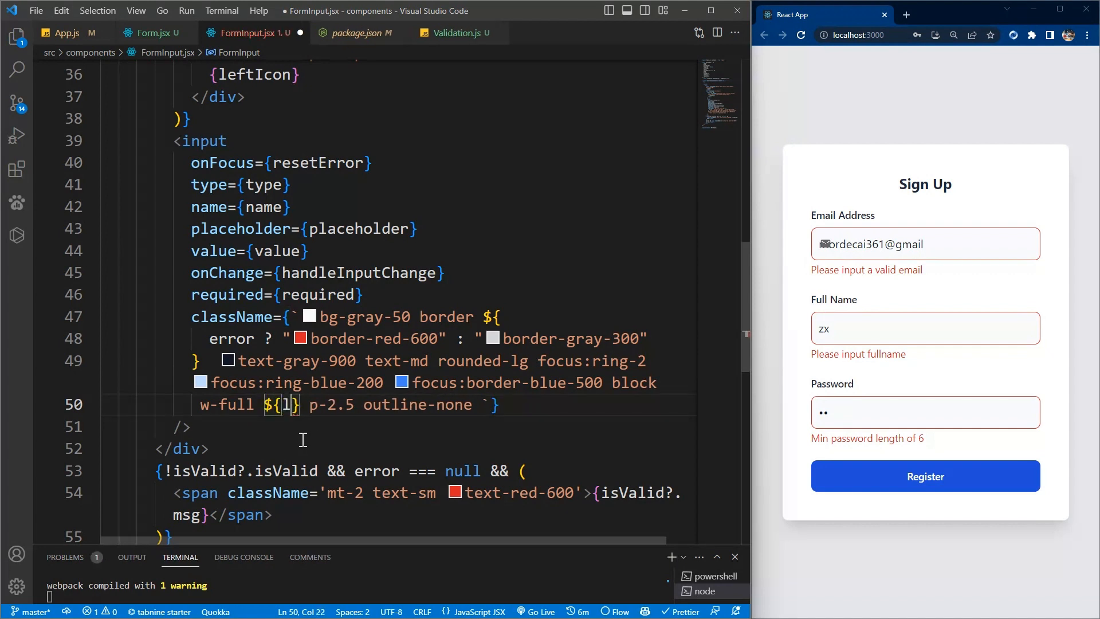
type("eftIcon && \"pl-10")
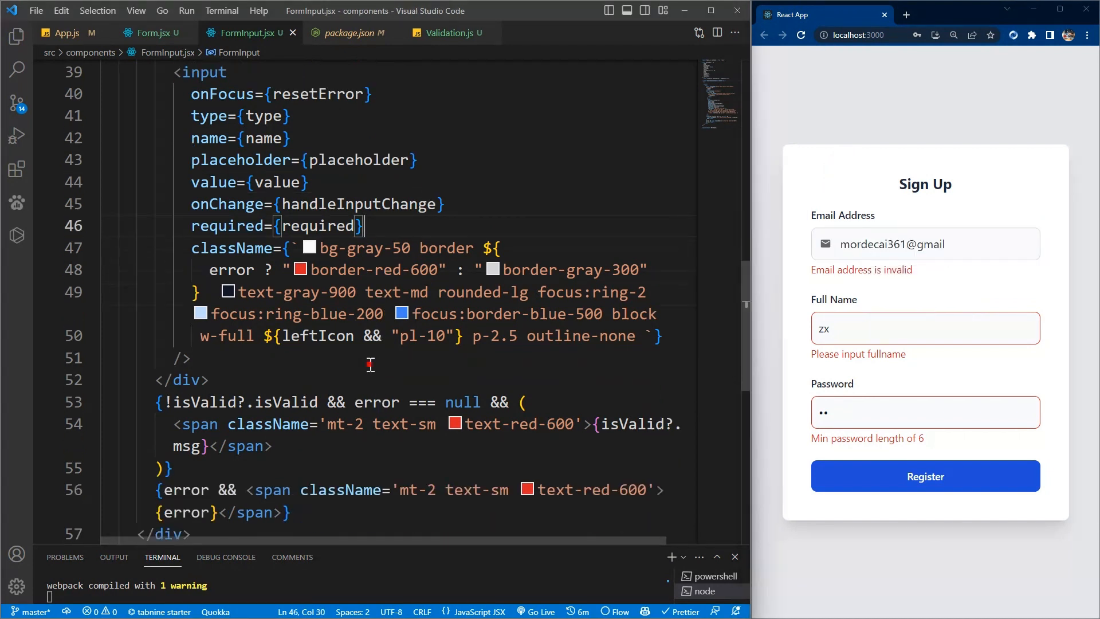
left_click(189, 358)
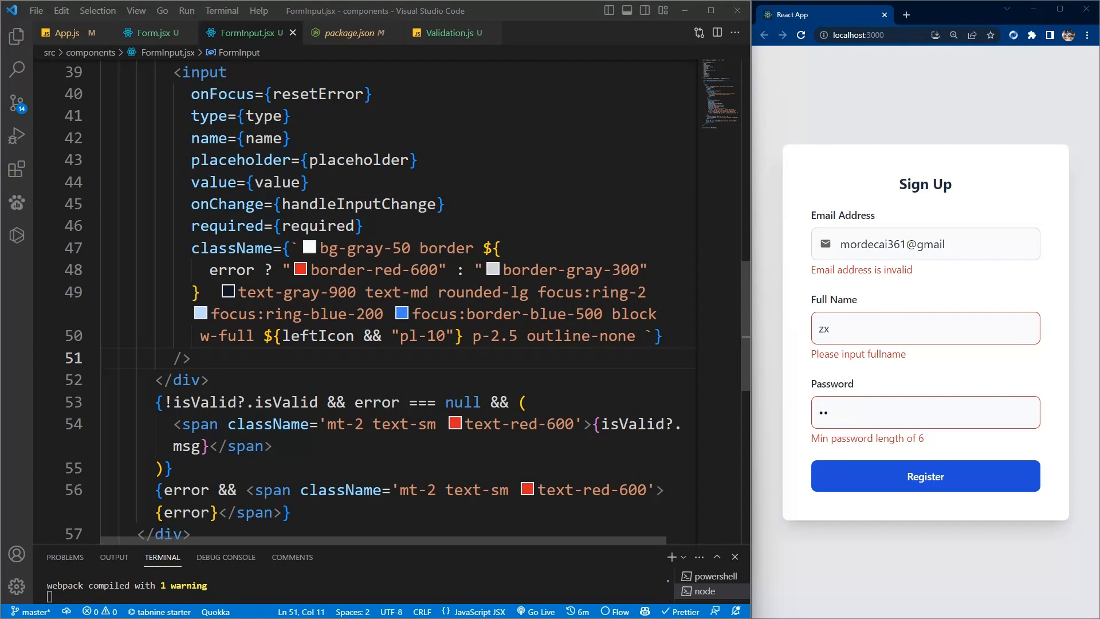
mouse_move(207, 47)
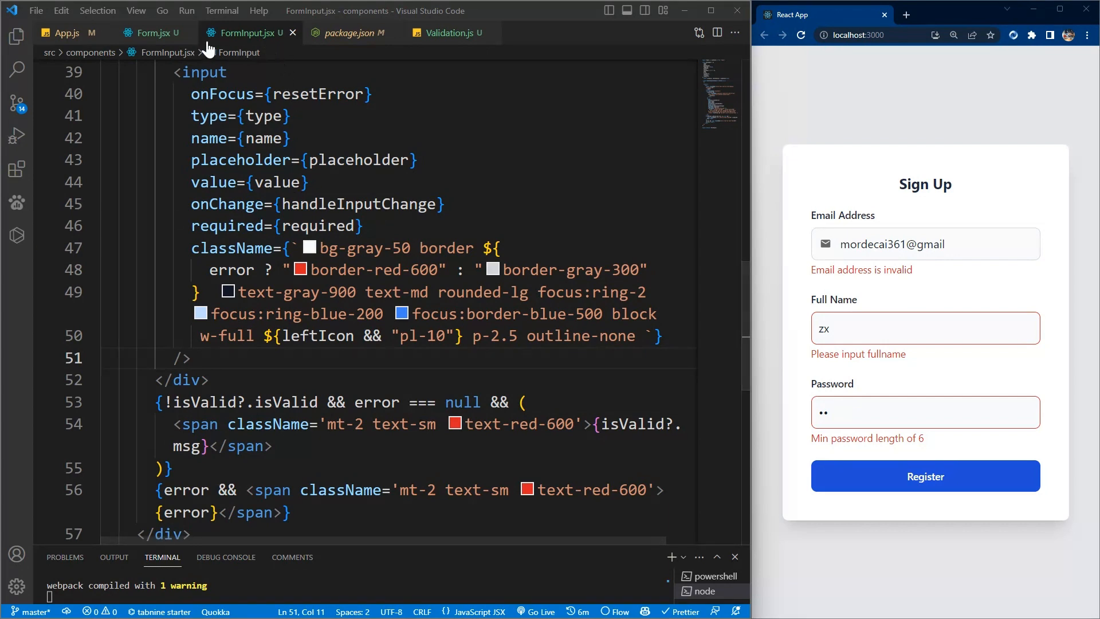
Step: Switch to Form.jsx and scroll to the Email Address and Full Name inputs
left_click(152, 33)
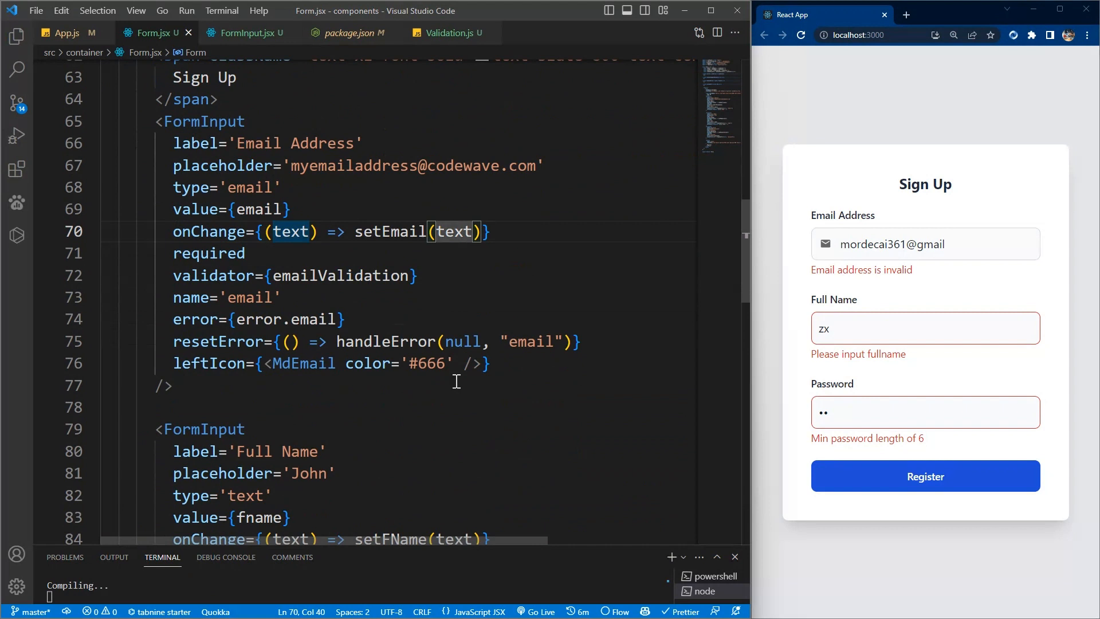
scroll("down", 3)
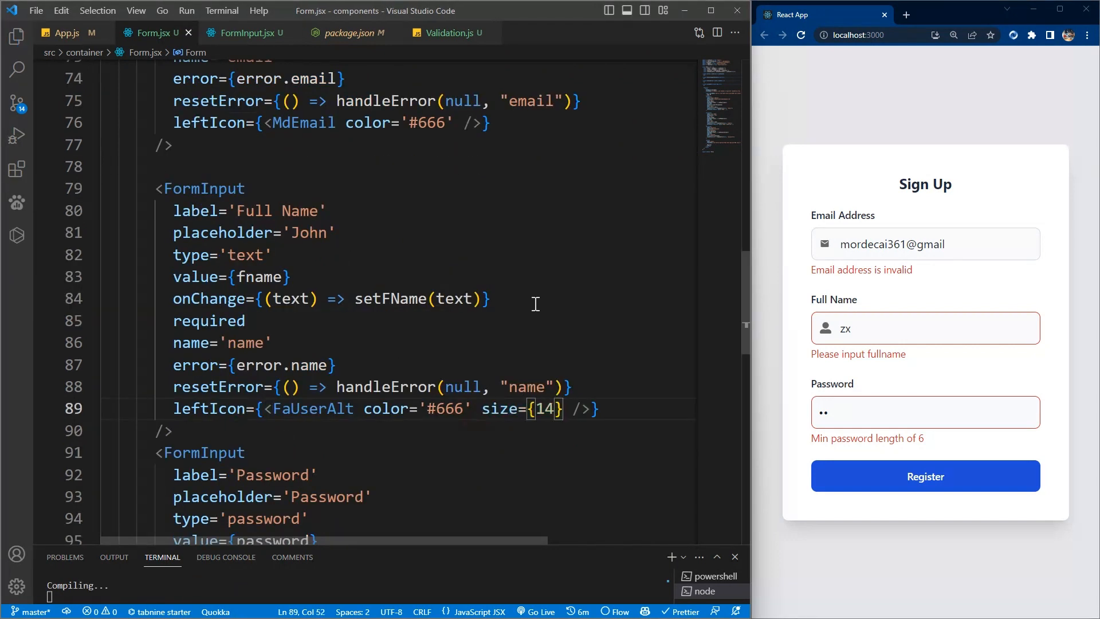
scroll("down", 3)
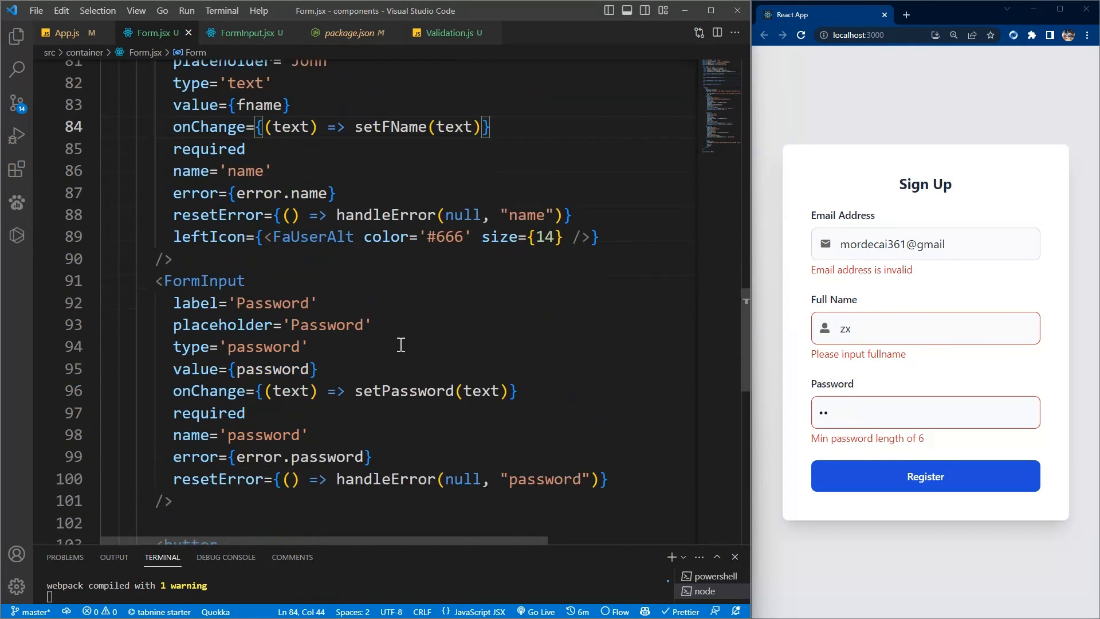
Step: Give Password a grey size-14 BsFillShieldLockFill leftIcon and add its import
scroll("down", 3)
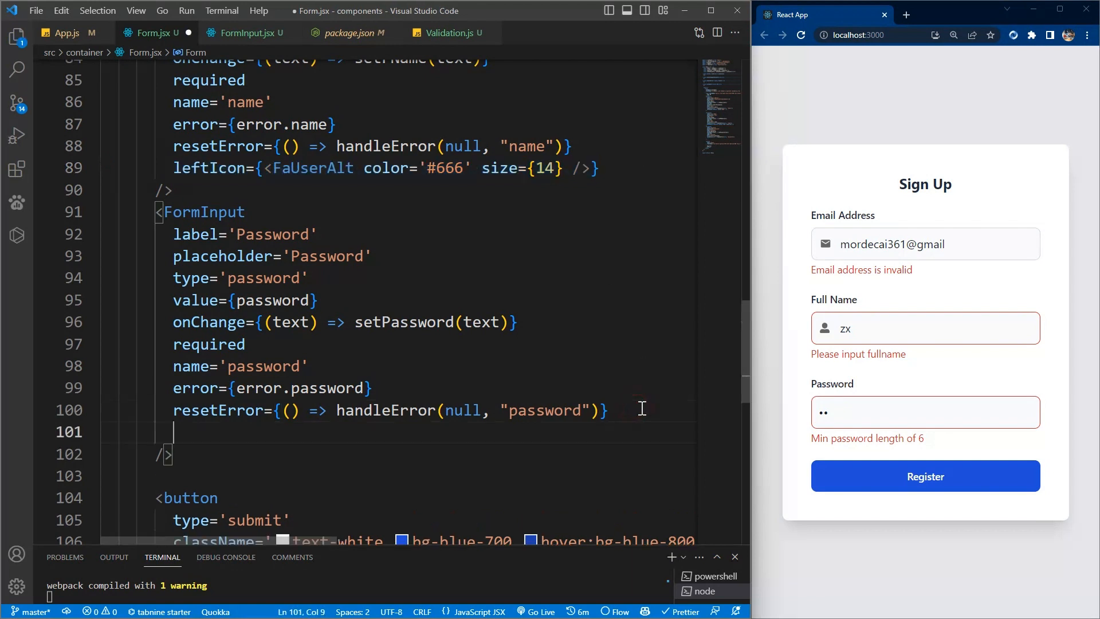
type("leftIcon={<FaUserAlt color='#666' size={14} />}")
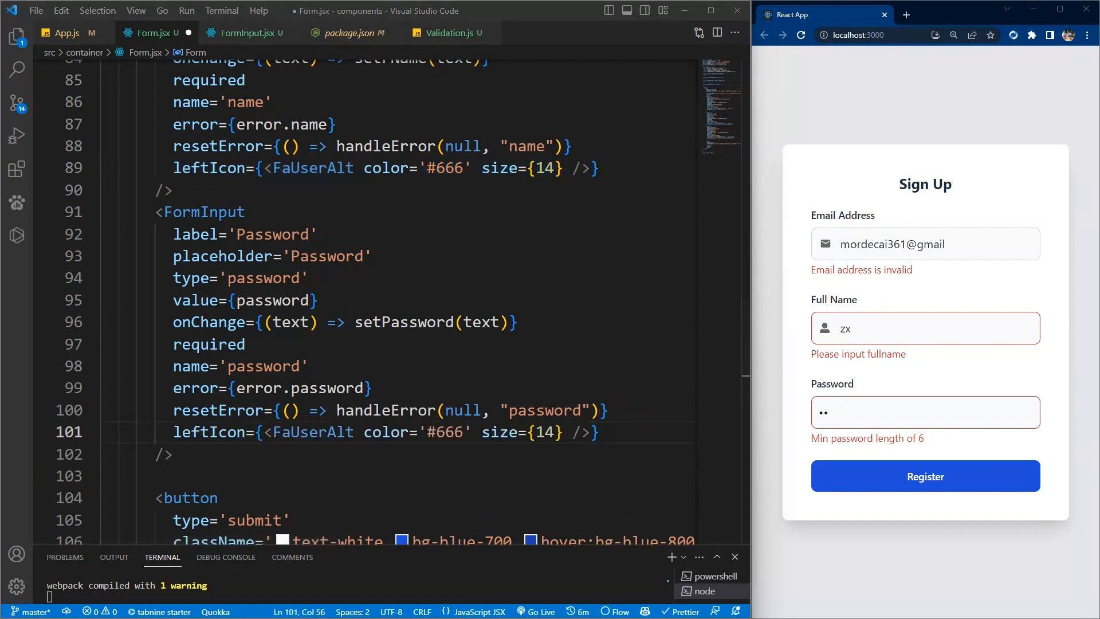
type("BsFillShieldLockFill")
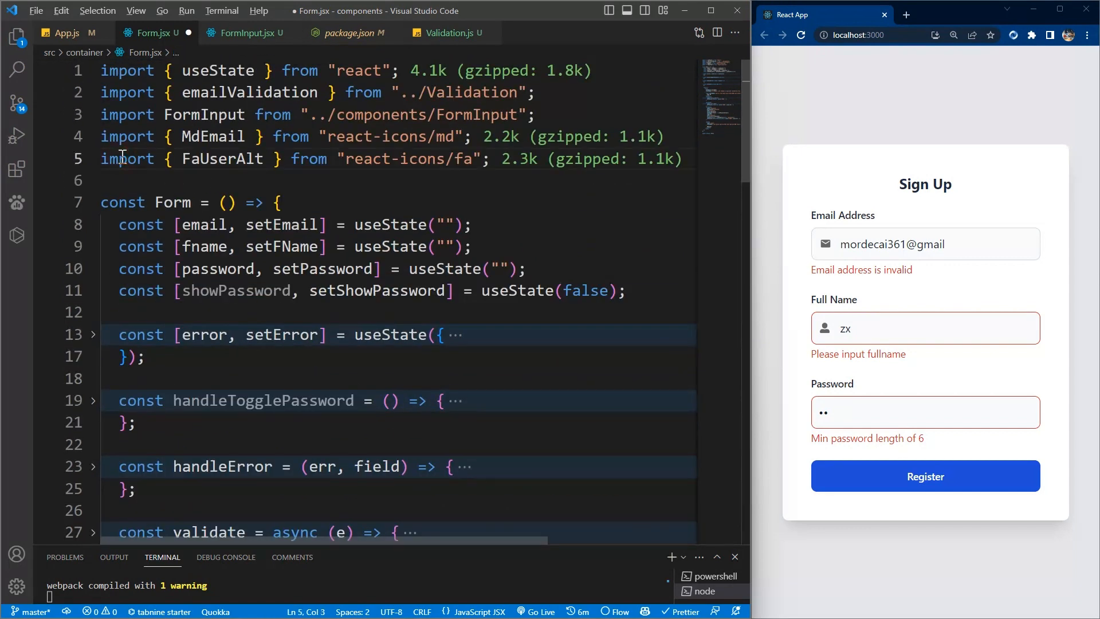
type("import { BsFillShieldLockFill } from \"react-icons/fa\";")
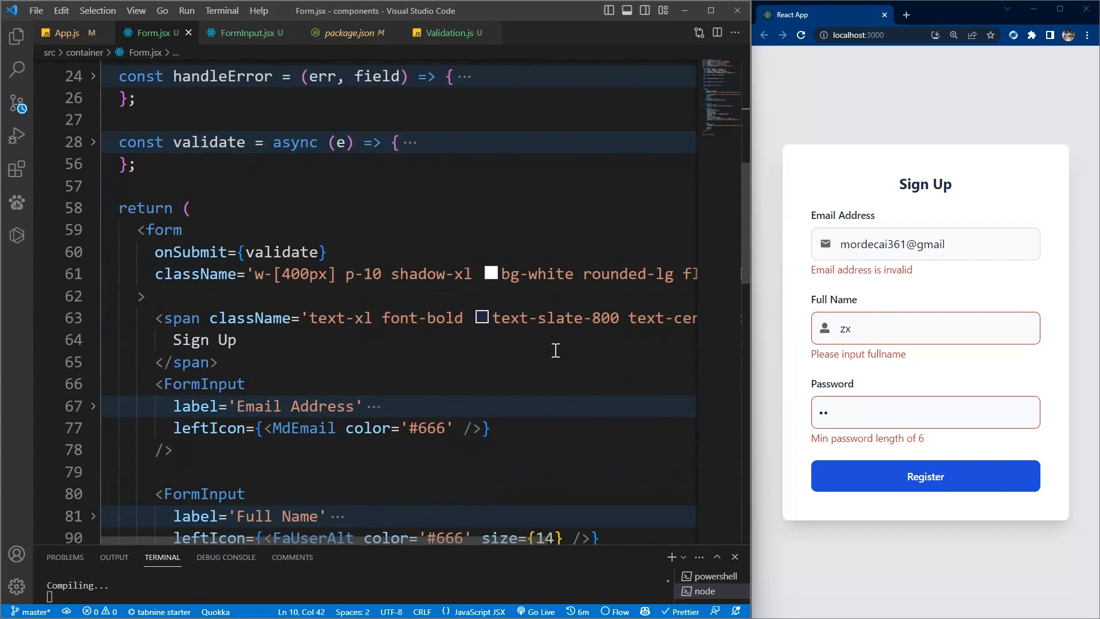
scroll("down", 3)
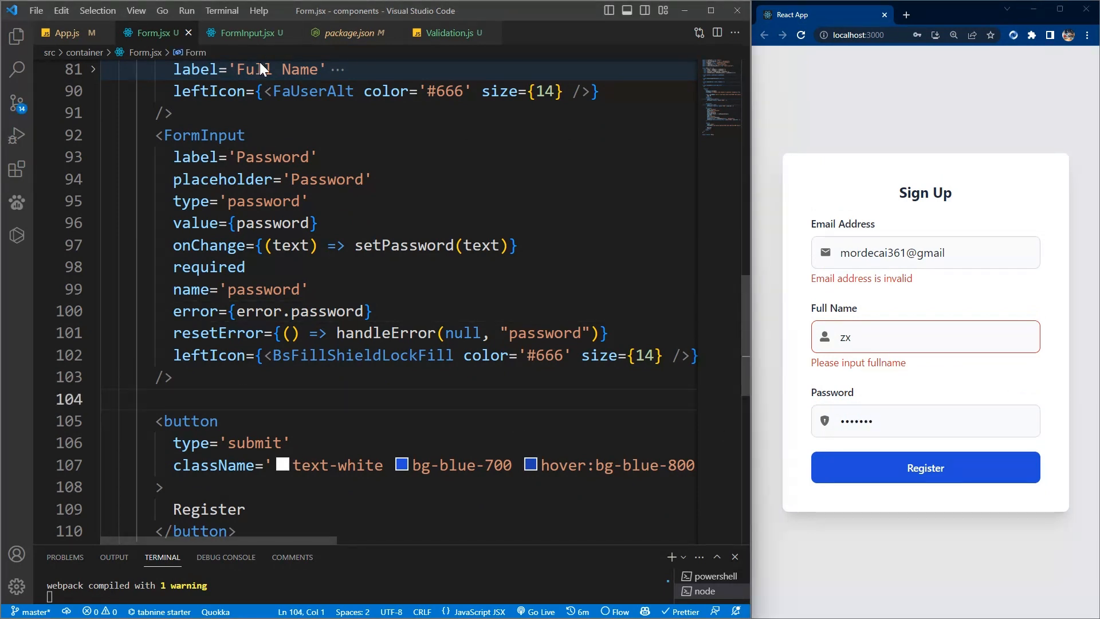
left_click(244, 32)
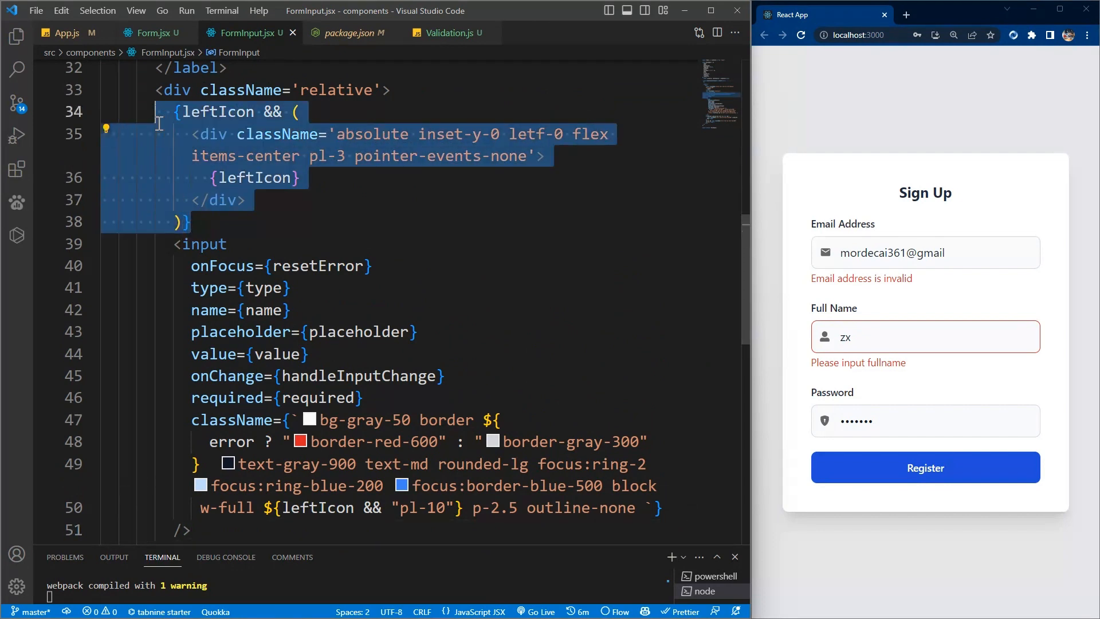
Step: Add a rightIcon div after the input: absolute, inset-y-0 right-0, pr-3, cursor-pointer
scroll("down", 3)
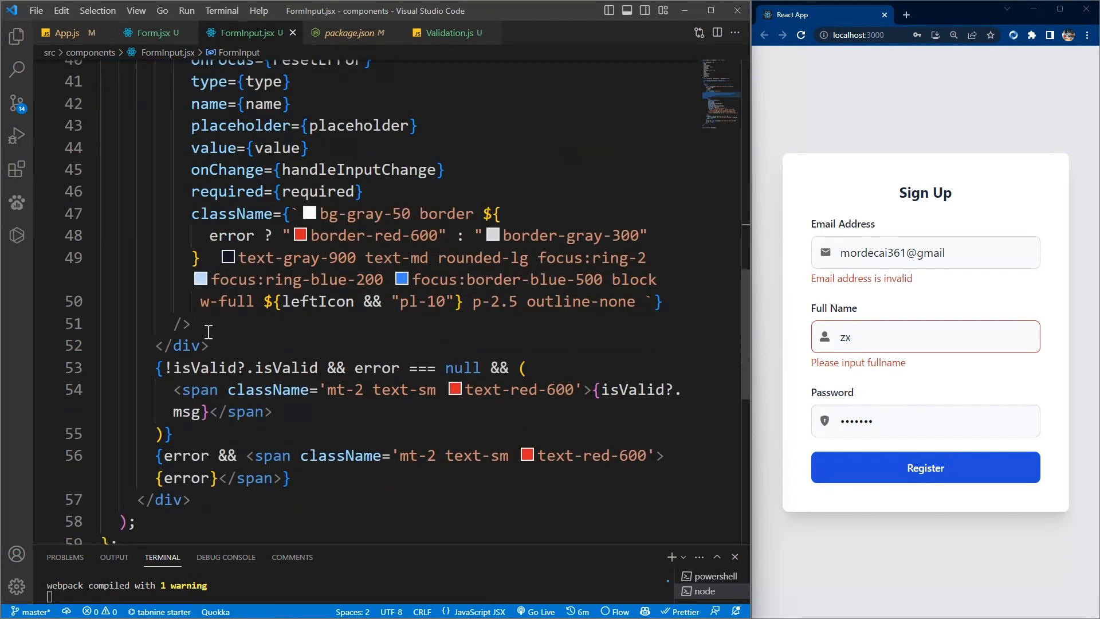
left_click(206, 324)
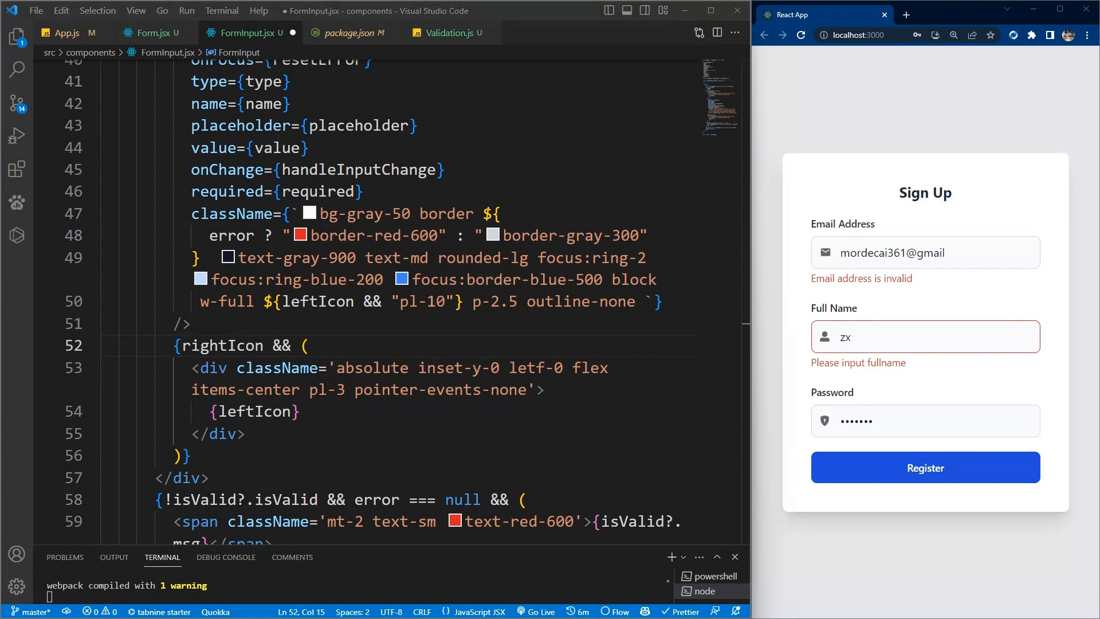
left_click(332, 412)
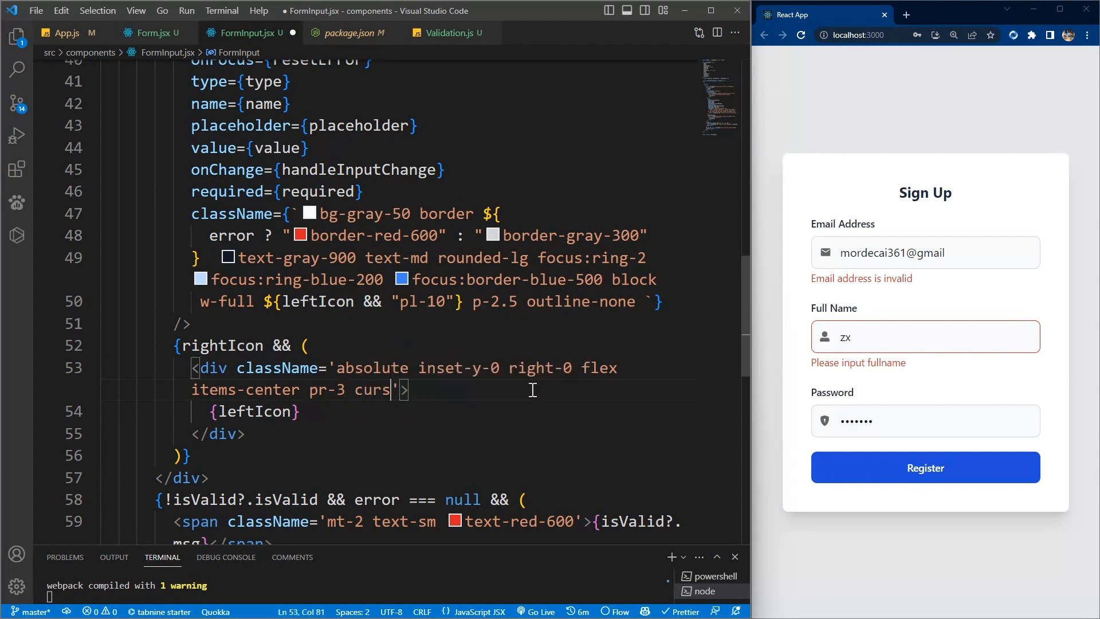
type("or-")
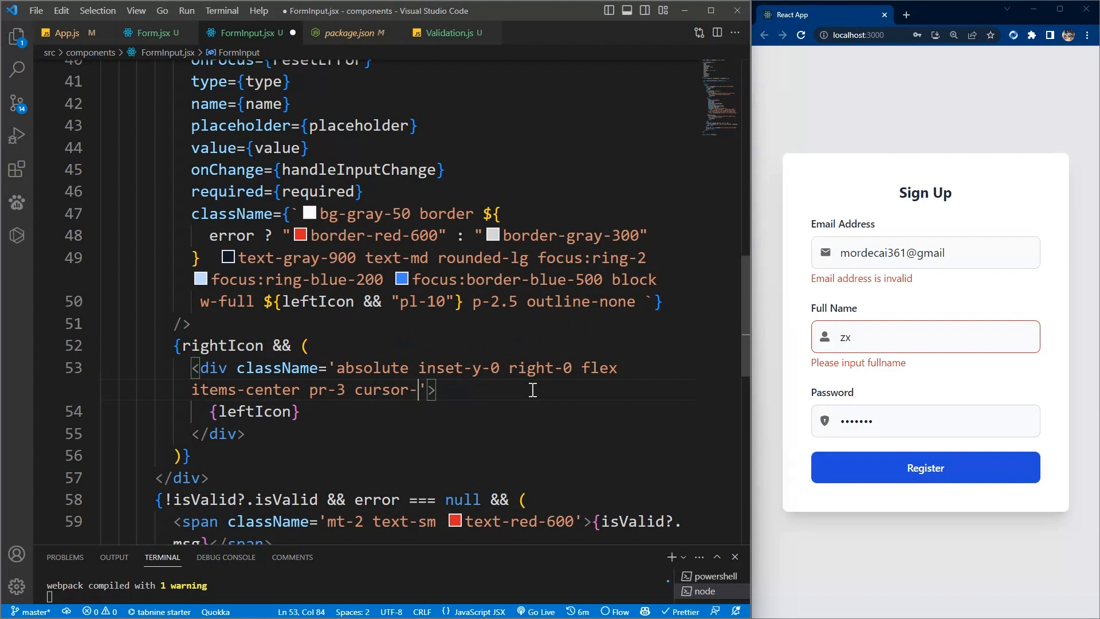
type("pointer")
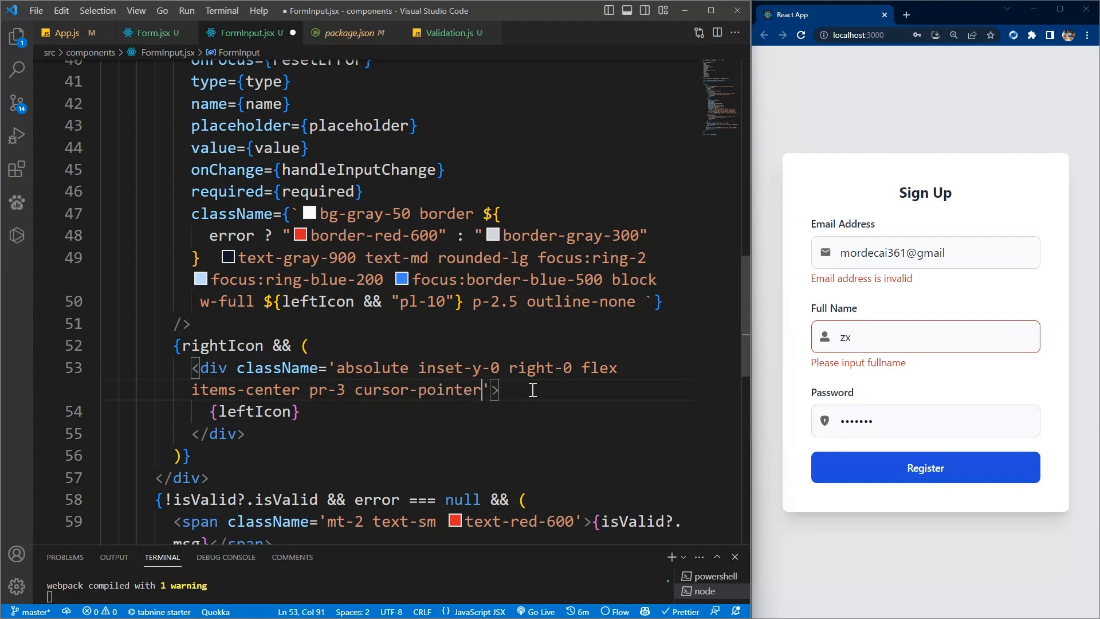
mouse_move(211, 370)
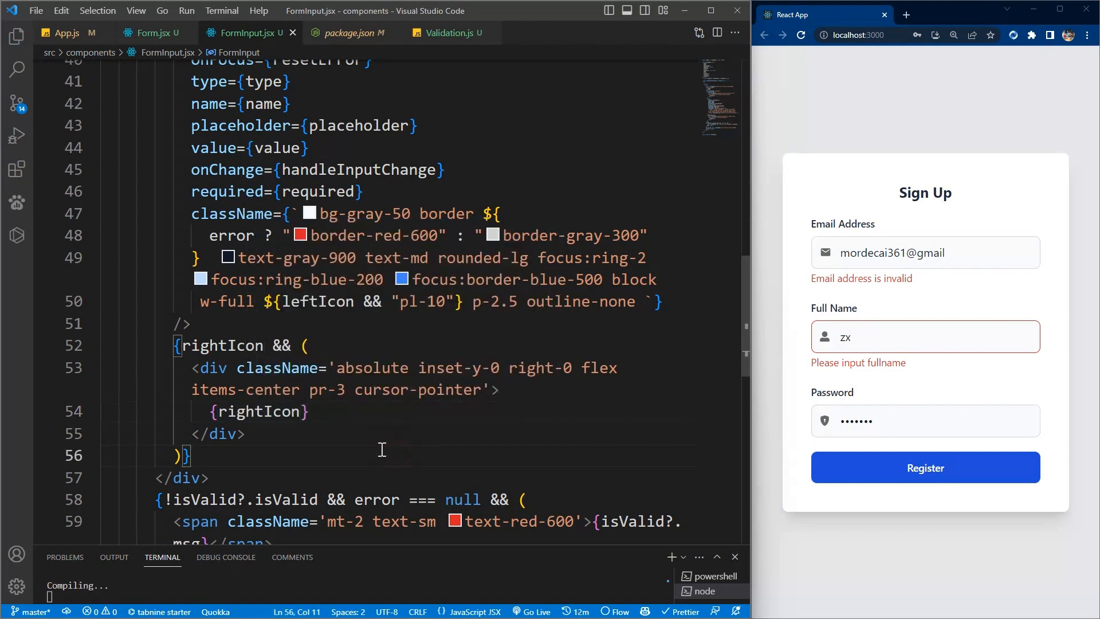
scroll("down", 3)
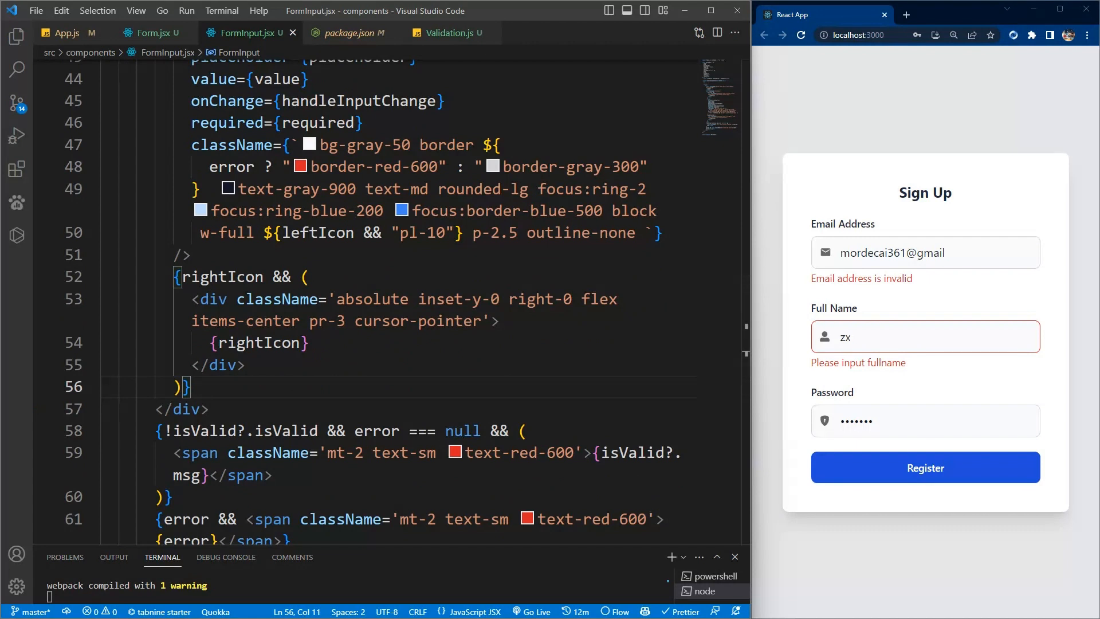
scroll("down", 3)
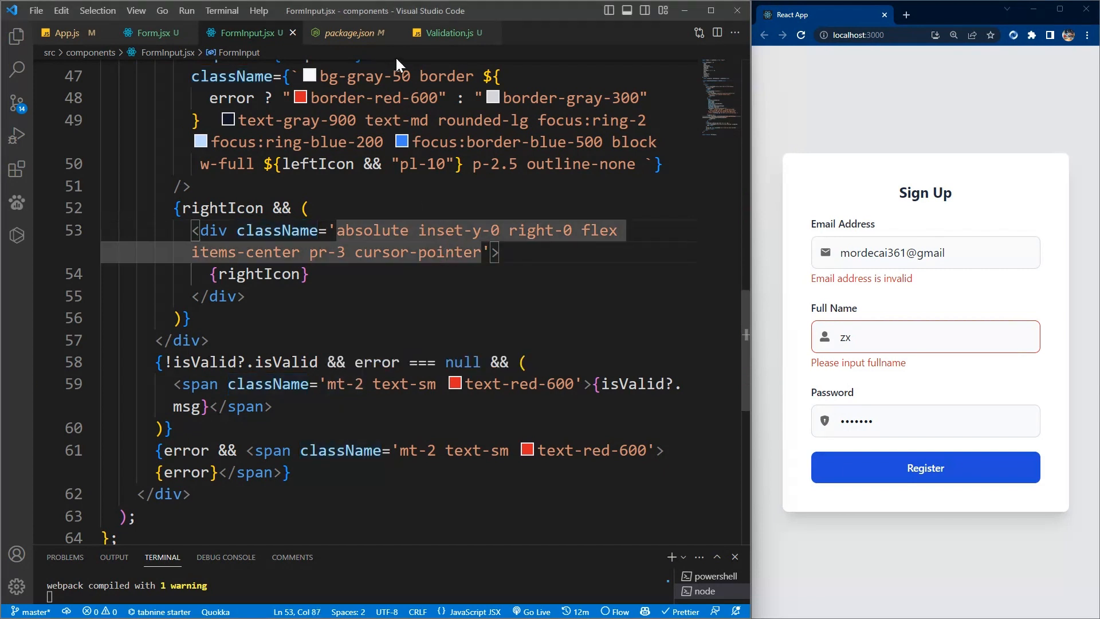
Step: Add showPassword state, handleTogglePassword, and an eye rightIcon toggle on Password in Form.jsx
left_click(153, 32)
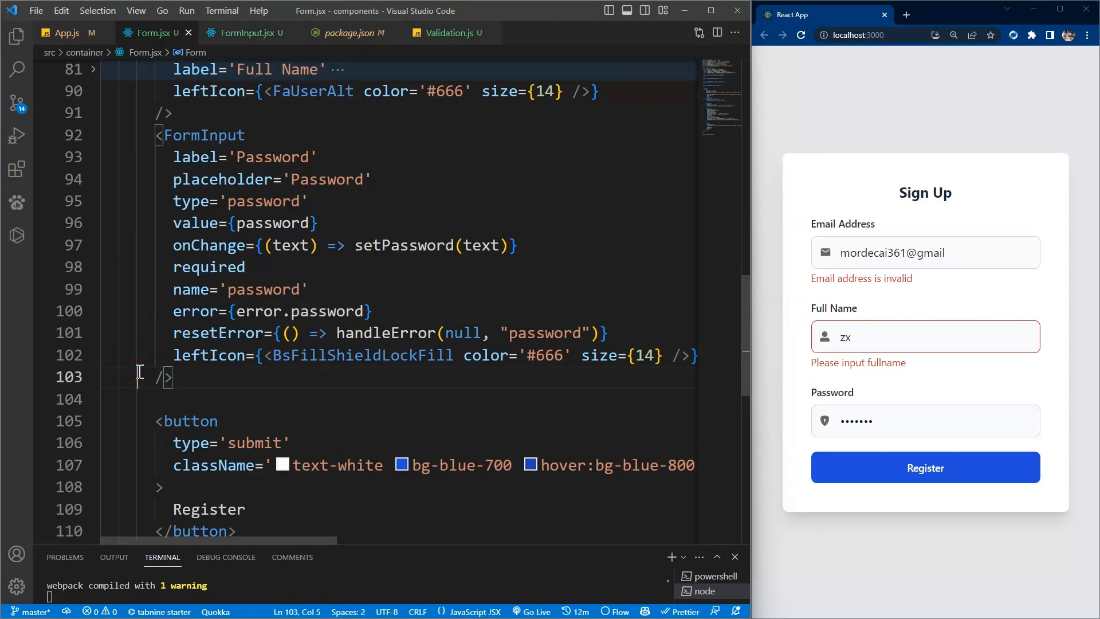
type("right")
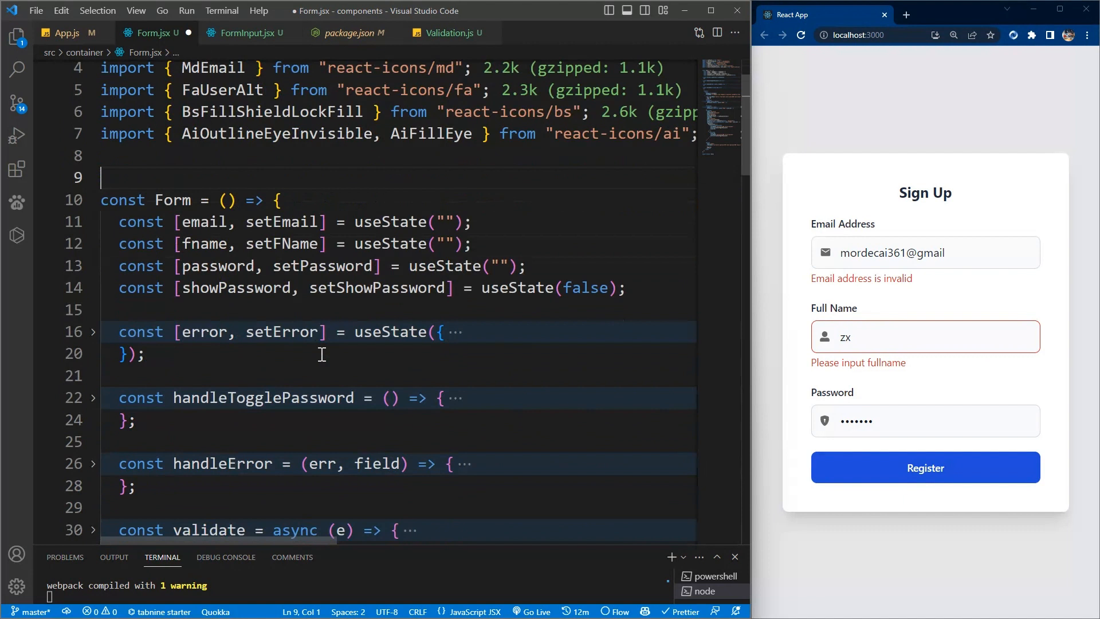
mouse_move(229, 288)
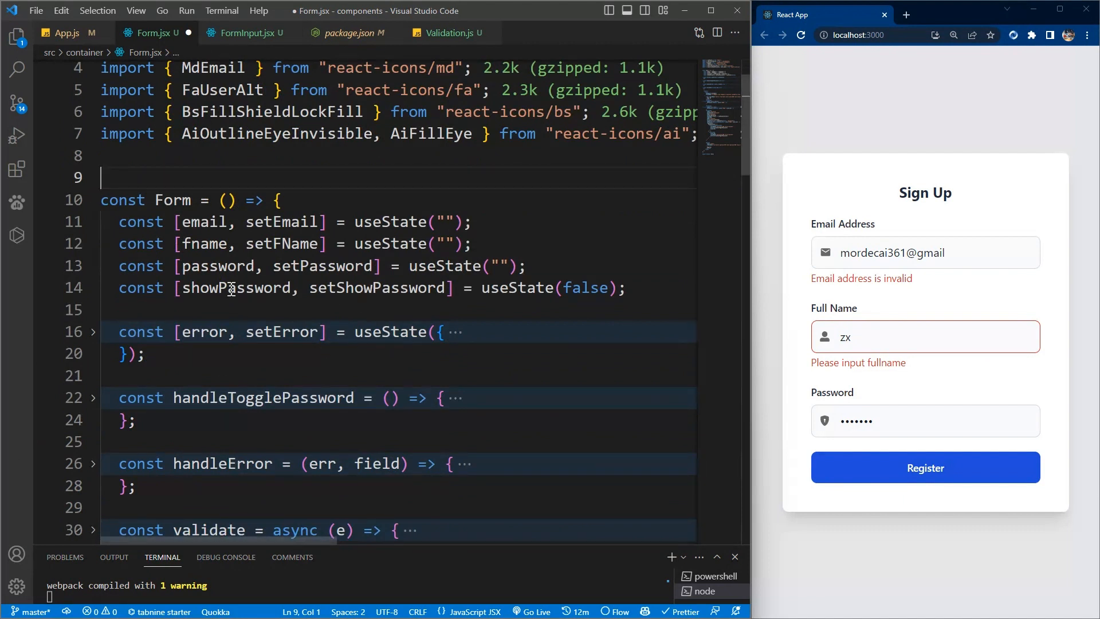
left_click(265, 312)
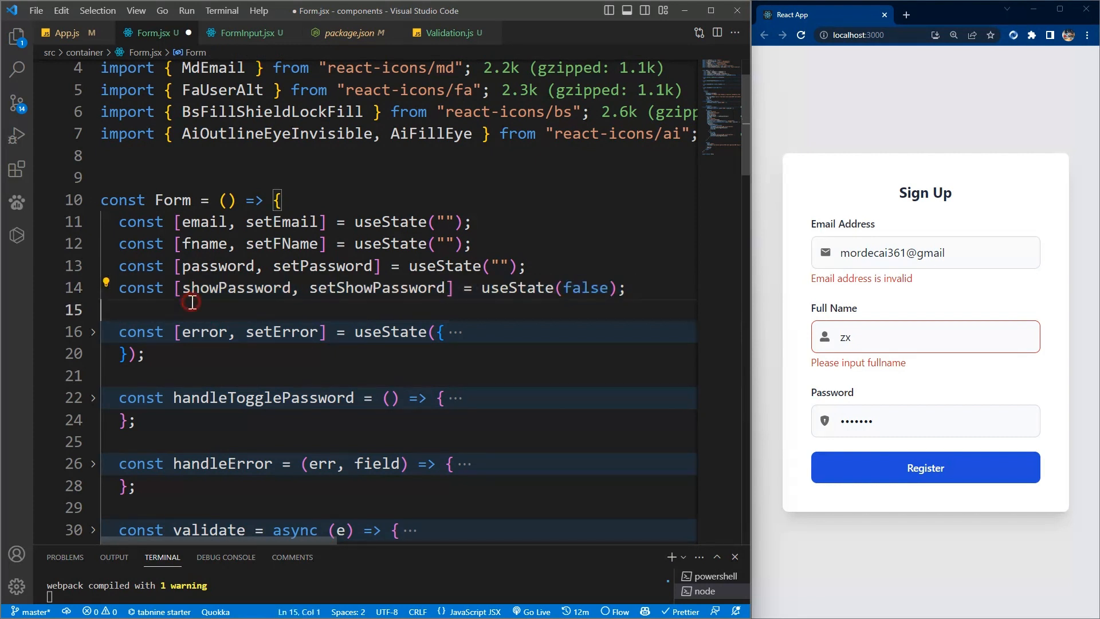
scroll("down", 3)
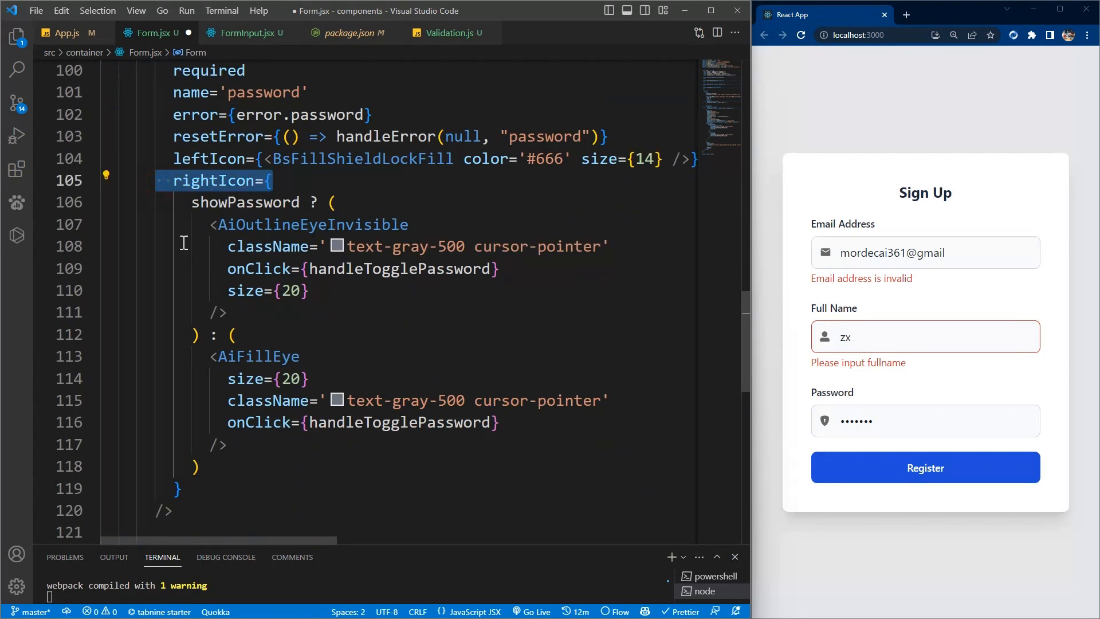
double_click(246, 202)
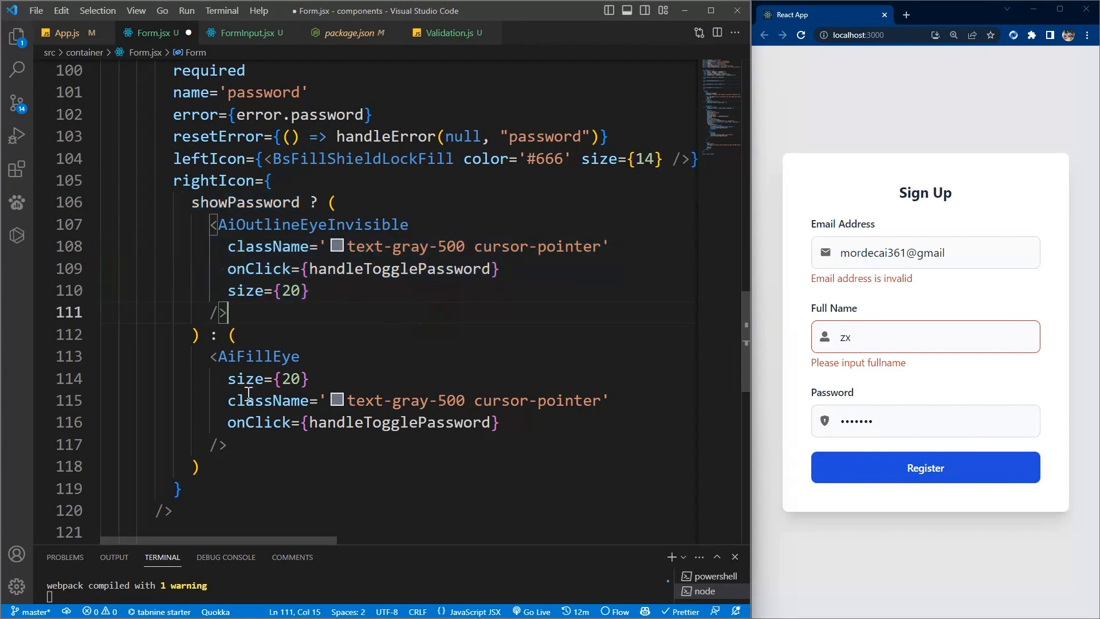
left_click_drag(211, 356, 227, 444)
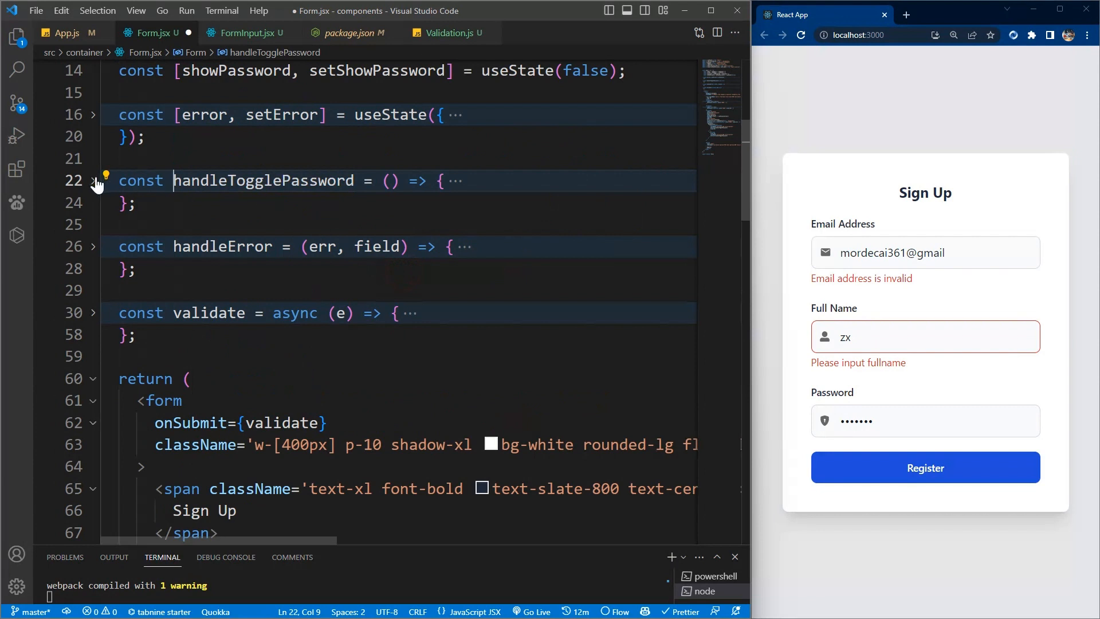
left_click(92, 180)
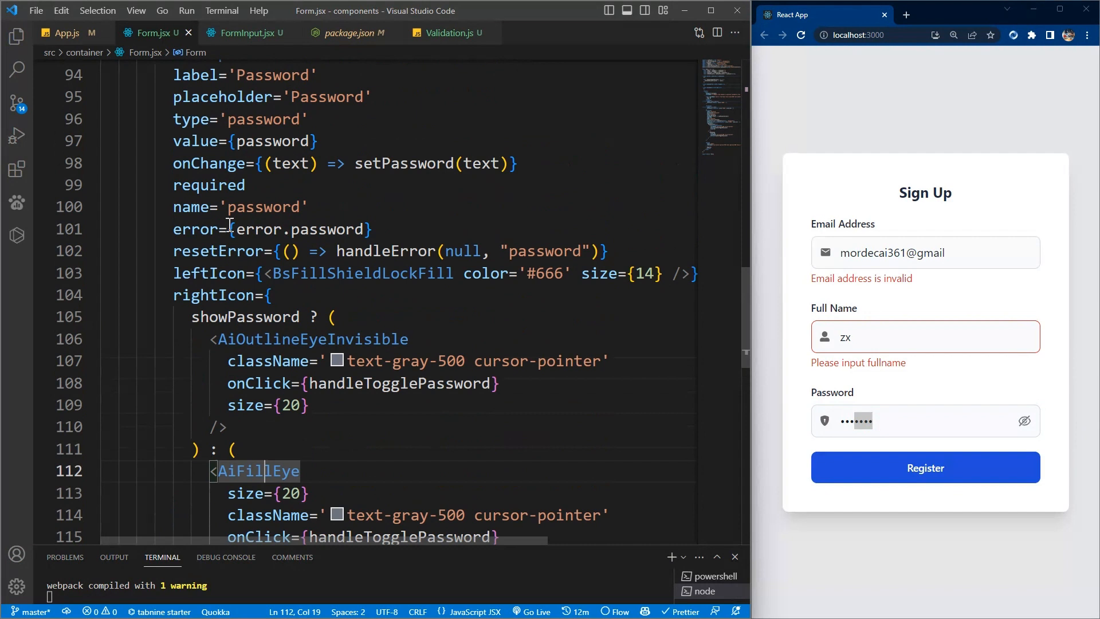
mouse_move(223, 119)
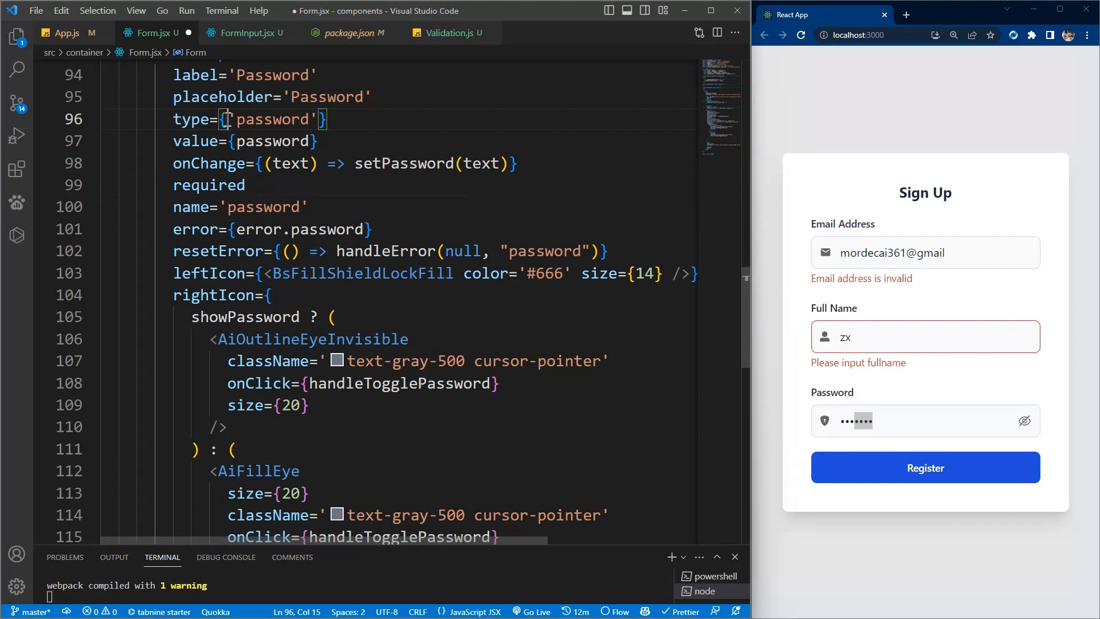
Step: Set the Password input type to {showPassword ? "text" : "password"}
type("showP")
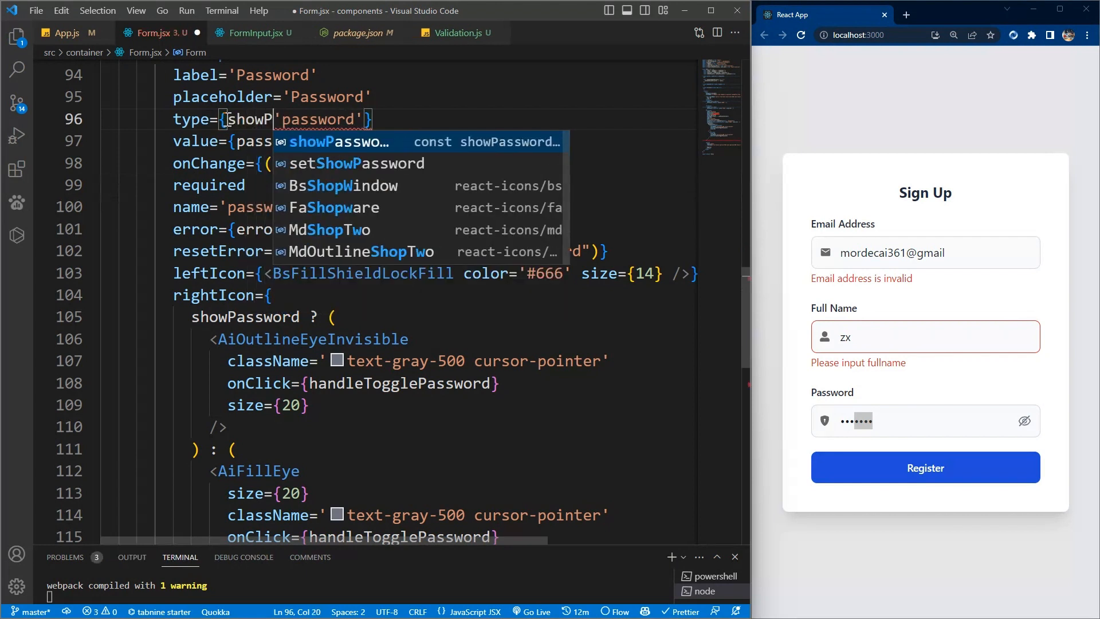
key("Tab")
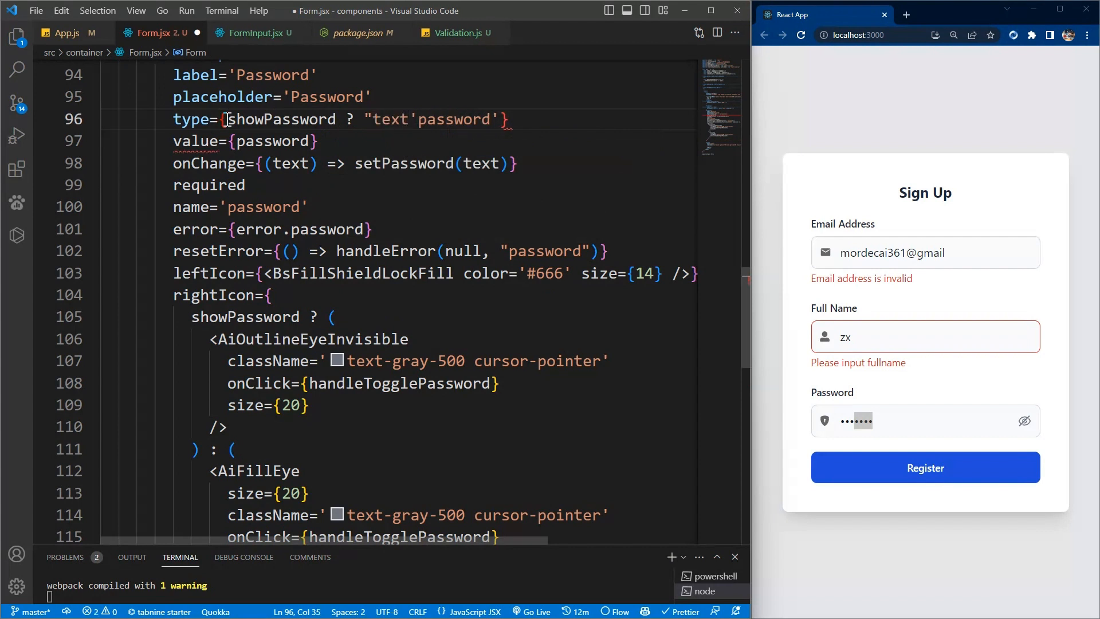
type(": \"")
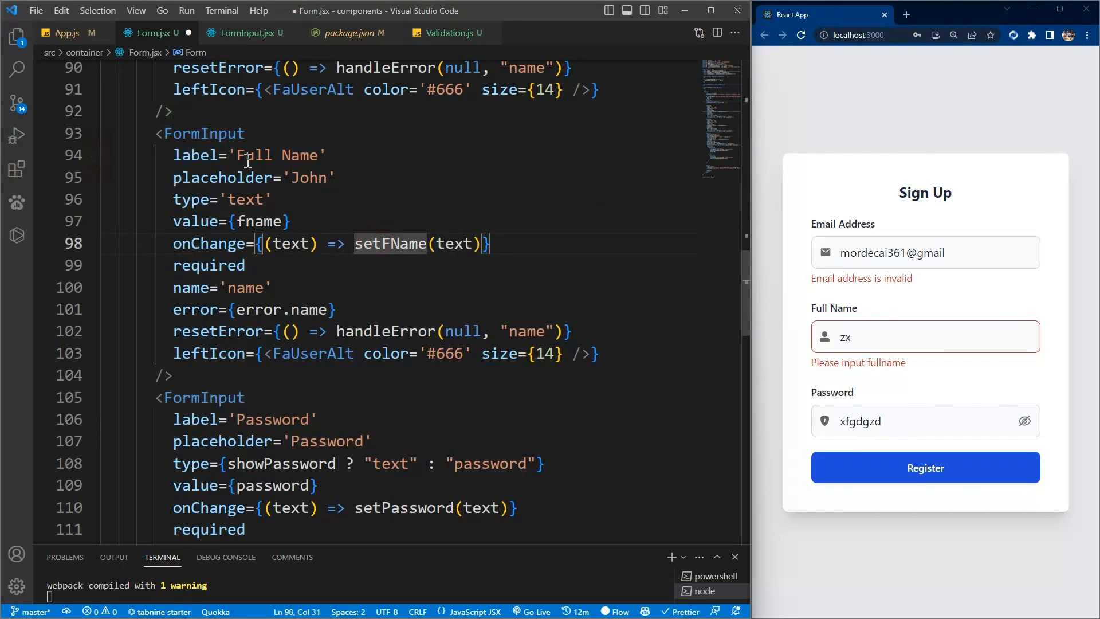
Step: Add a Mobile Number field with placeholder +123456789, contact state, and mobile number validation
type("Mobile Number")
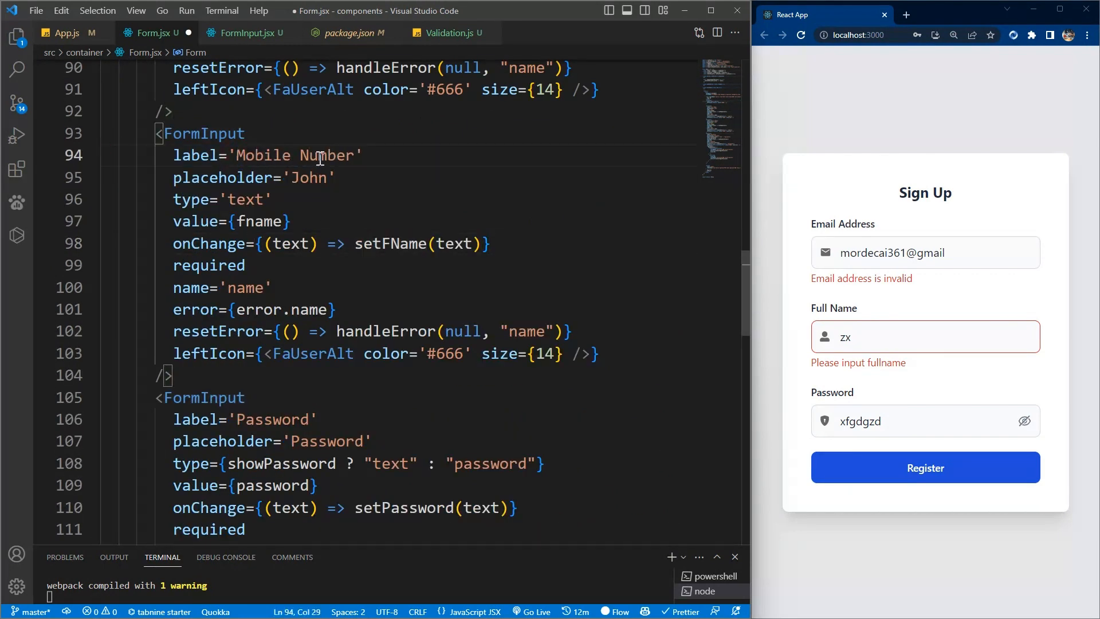
type("+123456789")
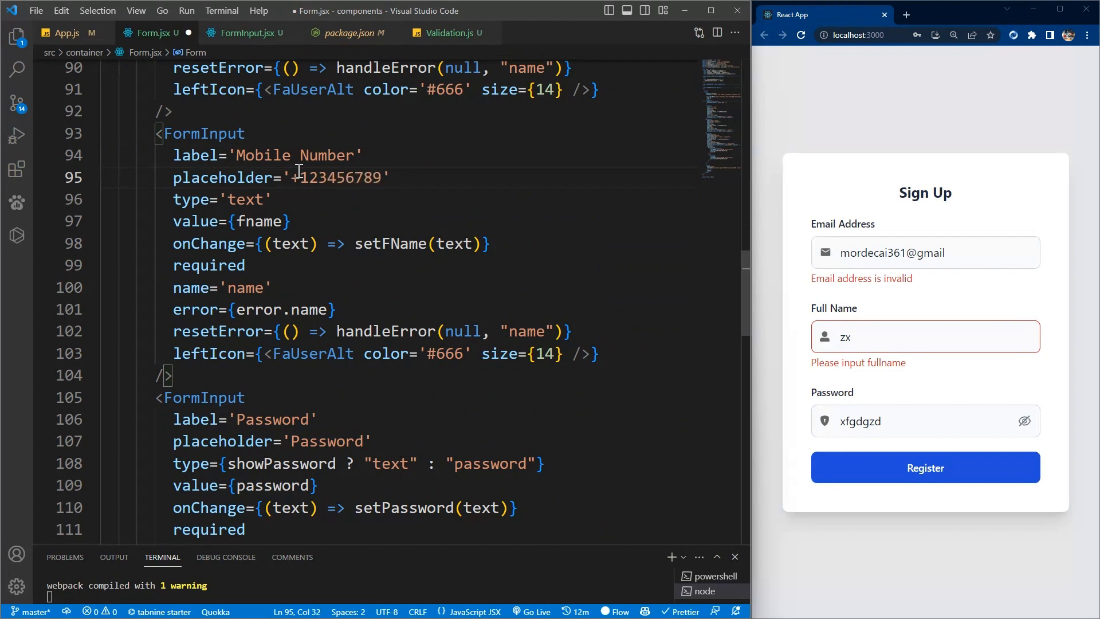
mouse_move(265, 221)
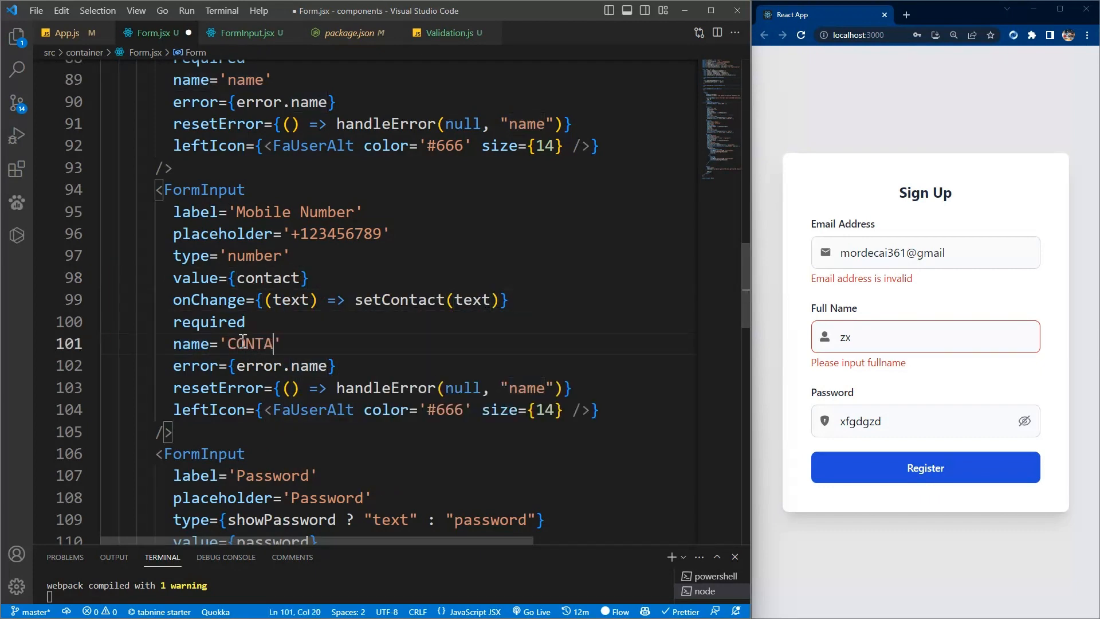
type("contact:")
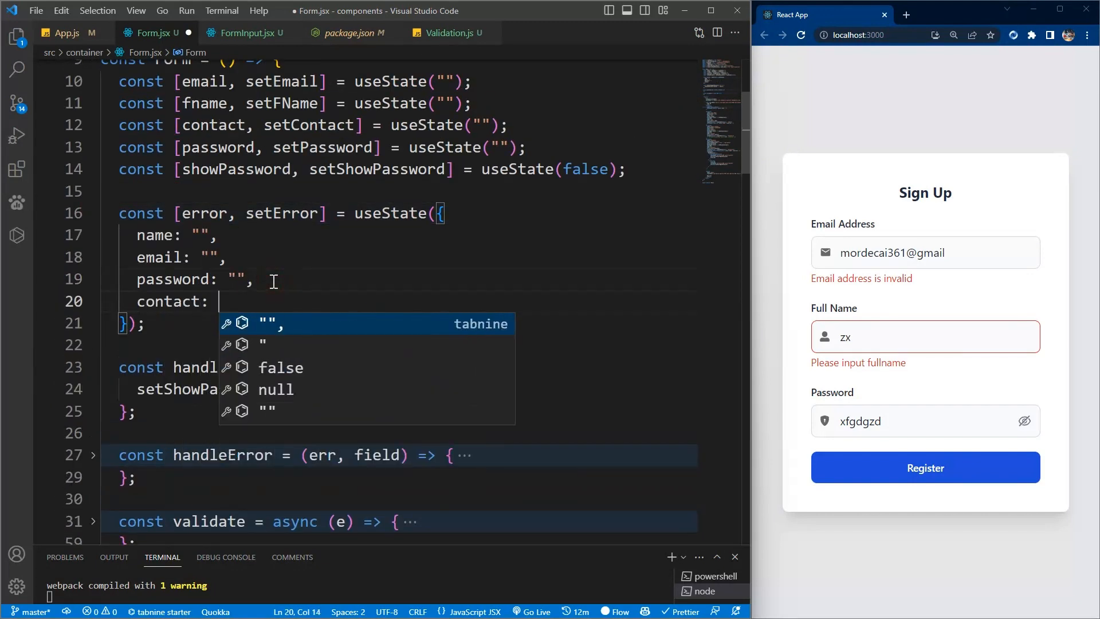
scroll("down", 3)
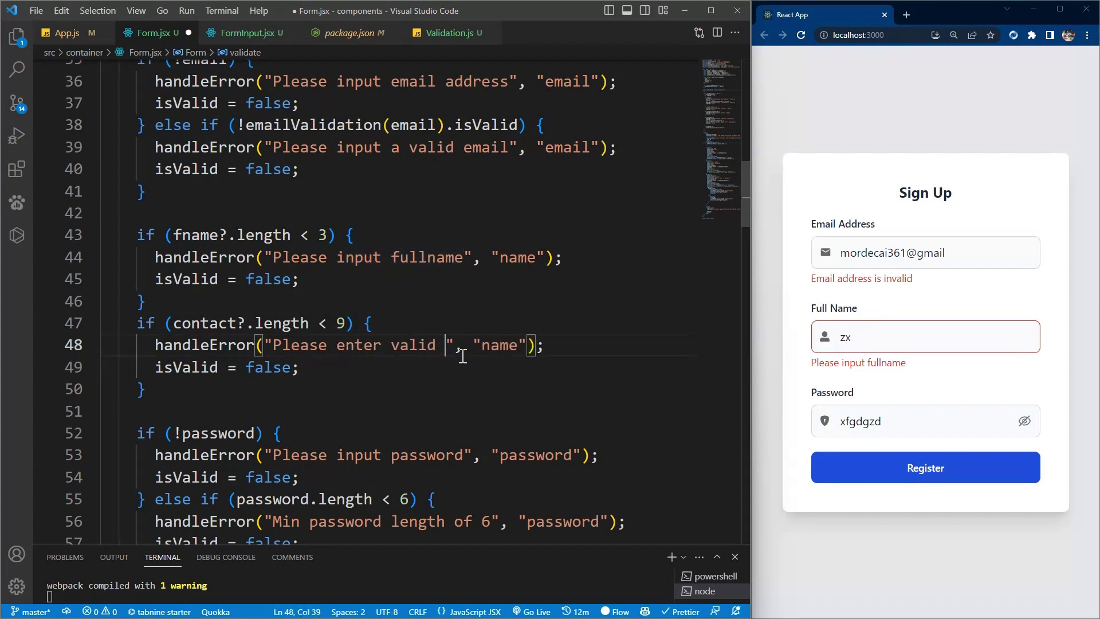
type("mobile number")
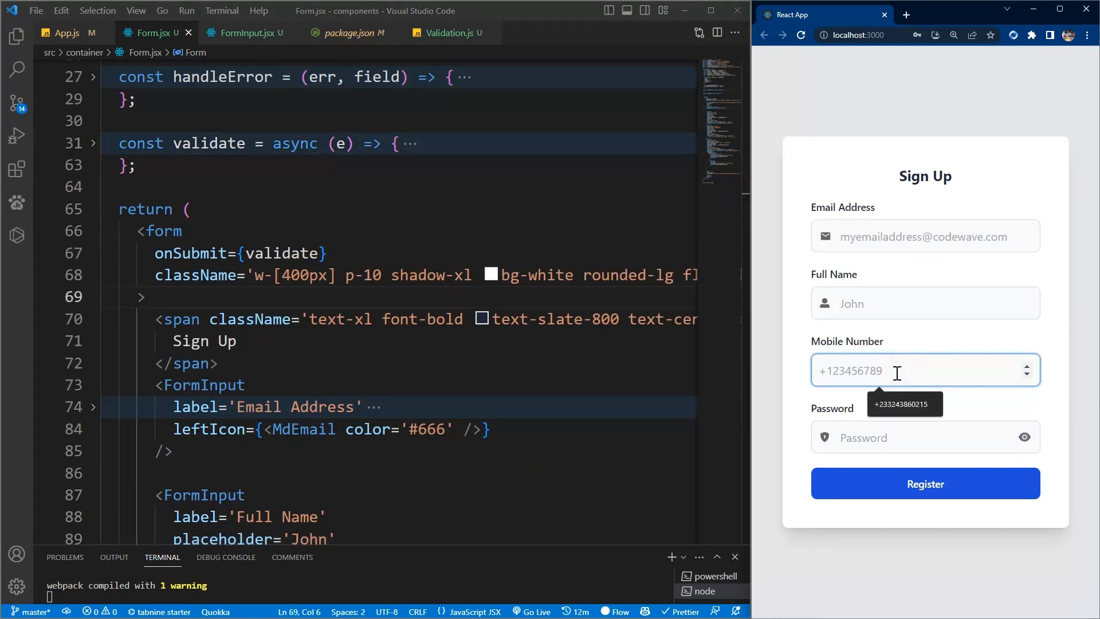
mouse_move(944, 469)
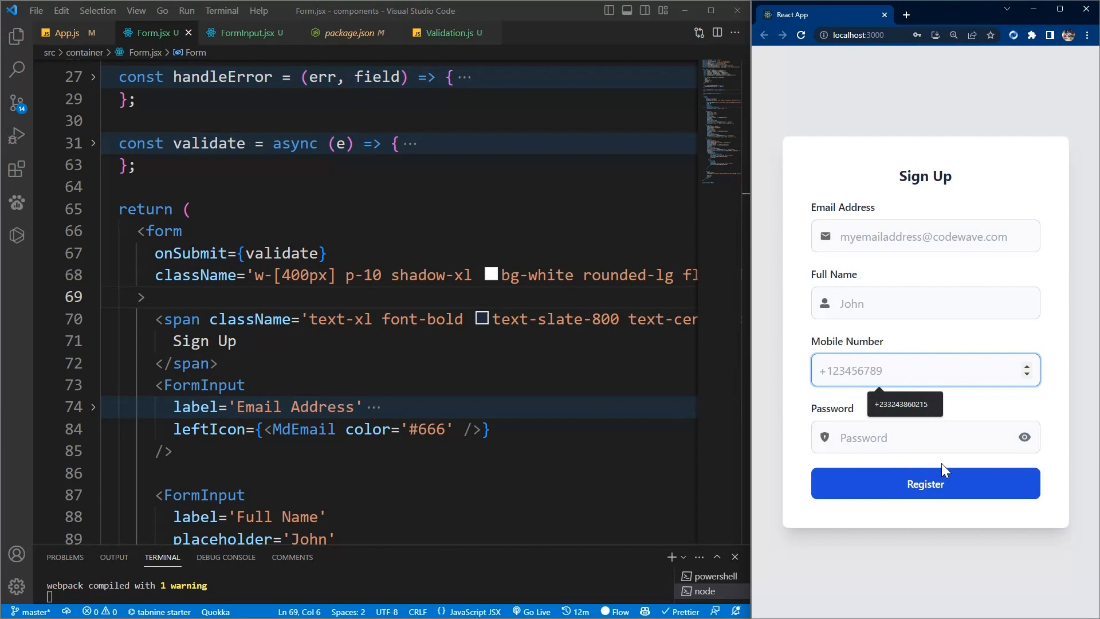
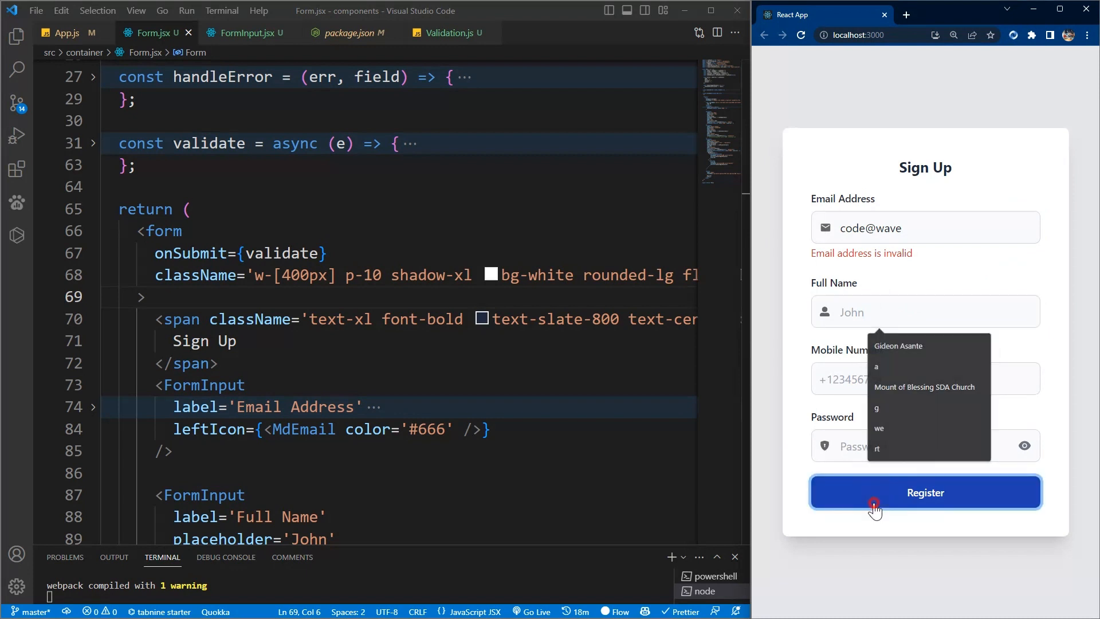
type("hh")
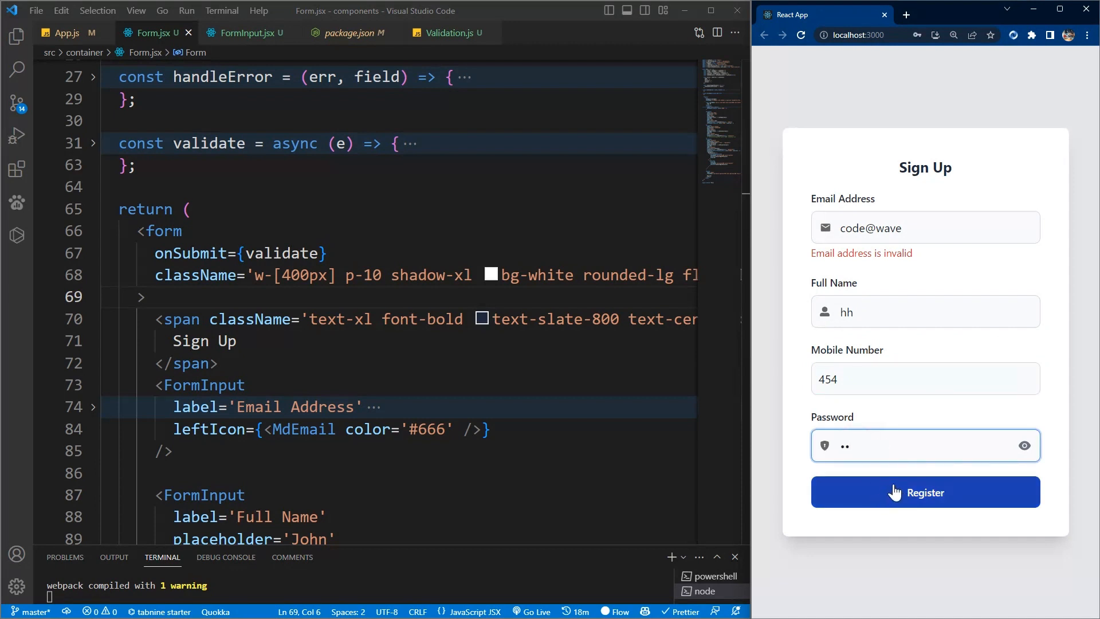
left_click(926, 492)
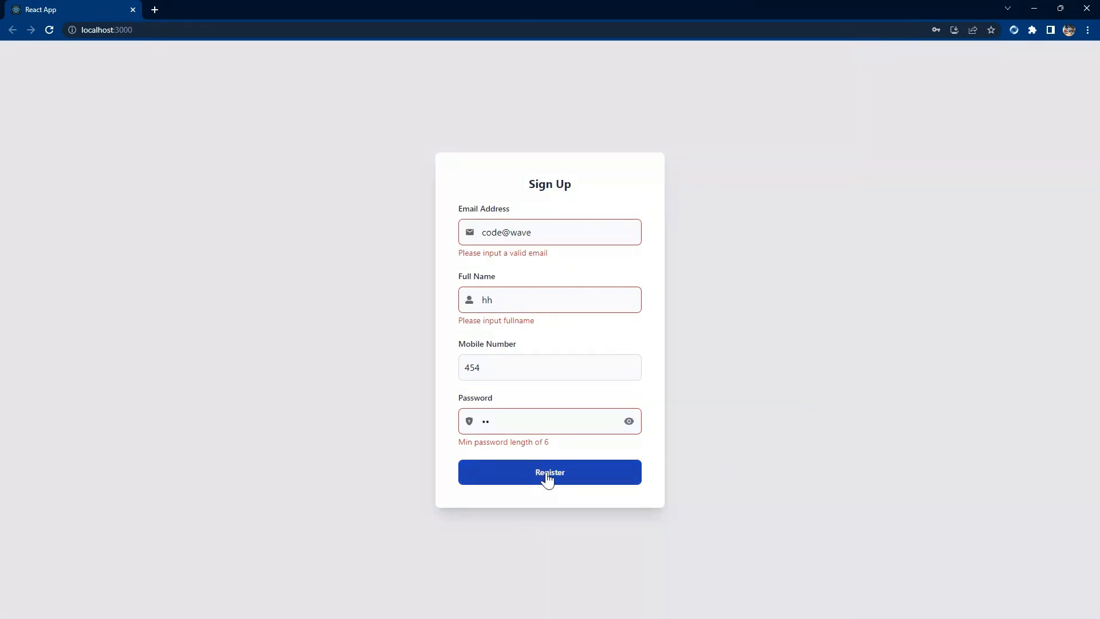
left_click(550, 472)
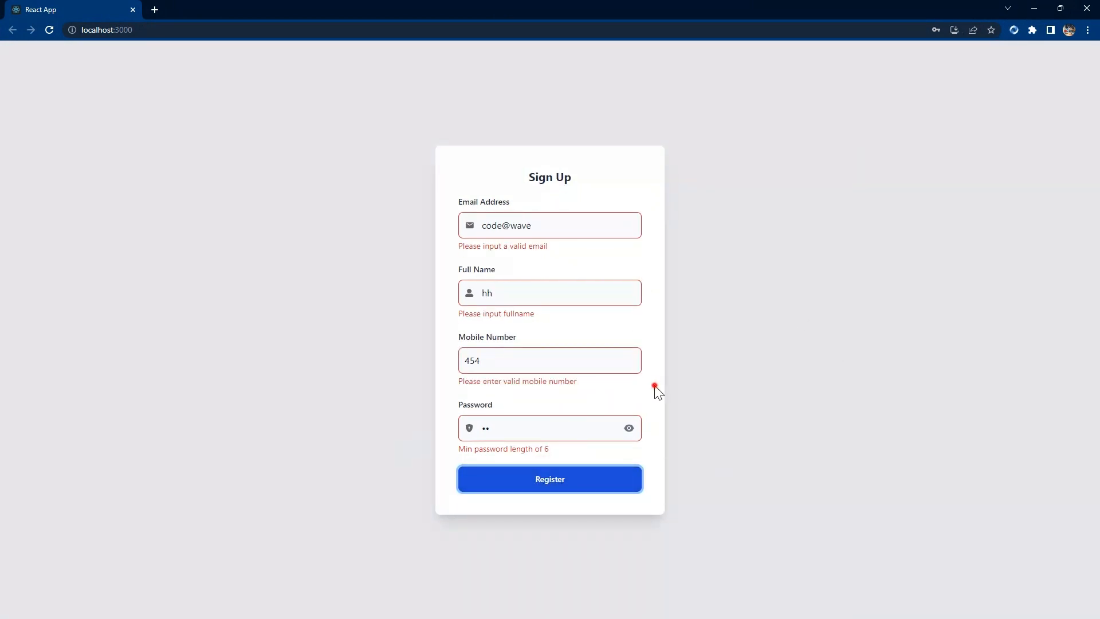